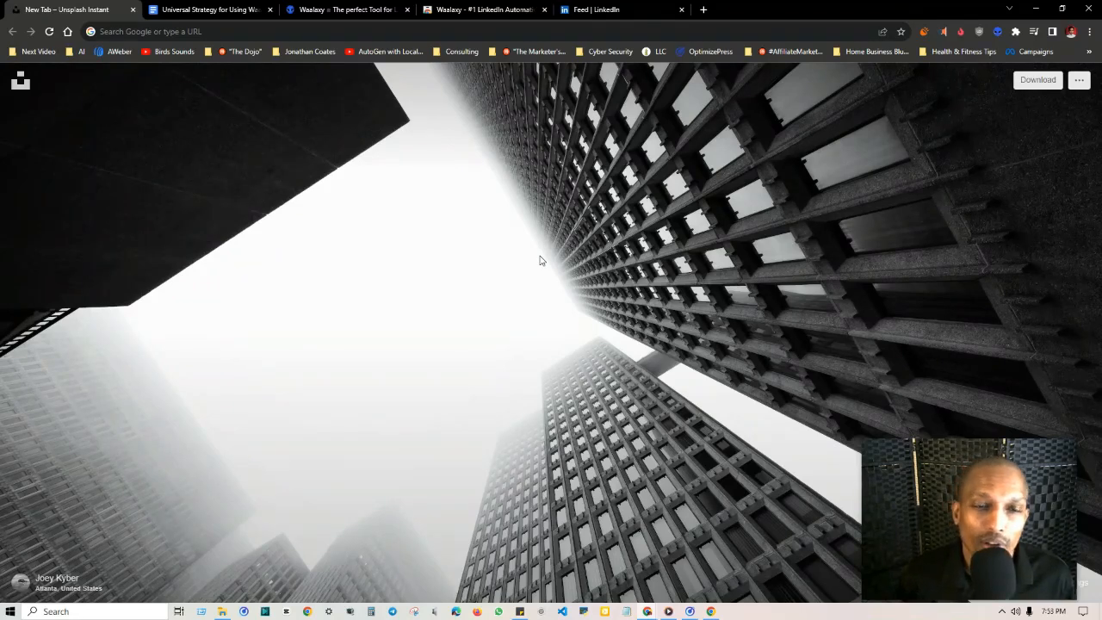
pyautogui.moveTo(486, 234)
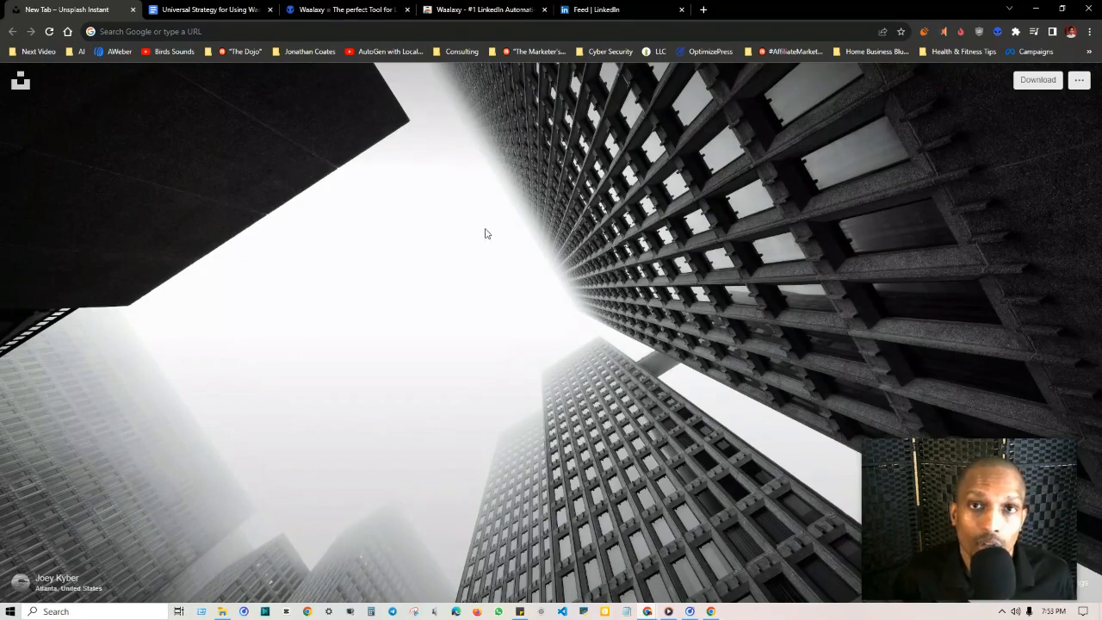
# Bring up the Waalaxy strategy guide document and scroll down to its Universal Tips section.
pyautogui.click(207, 10)
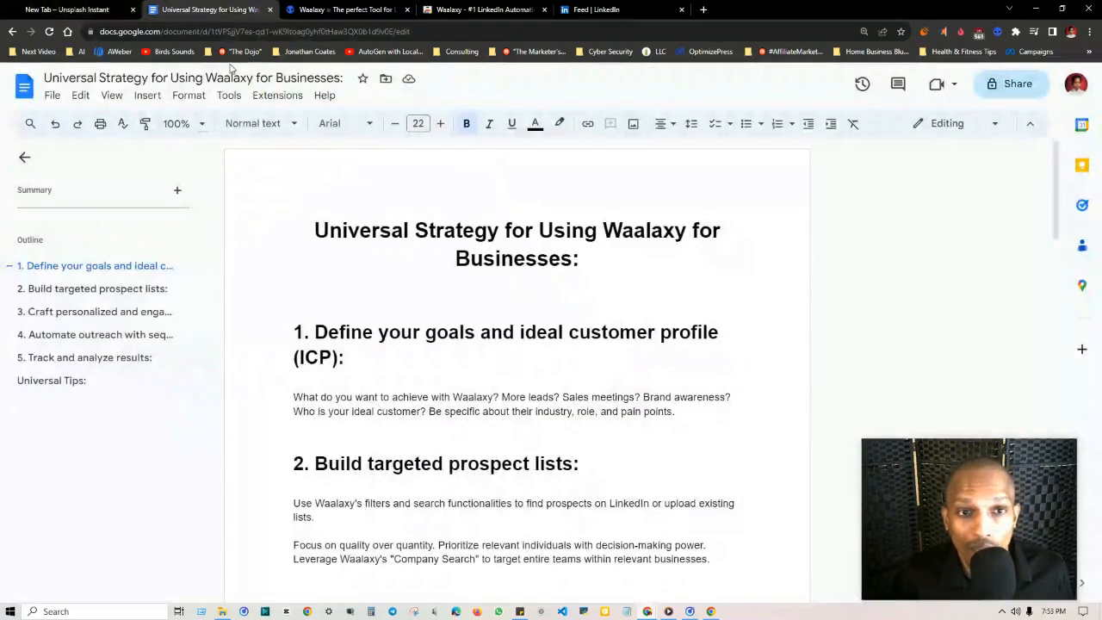
pyautogui.scroll(-3)
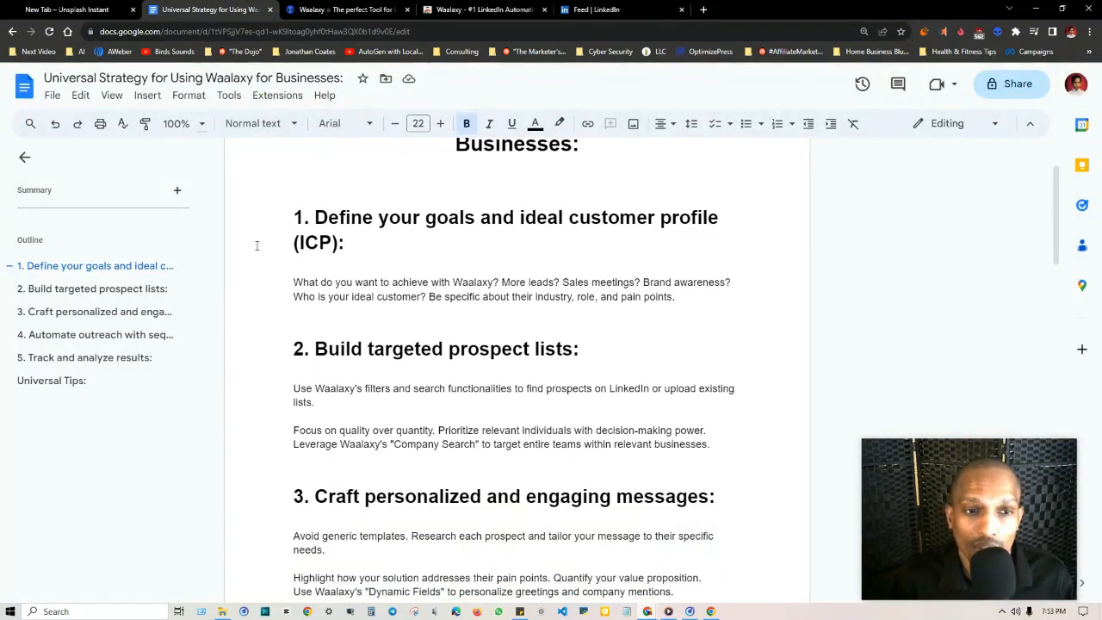
pyautogui.moveTo(476, 342)
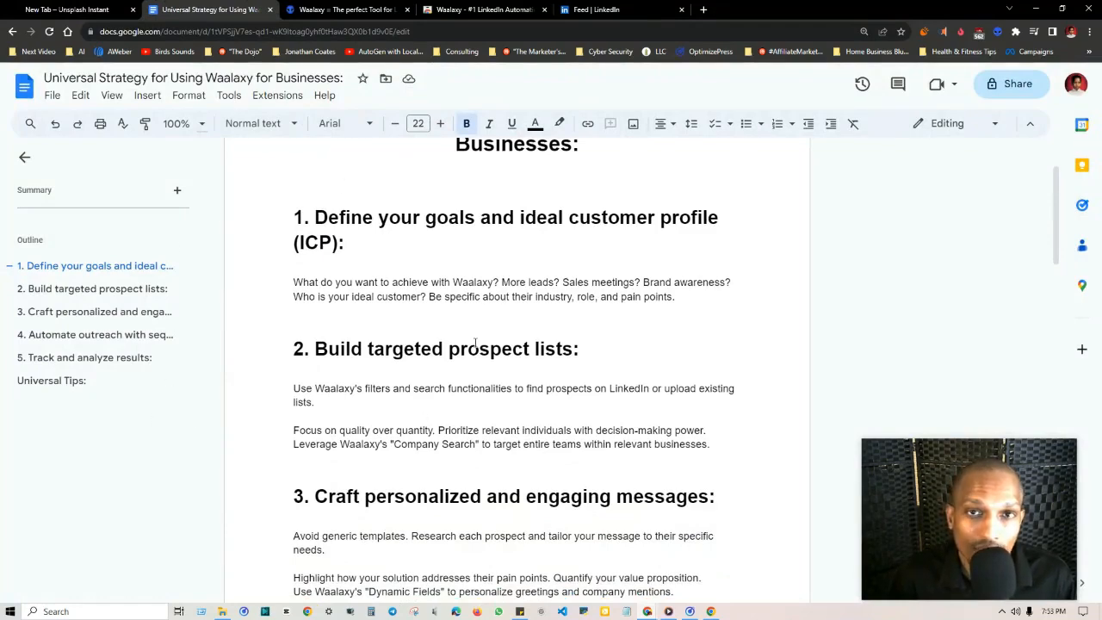
pyautogui.scroll(-3)
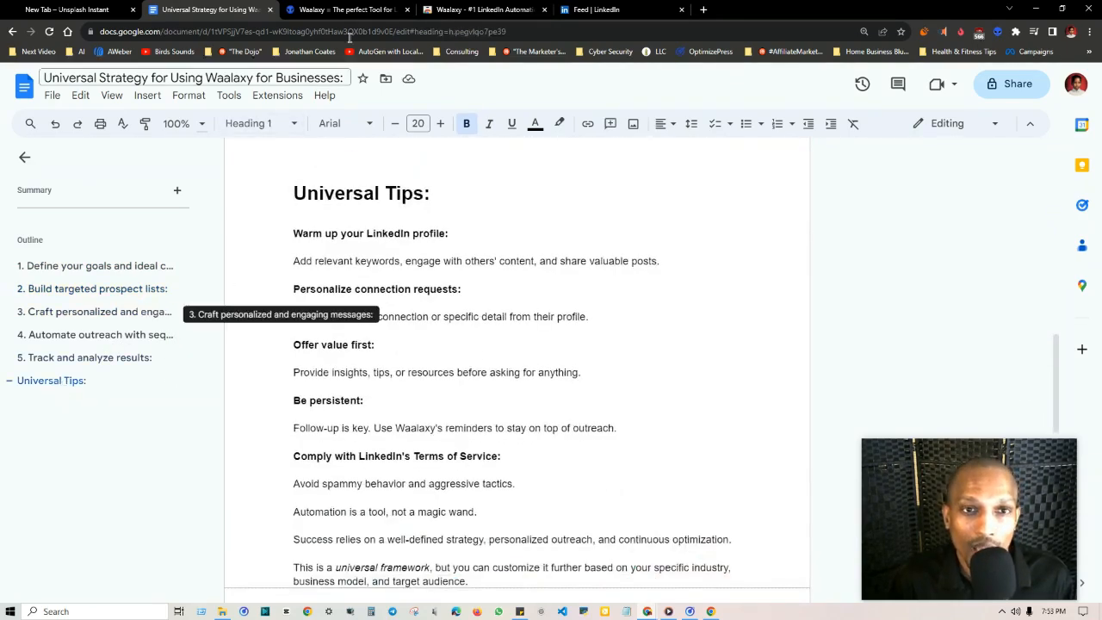
# Visit the Waalaxy website, its Chrome Web Store listing, the LinkedIn feed, then return to Waalaxy.
pyautogui.click(348, 11)
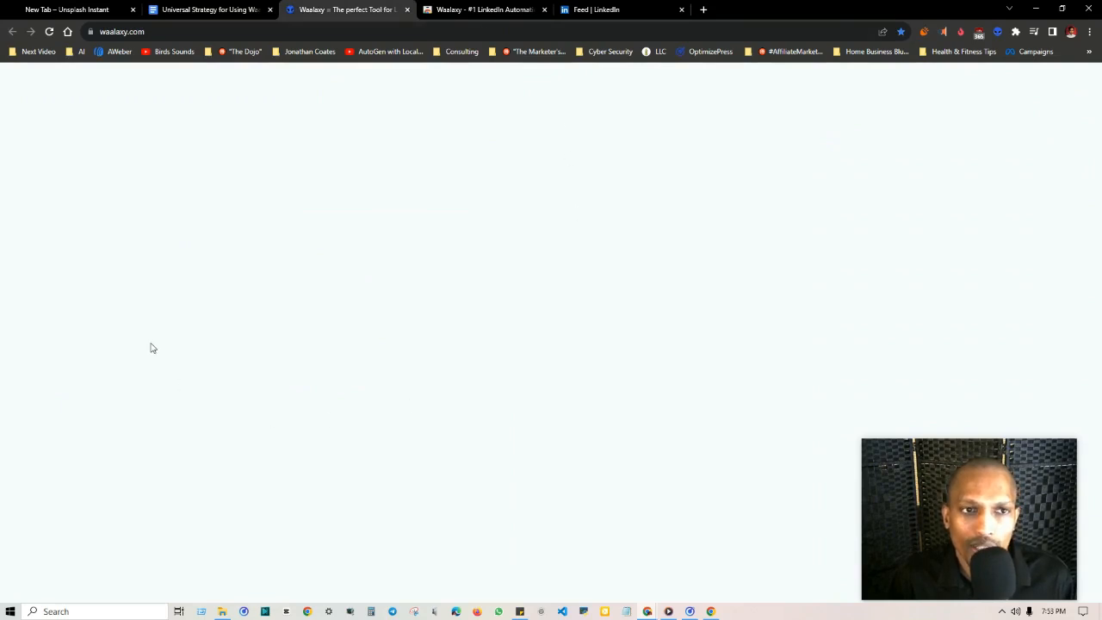
pyautogui.moveTo(169, 89)
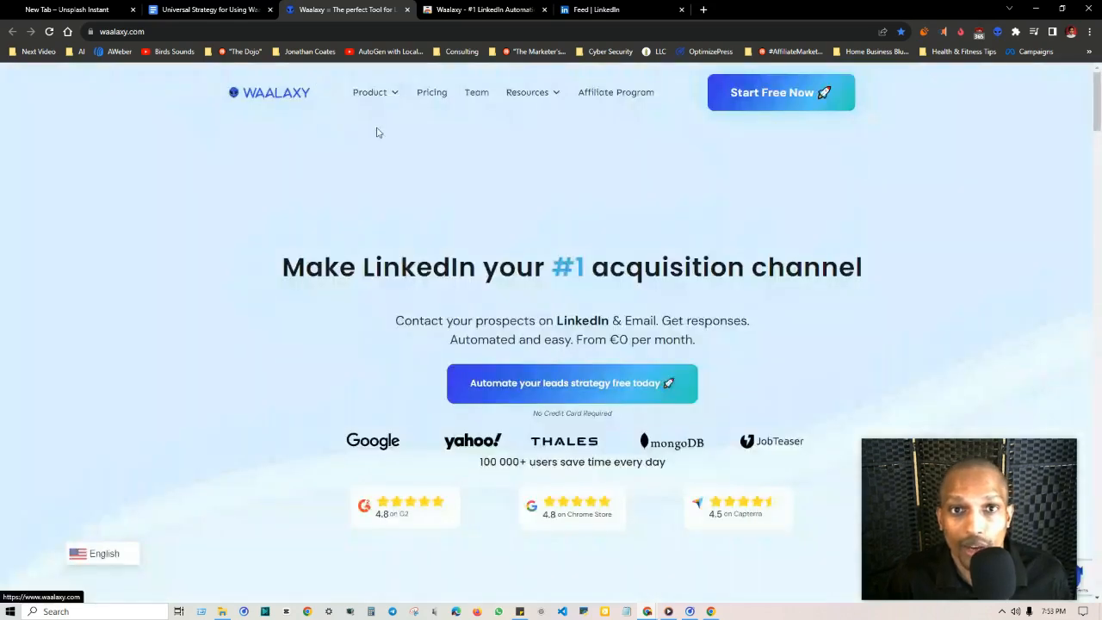
pyautogui.click(486, 10)
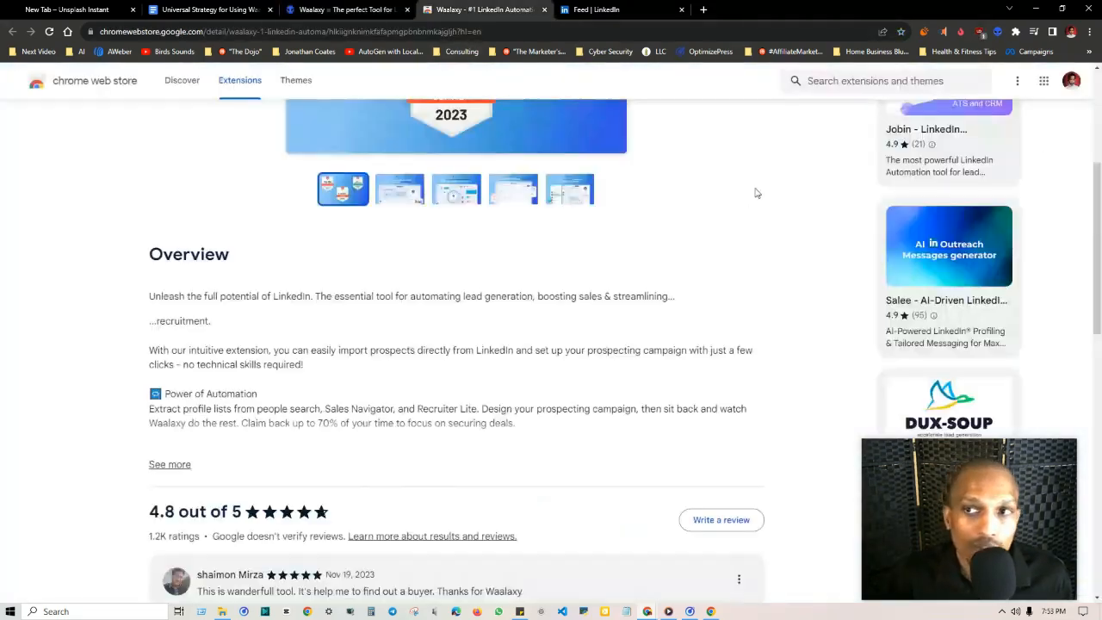
pyautogui.scroll(3)
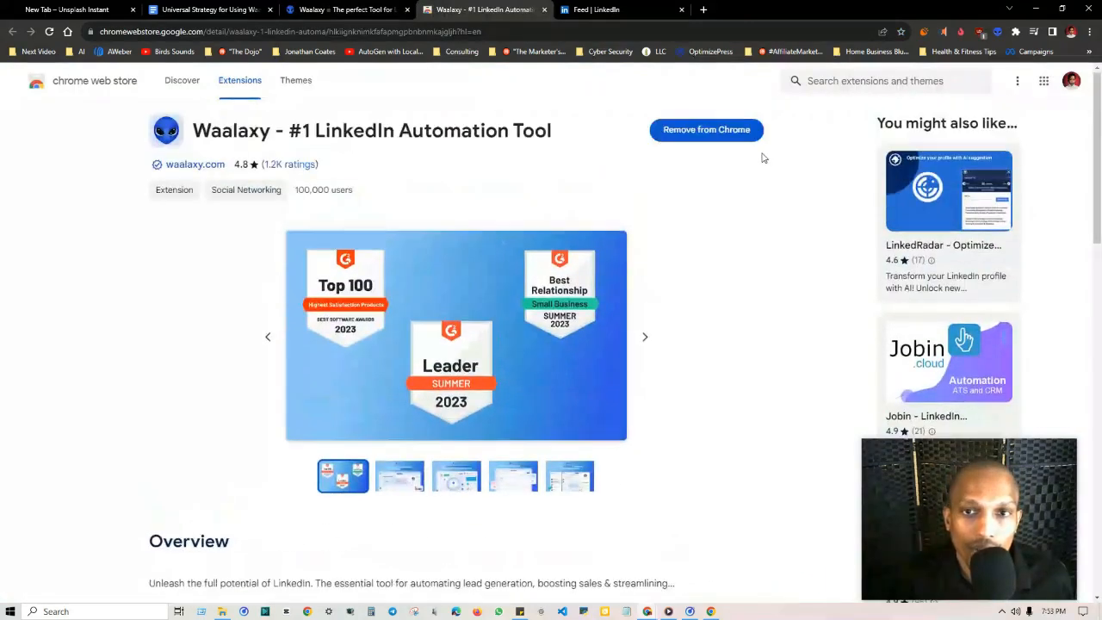
pyautogui.moveTo(598, 11)
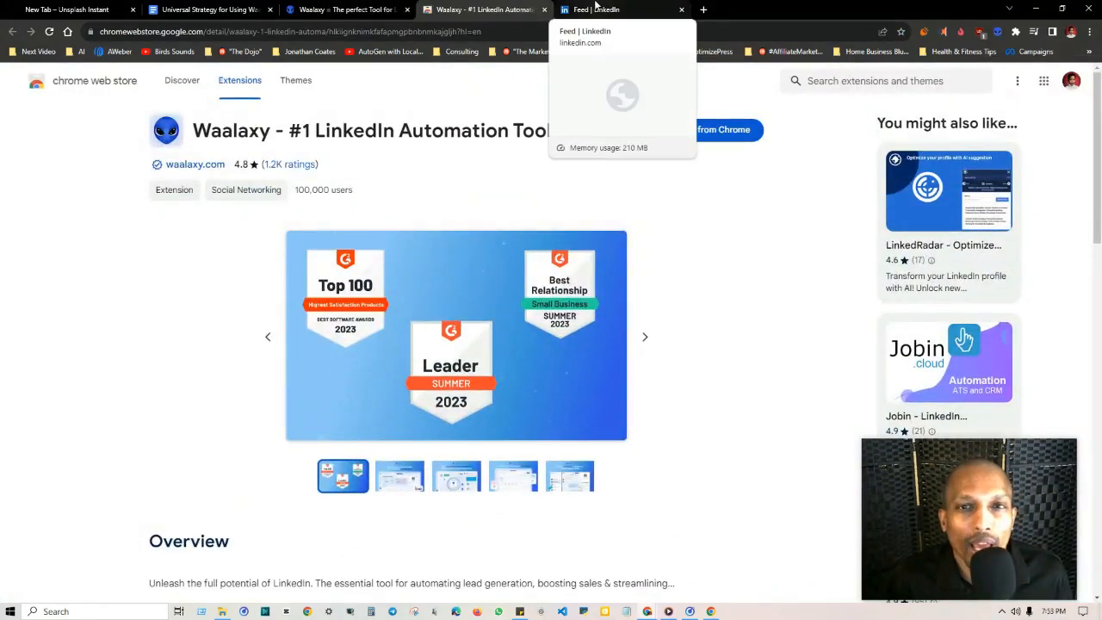
pyautogui.click(594, 10)
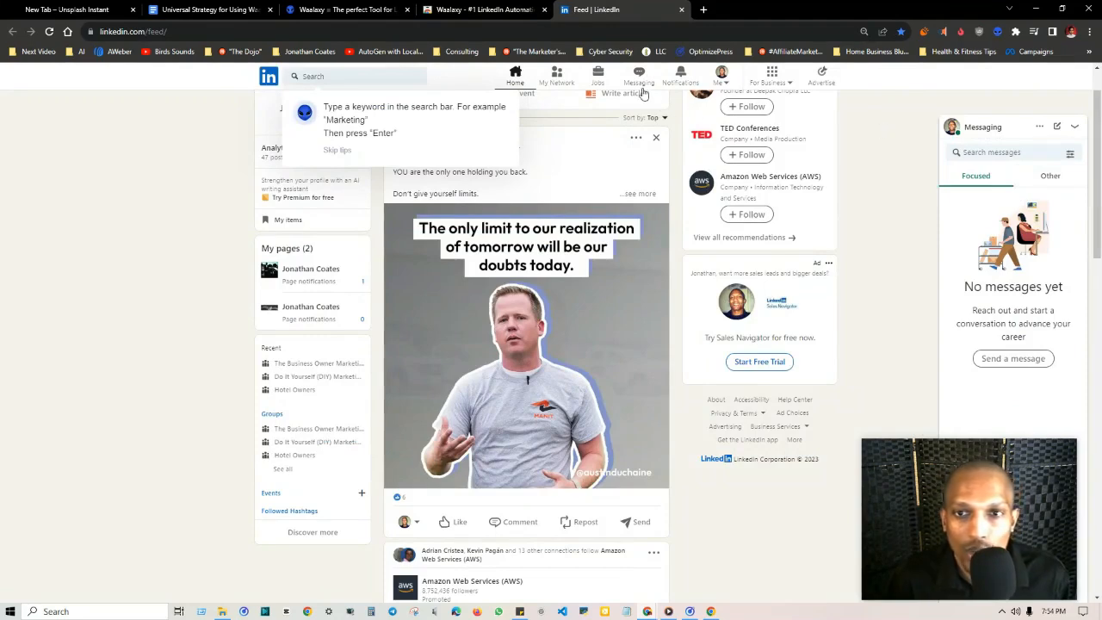
pyautogui.moveTo(362, 76)
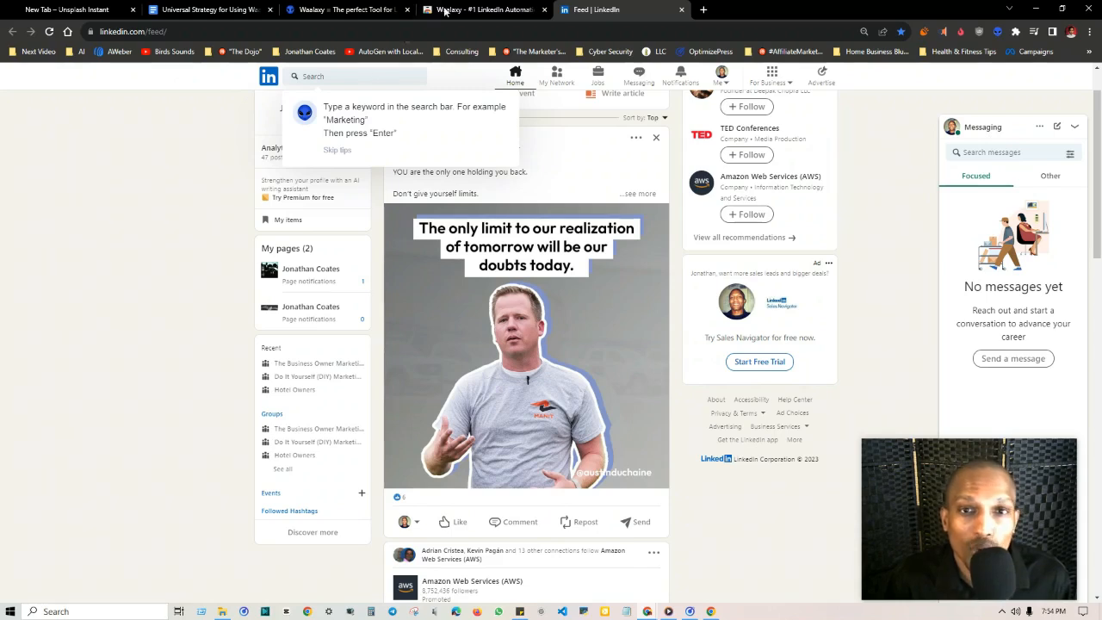
pyautogui.click(348, 10)
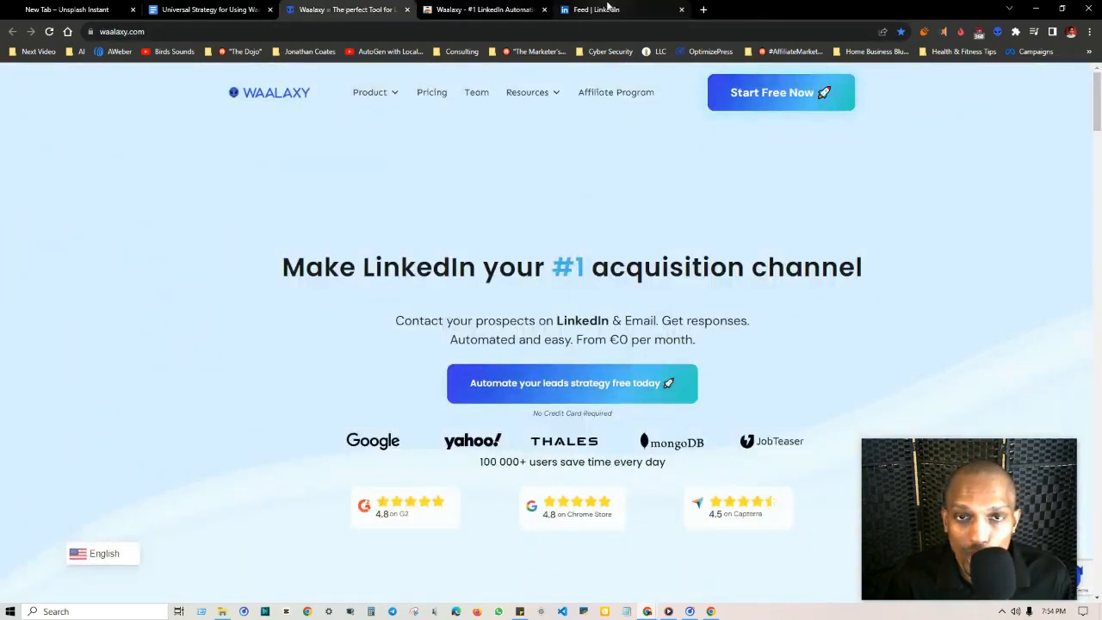
# Search LinkedIn for 'ceo of construction companies' from the feed.
pyautogui.click(603, 11)
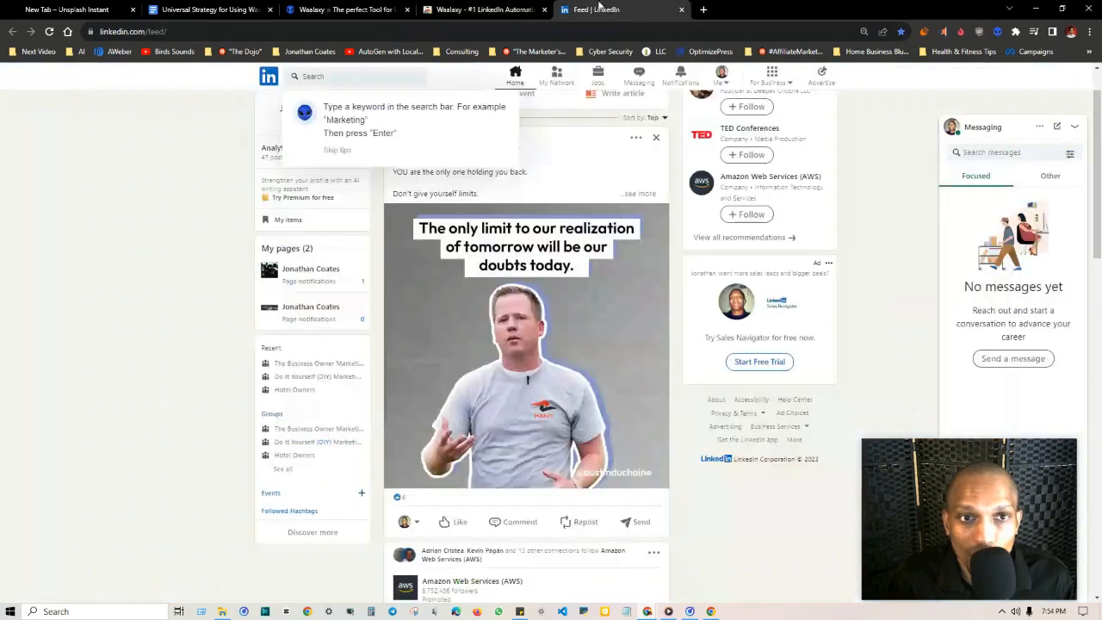
pyautogui.click(370, 76)
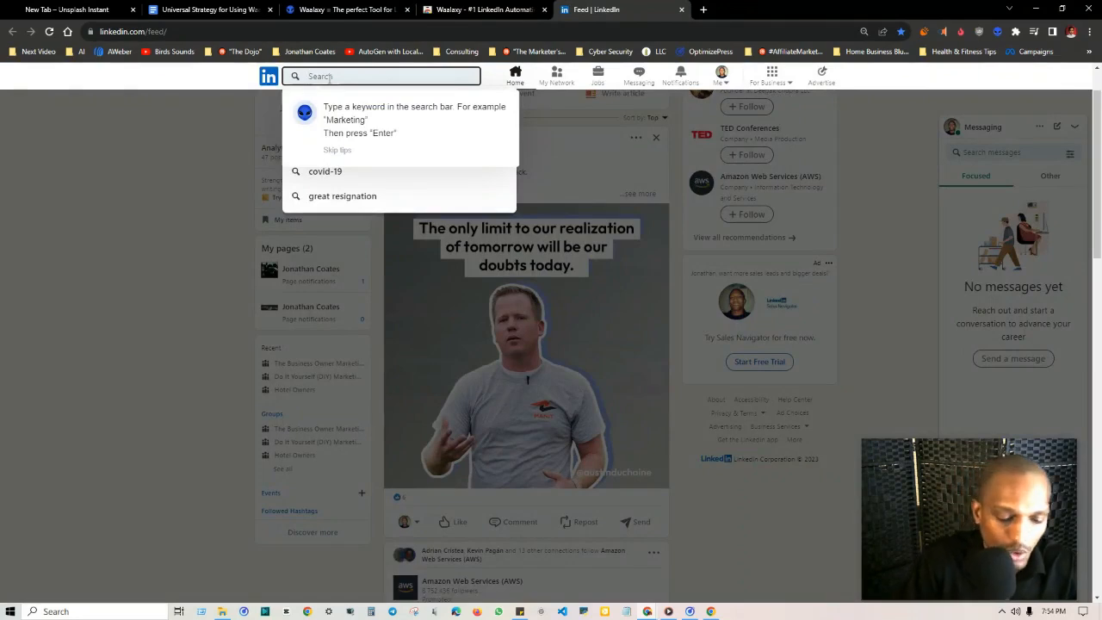
pyautogui.write('ceo of con')
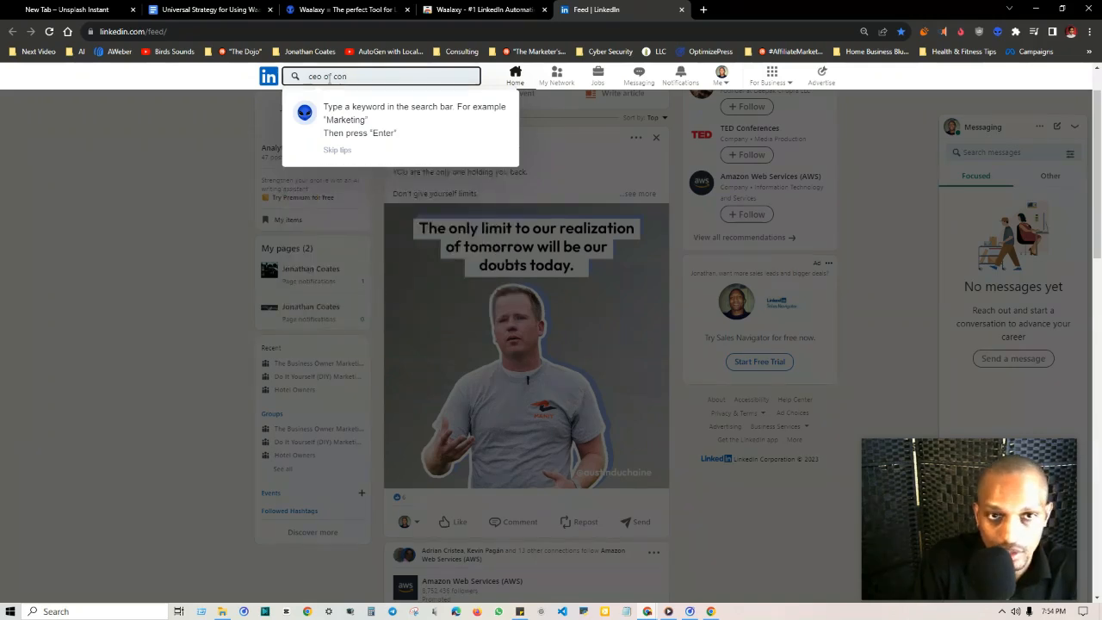
pyautogui.write('struction companies')
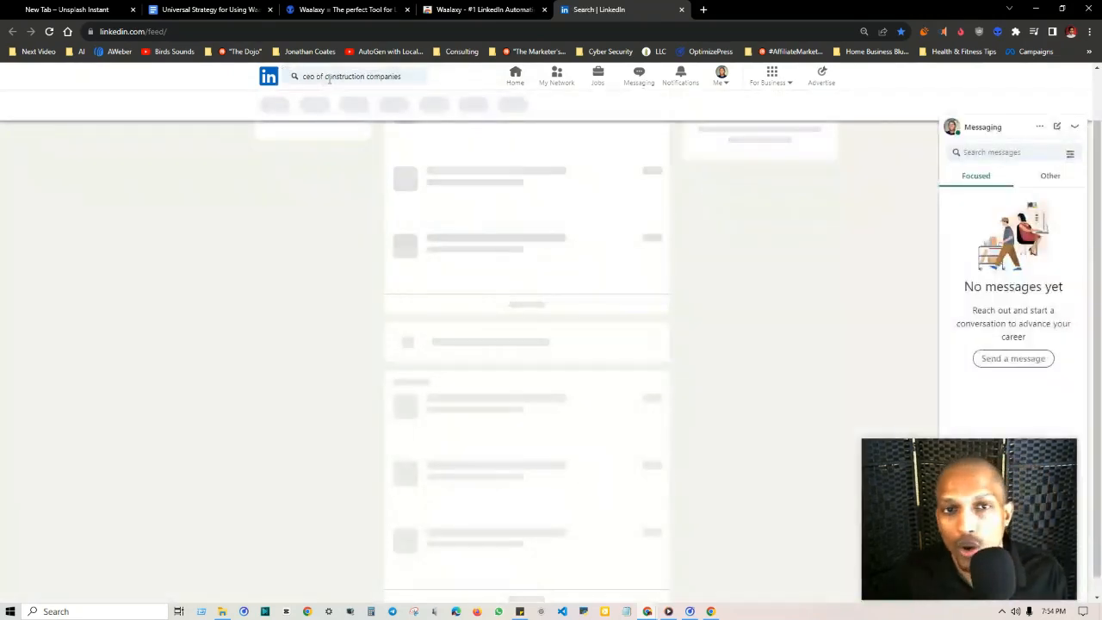
pyautogui.press('Return')
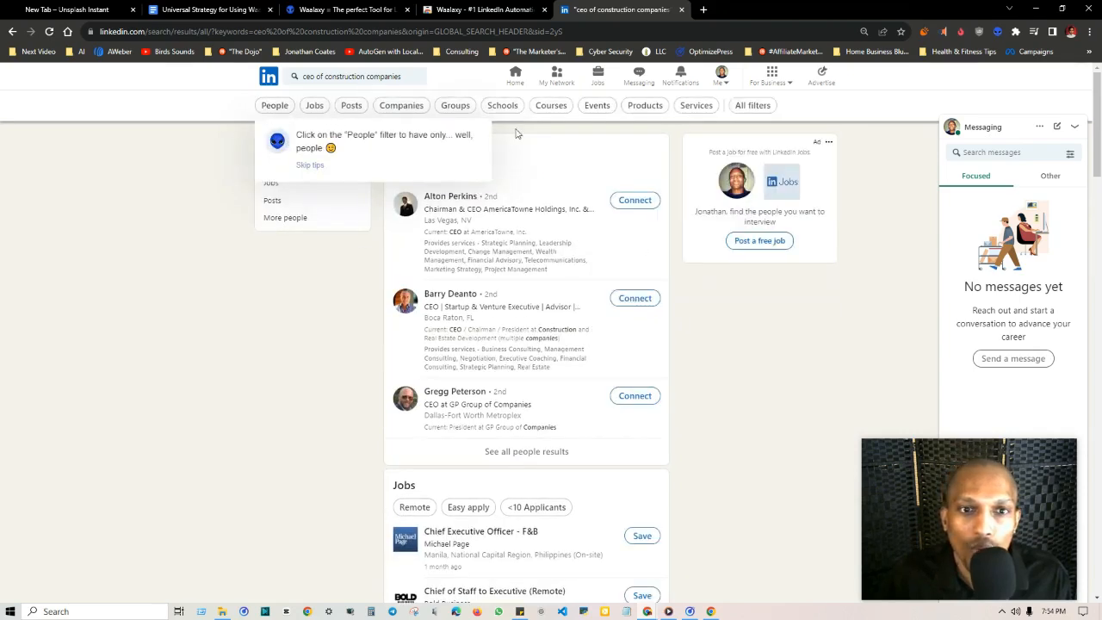
pyautogui.moveTo(545, 172)
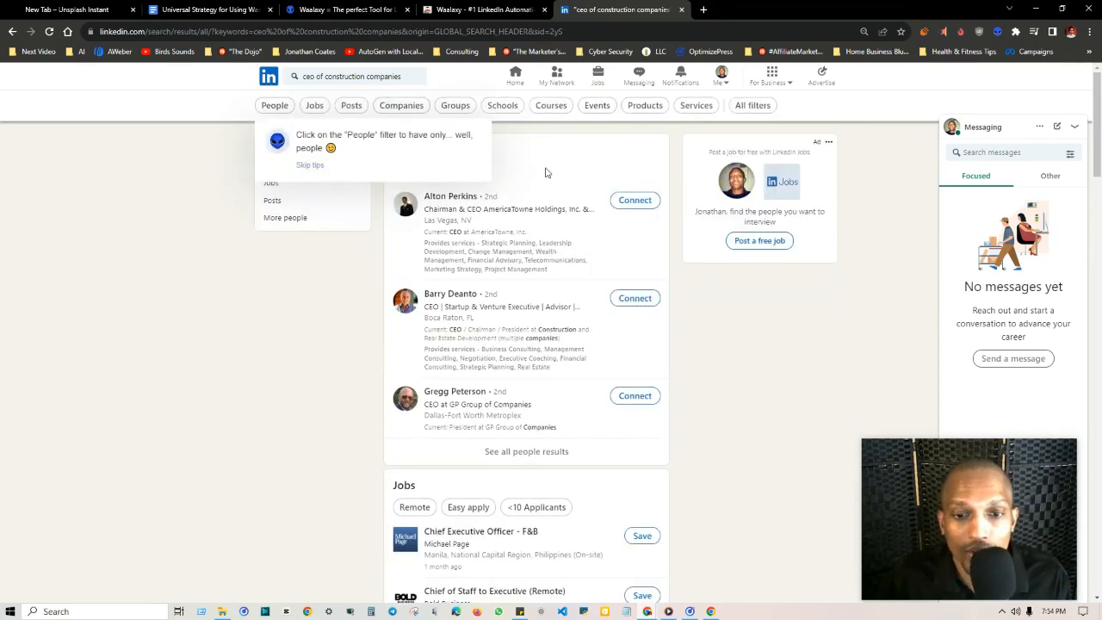
pyautogui.moveTo(565, 193)
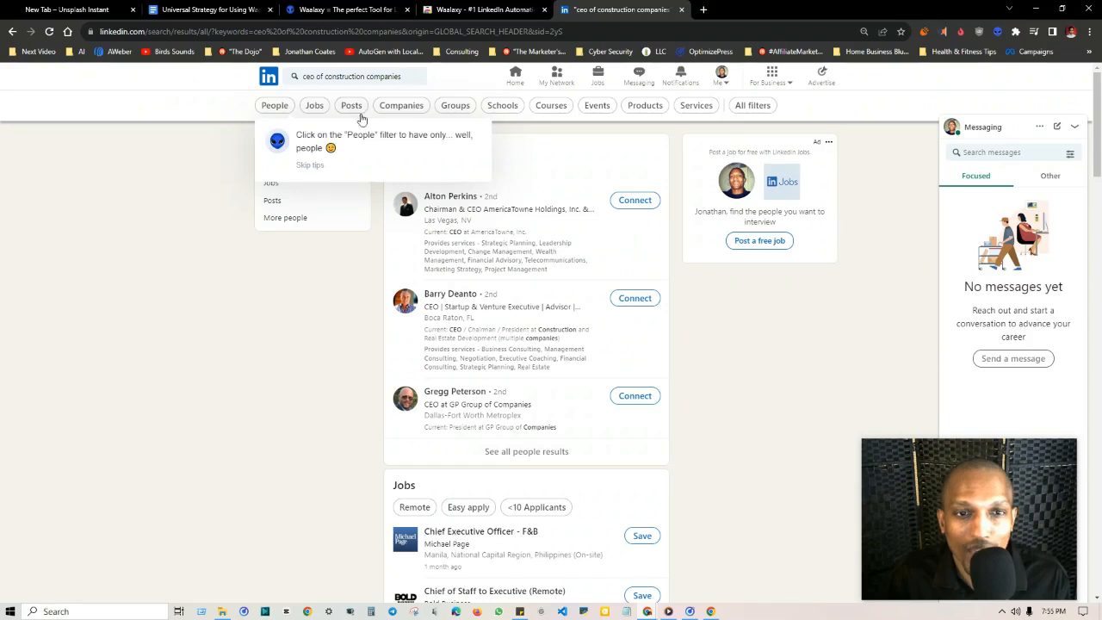
pyautogui.moveTo(313, 105)
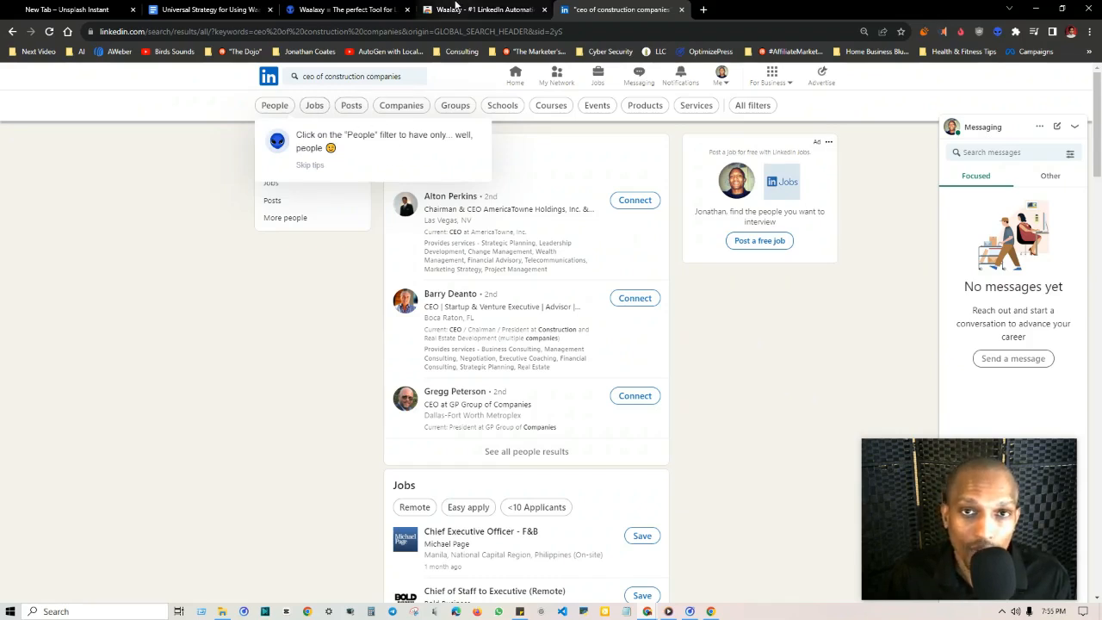
# Revisit the Waalaxy store listing, return to the LinkedIn results and bring up the Waalaxy extension panel.
pyautogui.click(484, 11)
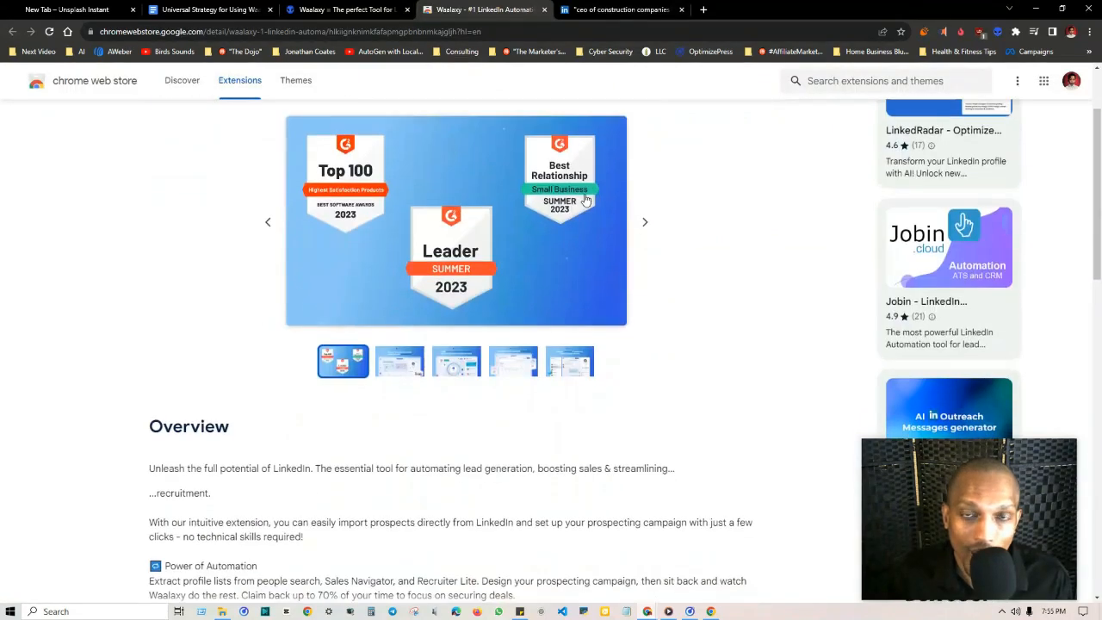
pyautogui.scroll(3)
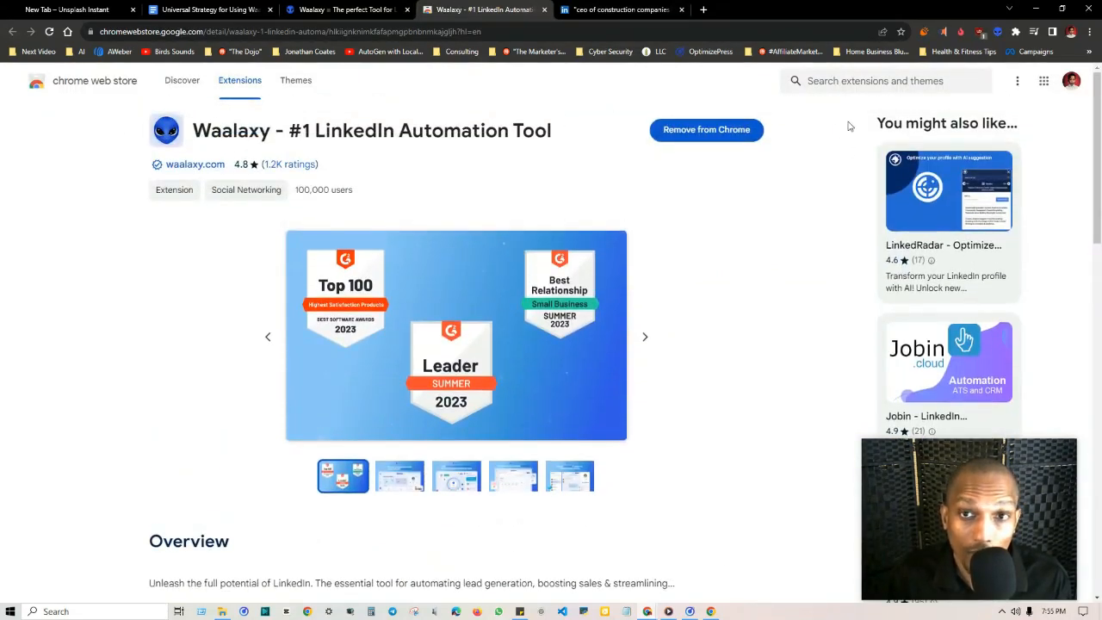
pyautogui.click(616, 11)
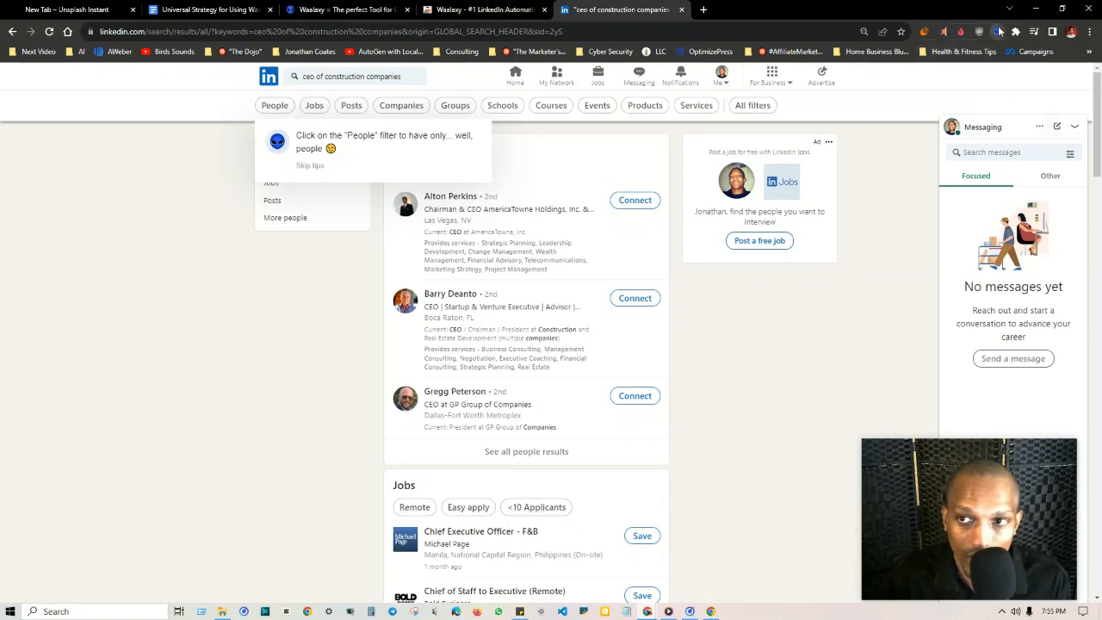
pyautogui.click(980, 31)
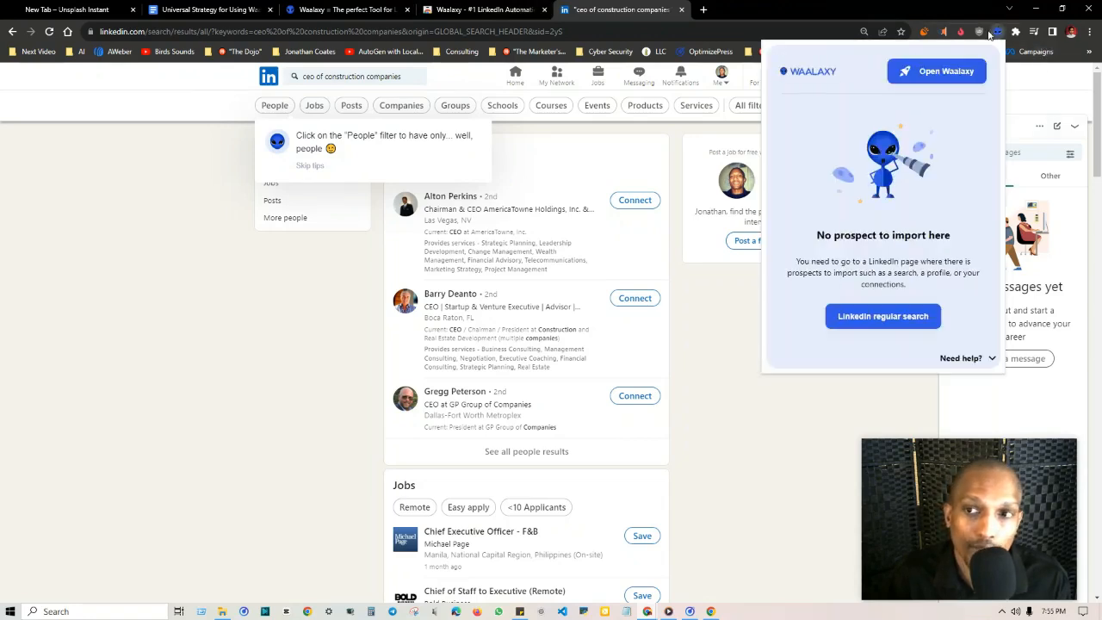
pyautogui.moveTo(845, 248)
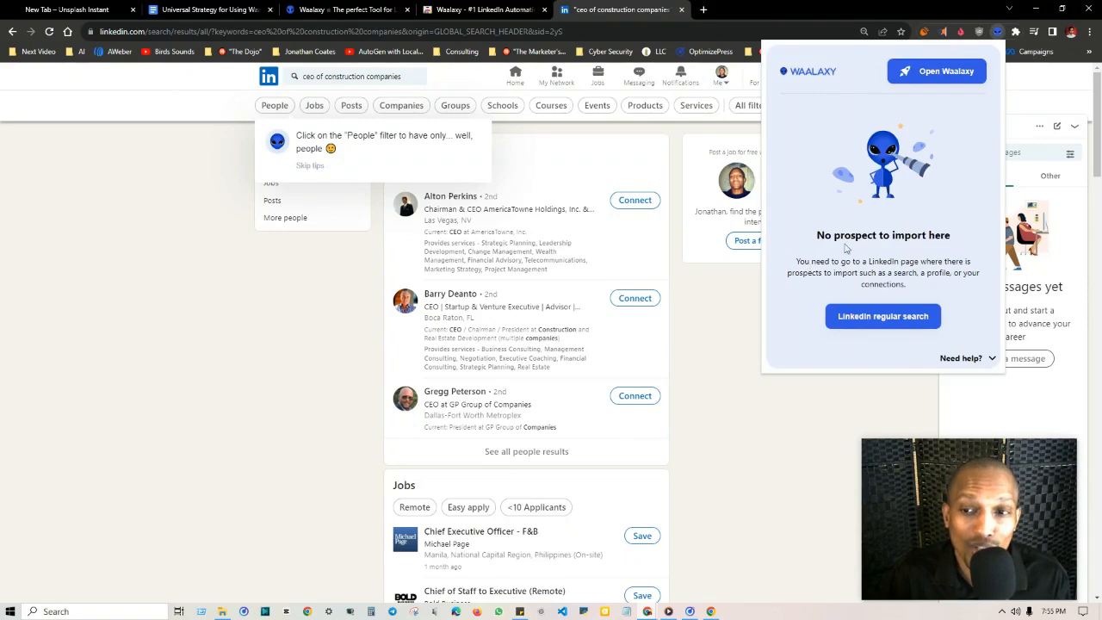
pyautogui.moveTo(823, 269)
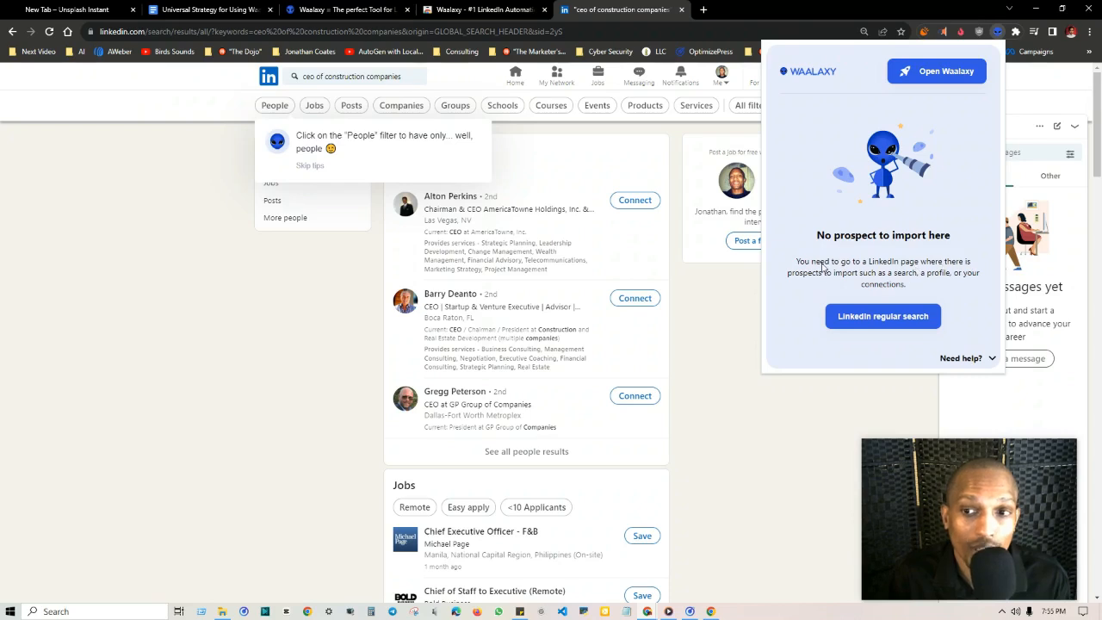
pyautogui.moveTo(939, 274)
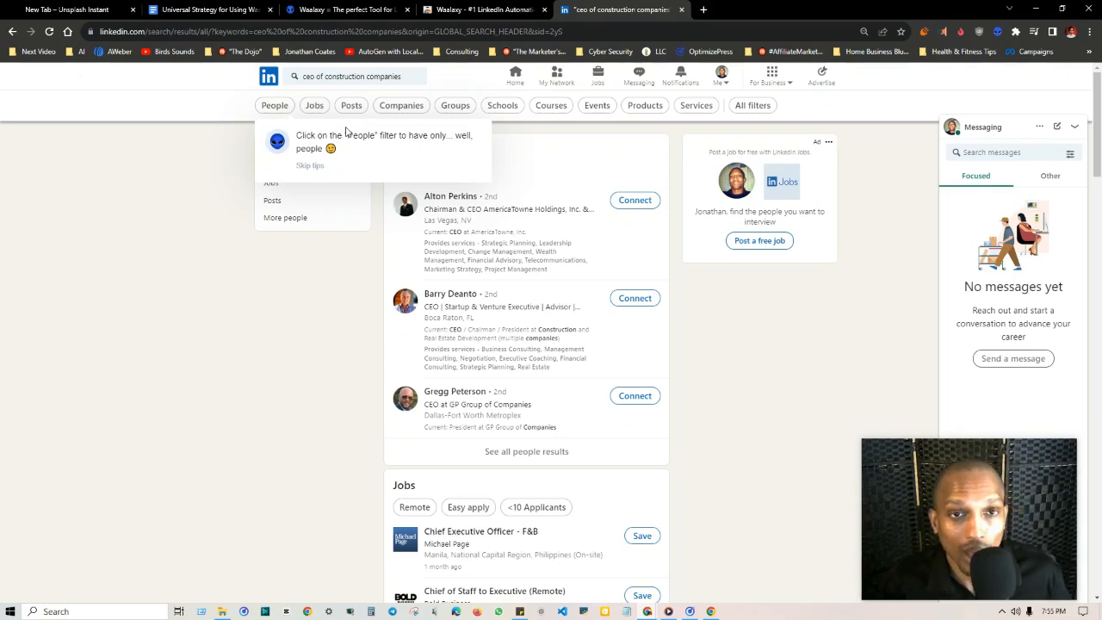
pyautogui.click(207, 10)
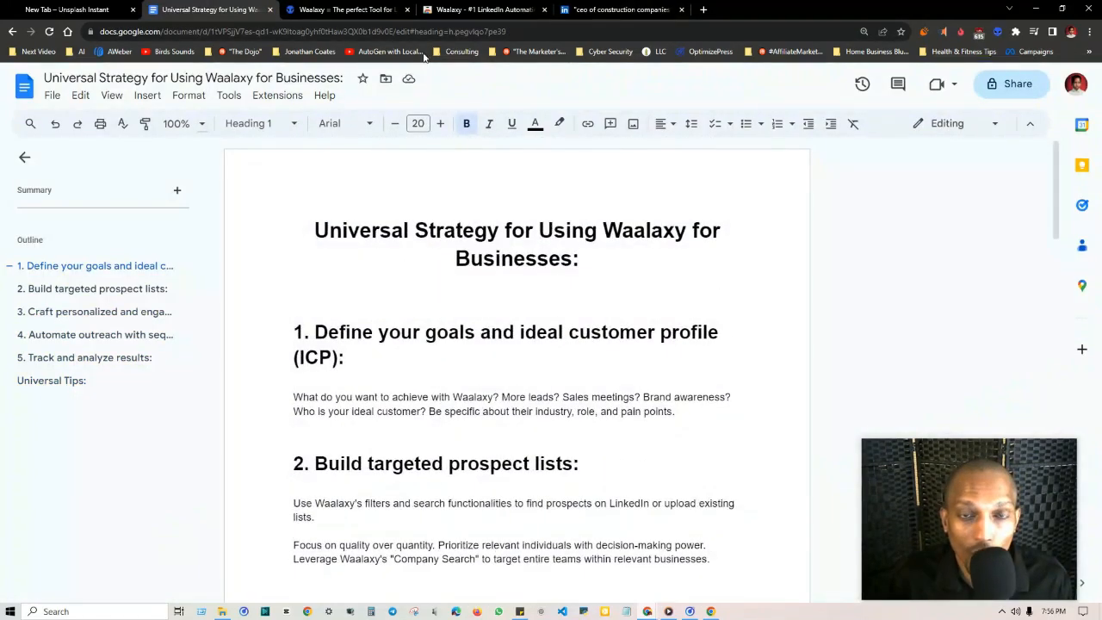
pyautogui.moveTo(468, 400)
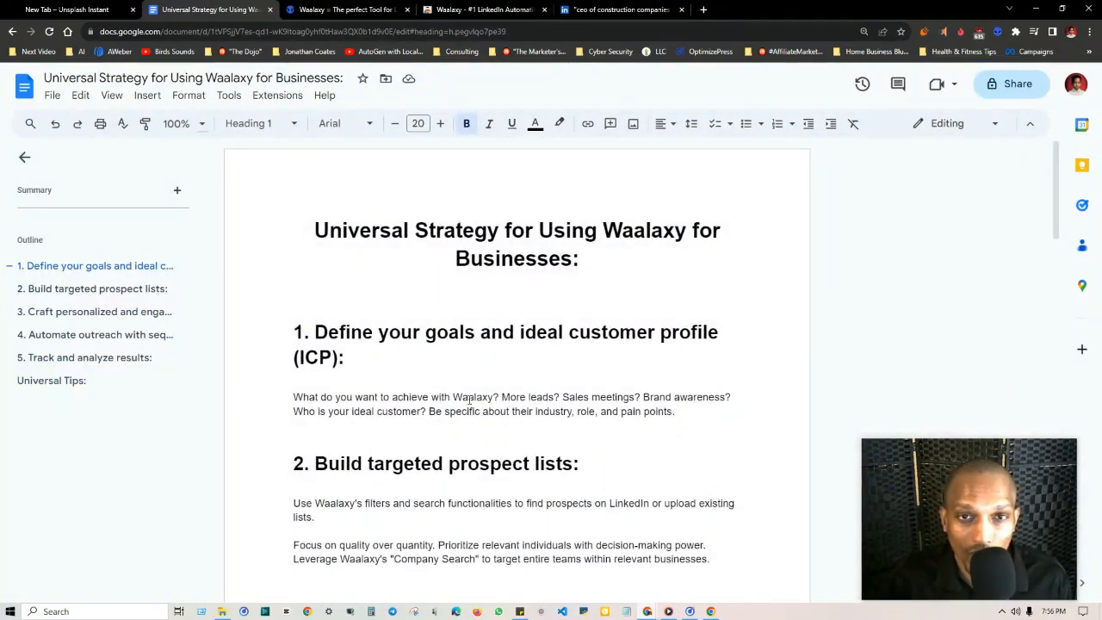
pyautogui.click(617, 11)
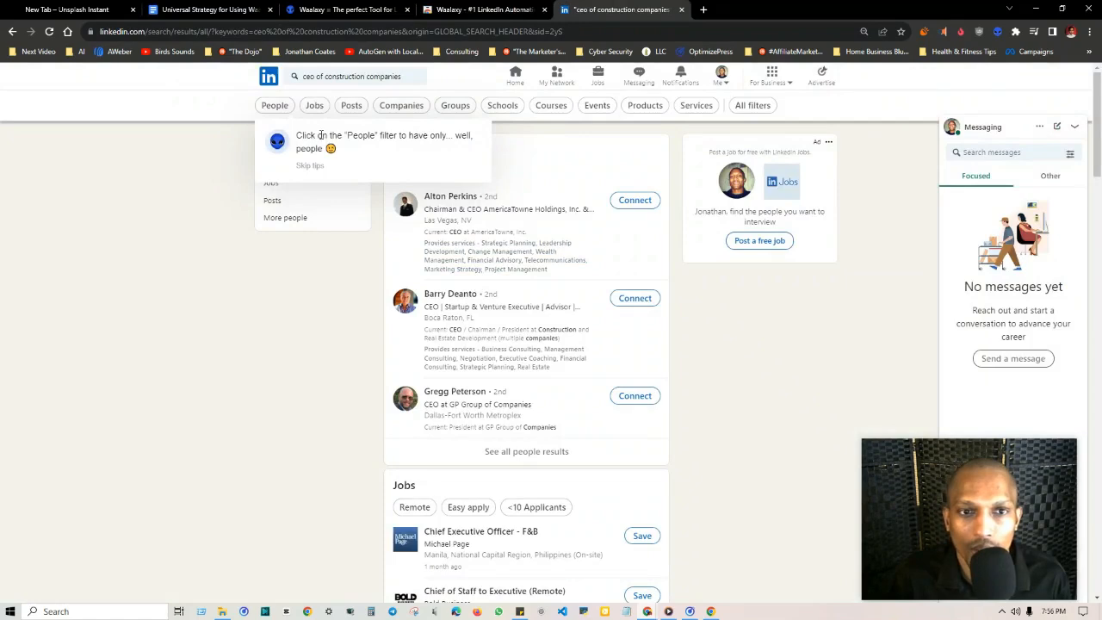
pyautogui.moveTo(413, 121)
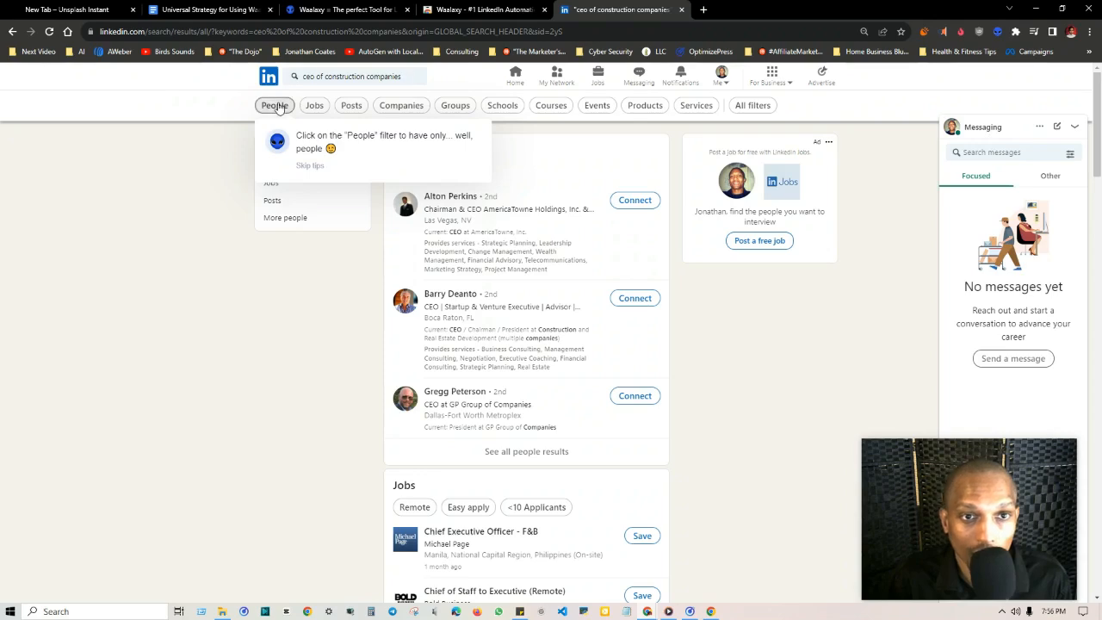
# Narrow the LinkedIn search results to People only.
pyautogui.click(274, 105)
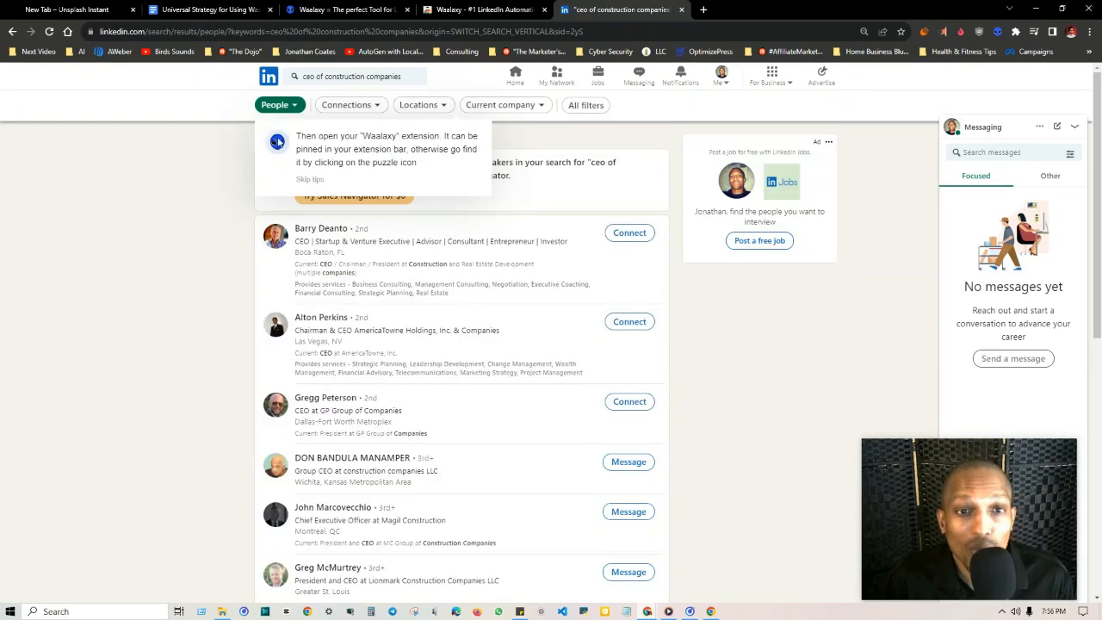
pyautogui.moveTo(430, 132)
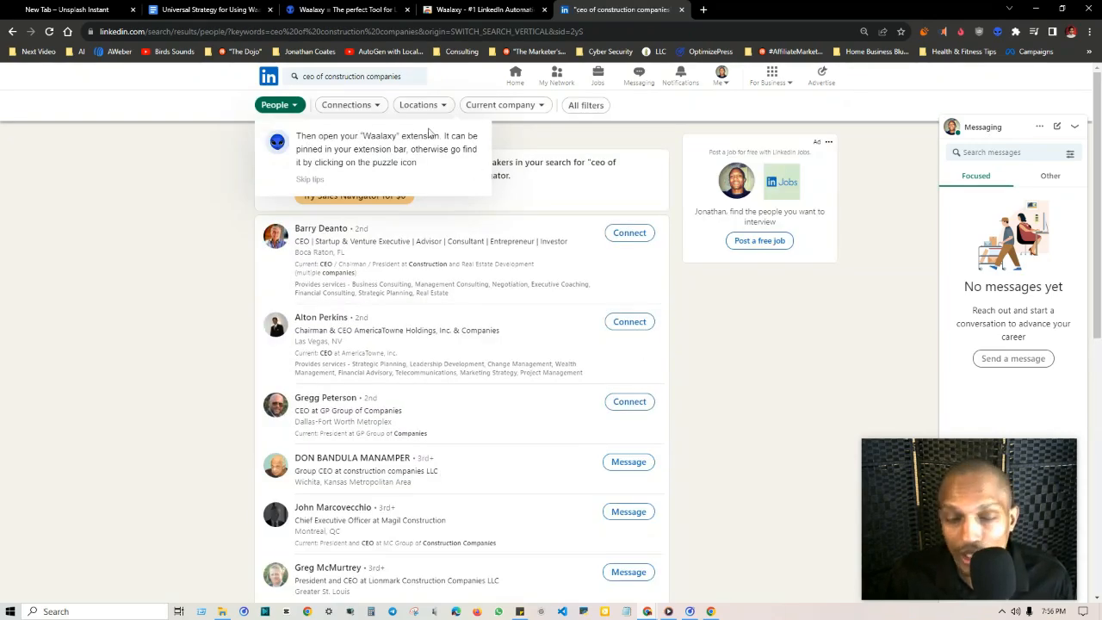
pyautogui.moveTo(538, 144)
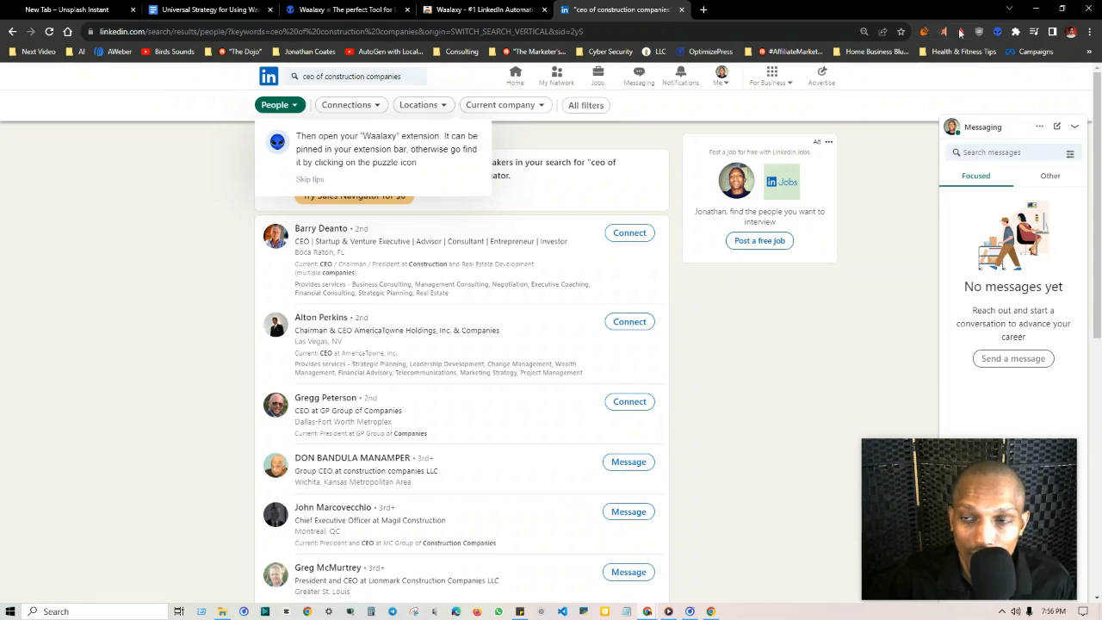
pyautogui.moveTo(496, 118)
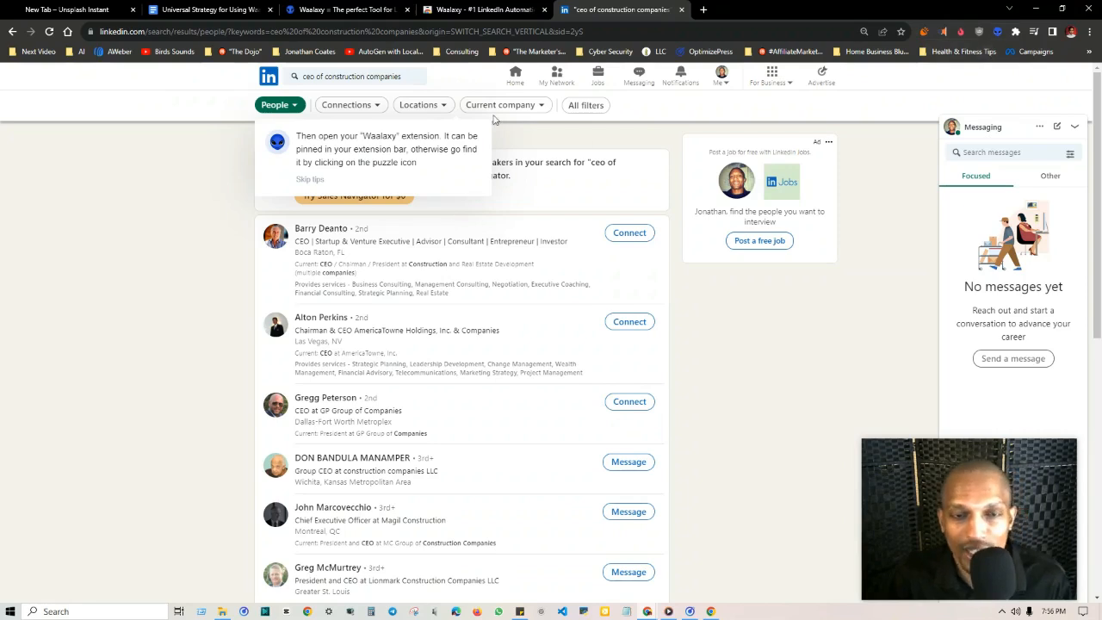
pyautogui.moveTo(934, 105)
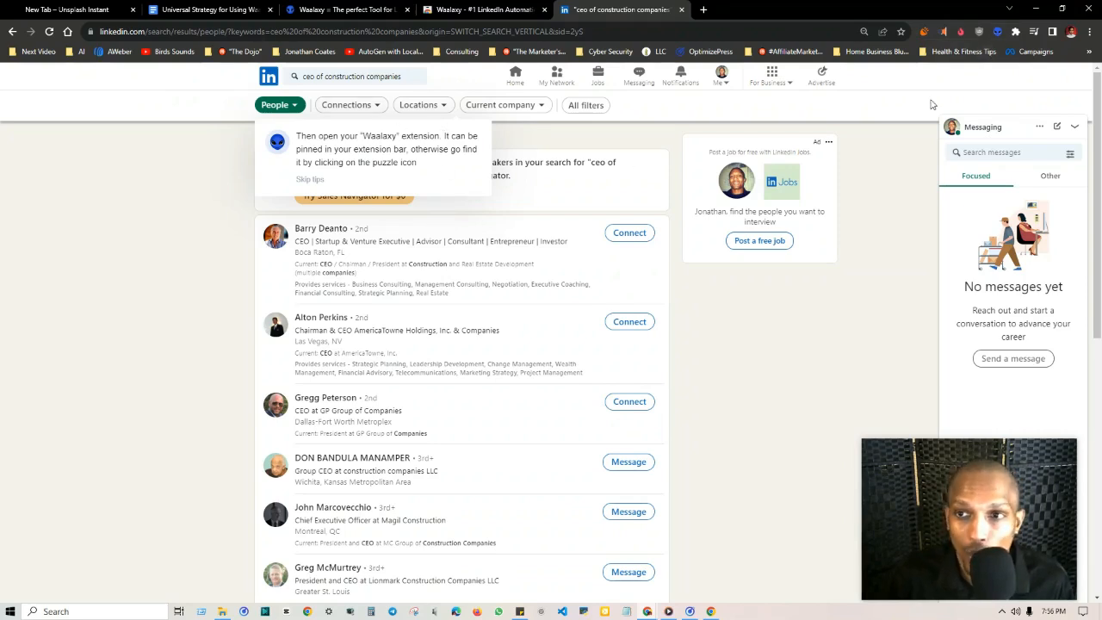
pyautogui.moveTo(999, 31)
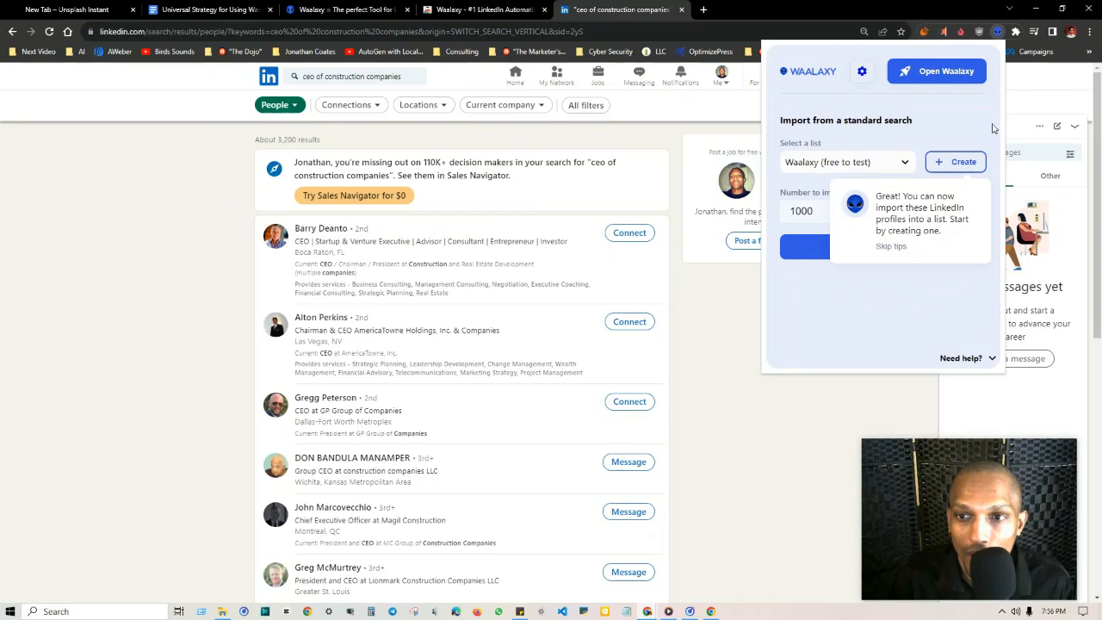
pyautogui.moveTo(930, 181)
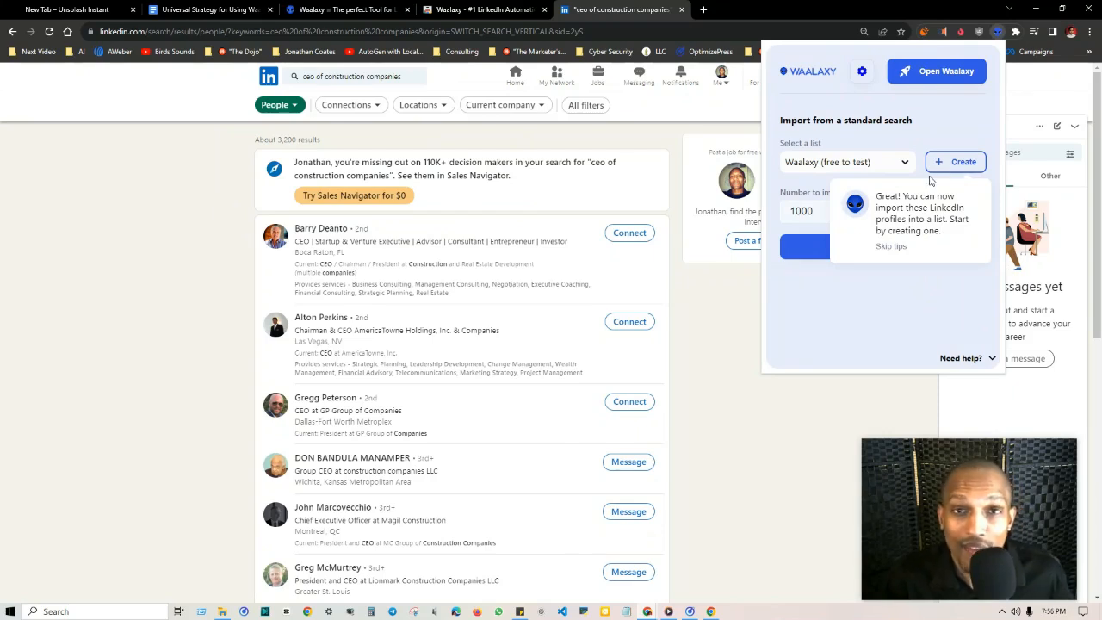
pyautogui.moveTo(868, 178)
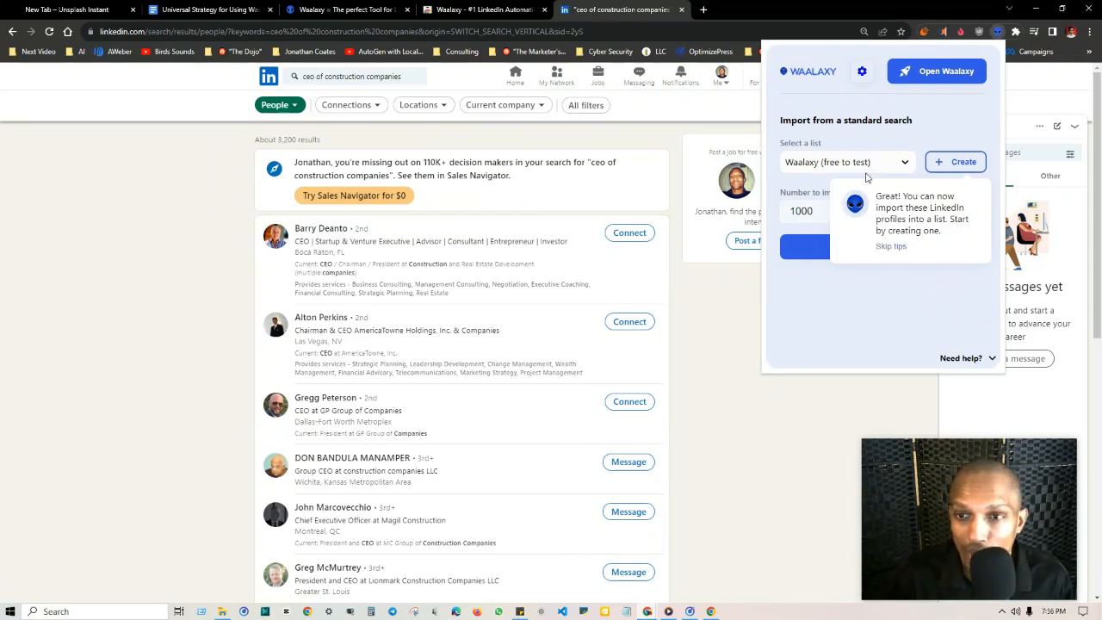
pyautogui.moveTo(933, 212)
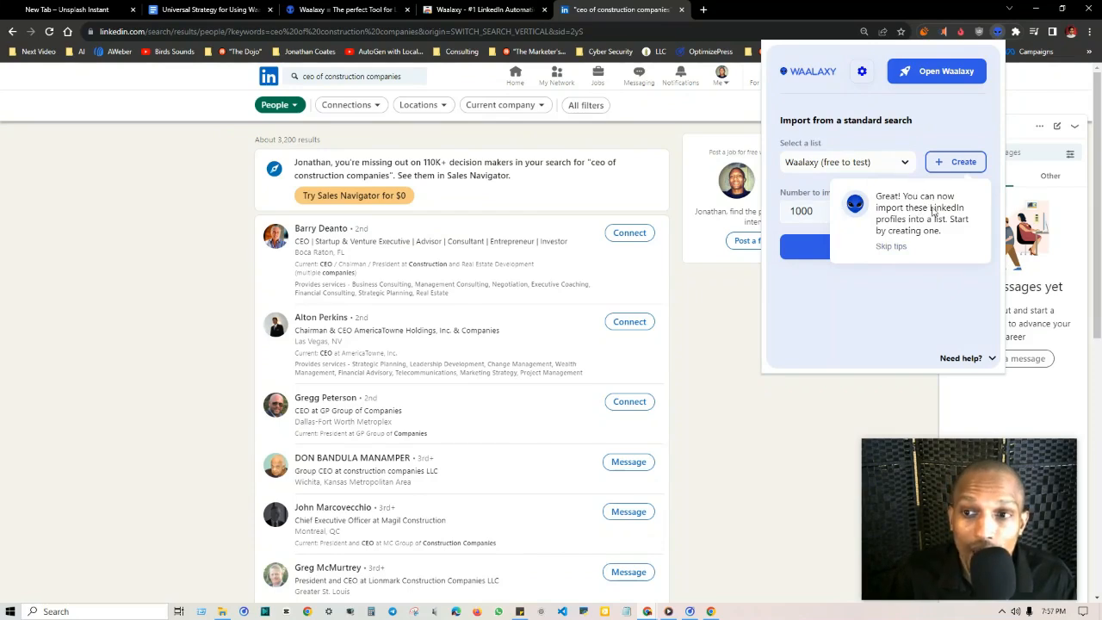
pyautogui.moveTo(896, 238)
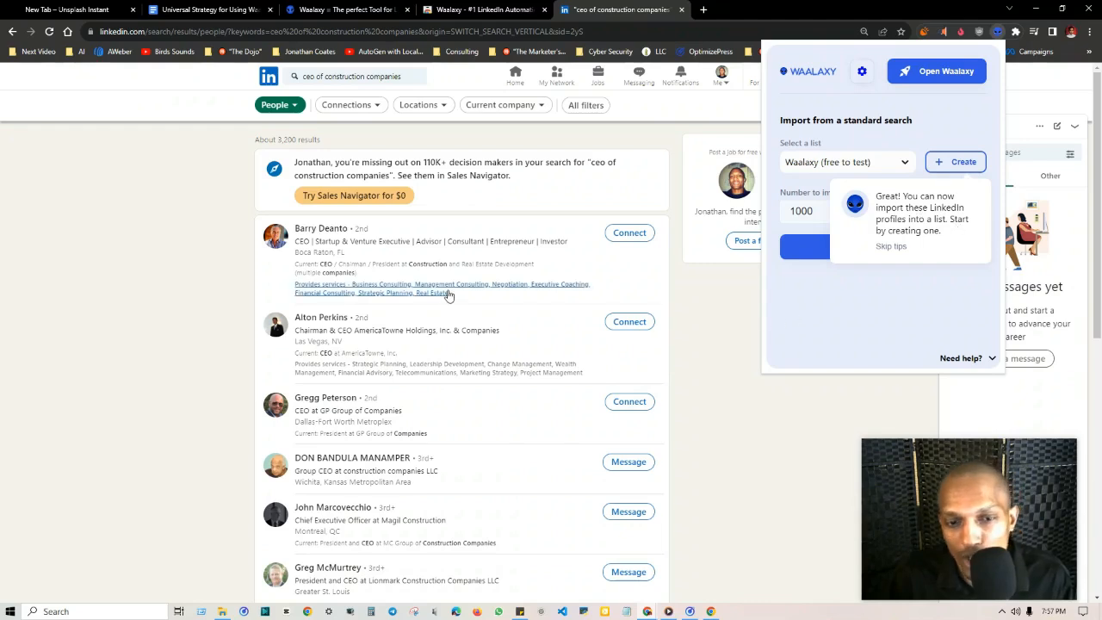
pyautogui.moveTo(448, 306)
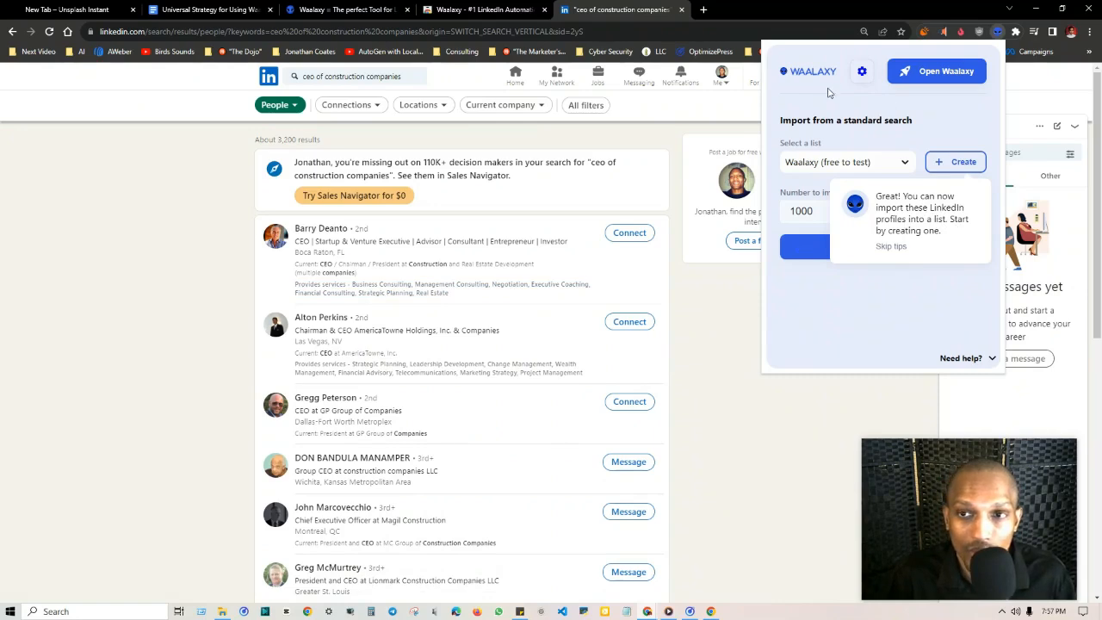
pyautogui.moveTo(887, 124)
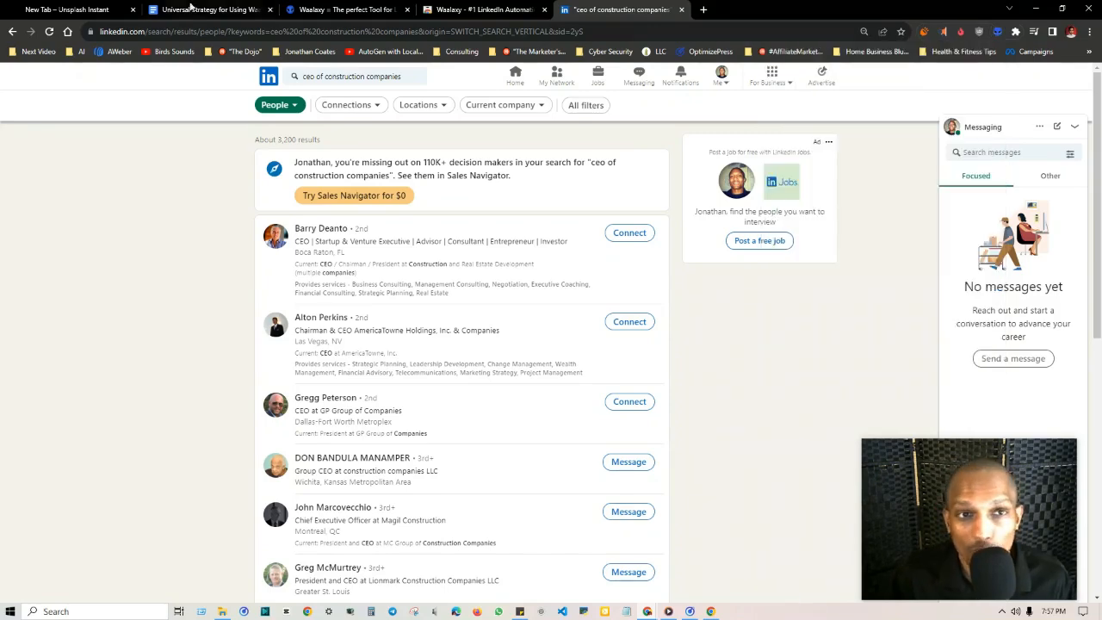
# Return to the strategy guide, scroll its numbered sections and place the cursor at section 1's heading.
pyautogui.click(207, 10)
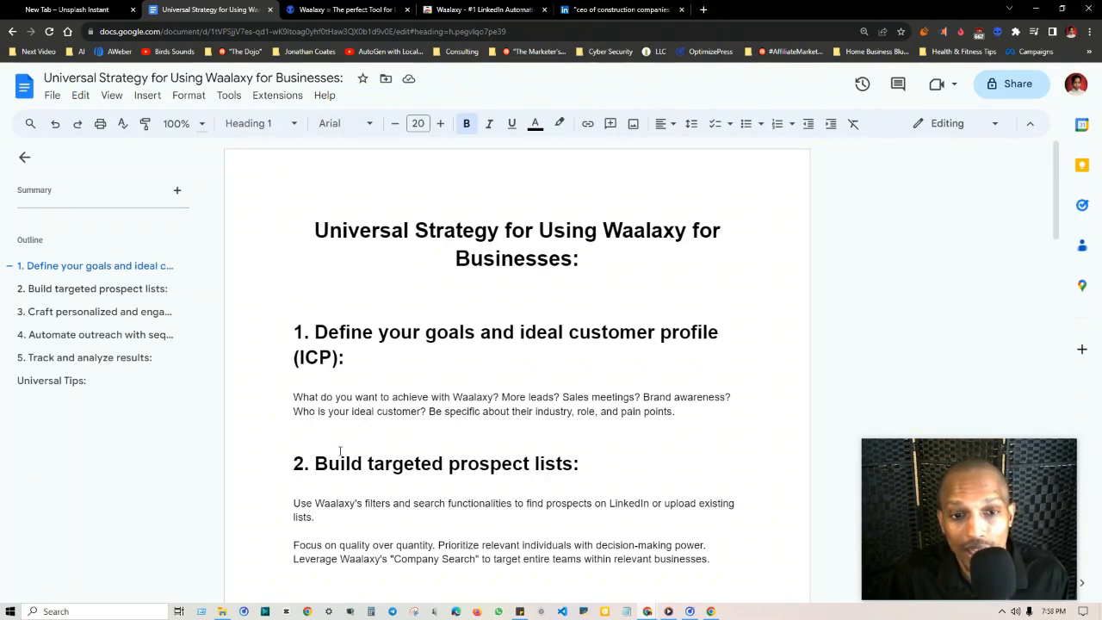
pyautogui.scroll(-3)
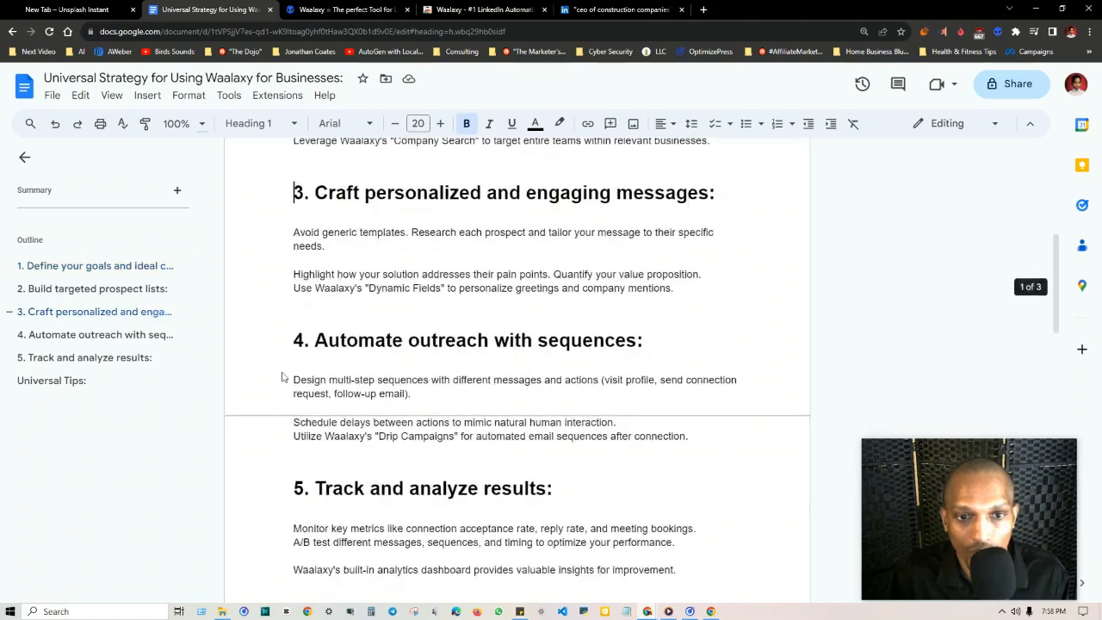
pyautogui.moveTo(95, 265)
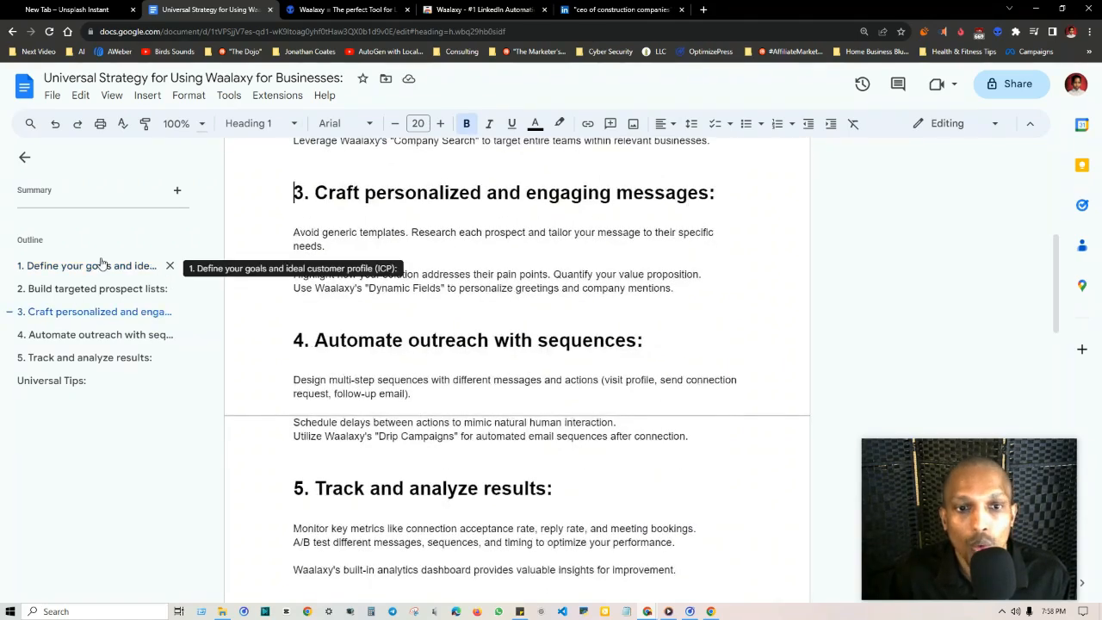
pyautogui.moveTo(183, 314)
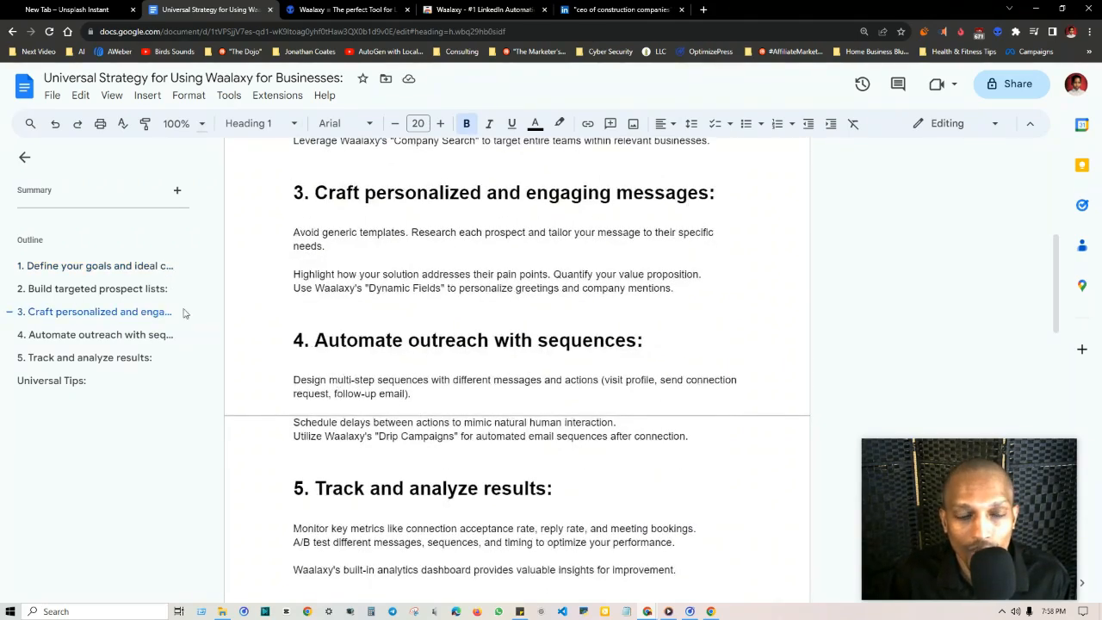
pyautogui.scroll(3)
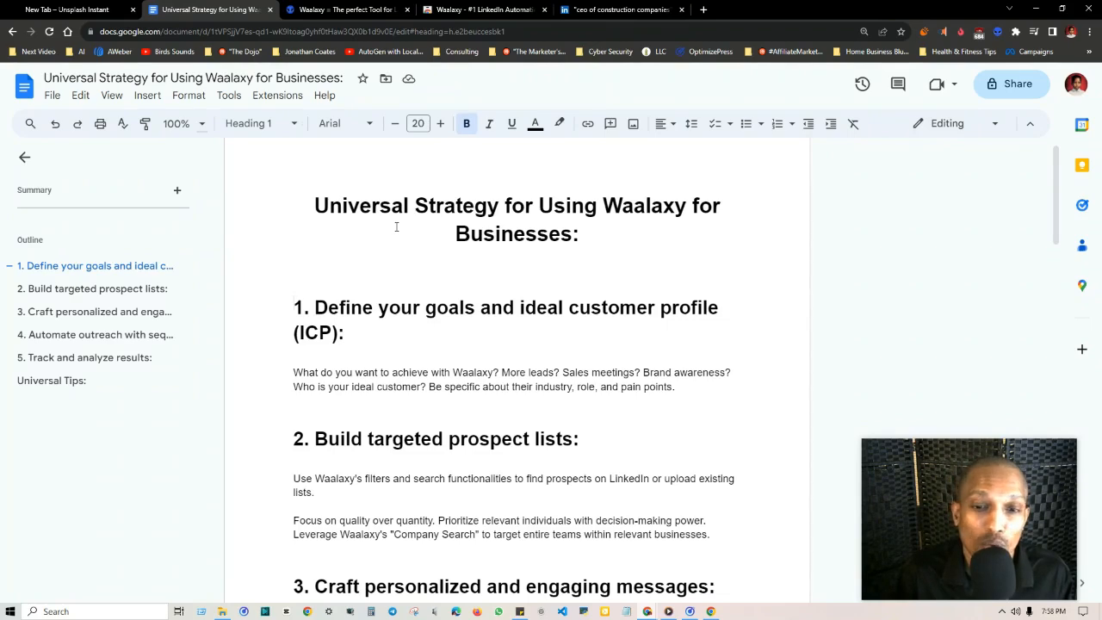
pyautogui.click(296, 307)
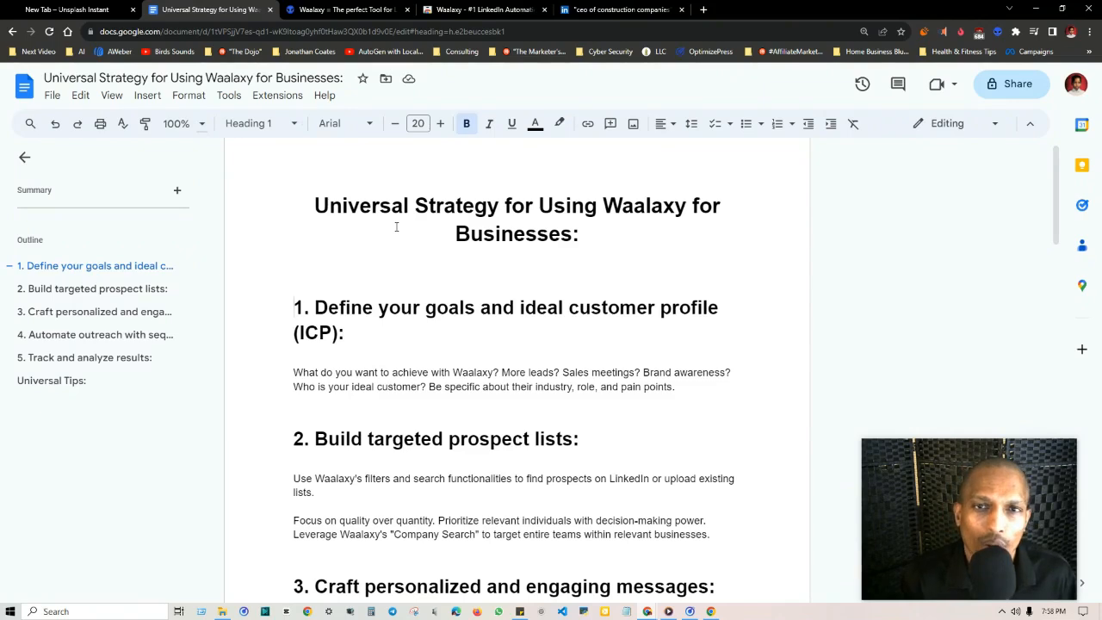
pyautogui.click(294, 306)
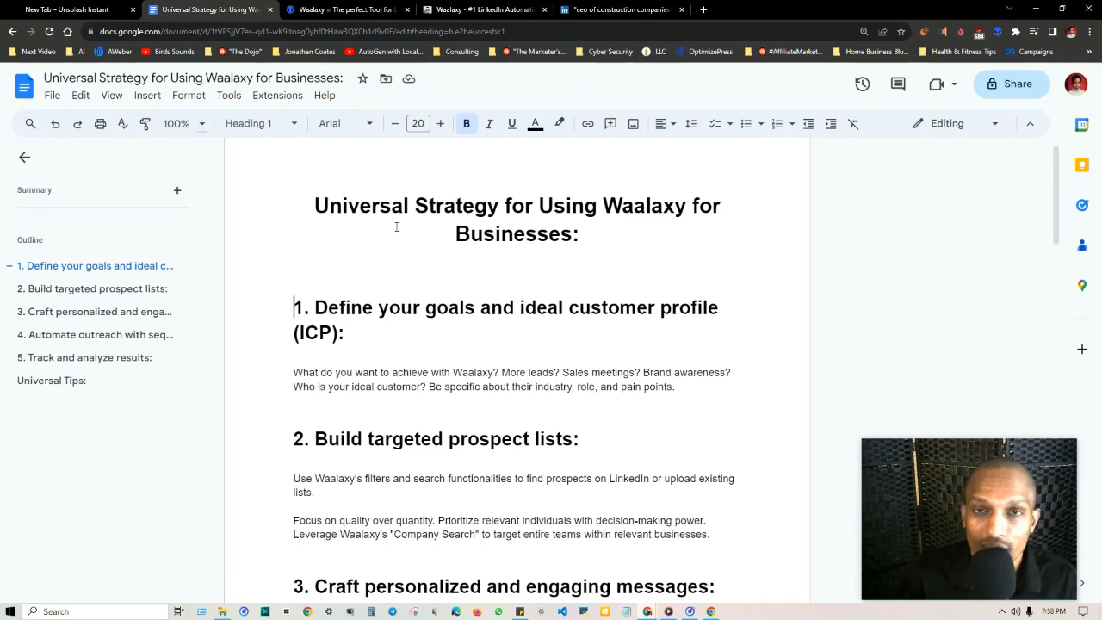
pyautogui.moveTo(765, 327)
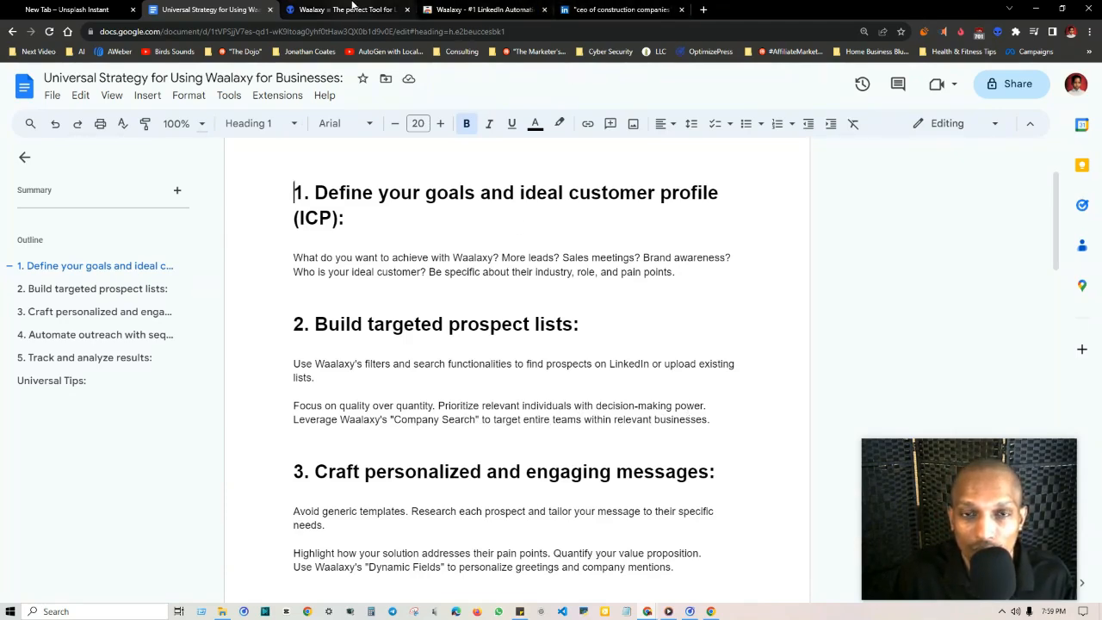
# Launch the Waalaxy web dashboard from the extension panel and go to its Messages area.
pyautogui.click(999, 31)
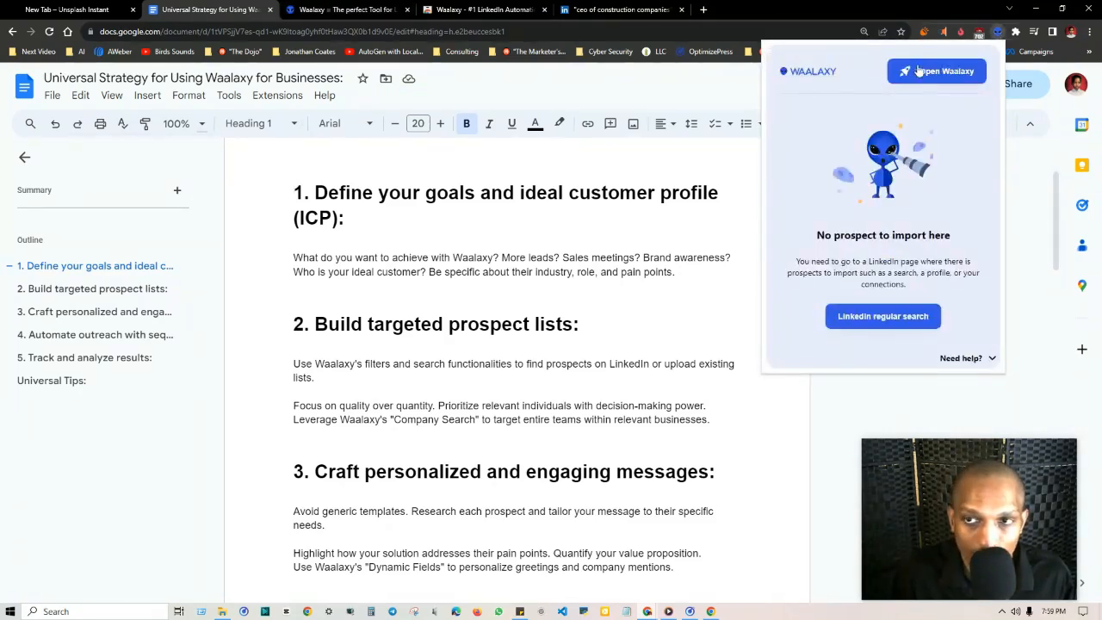
pyautogui.click(937, 71)
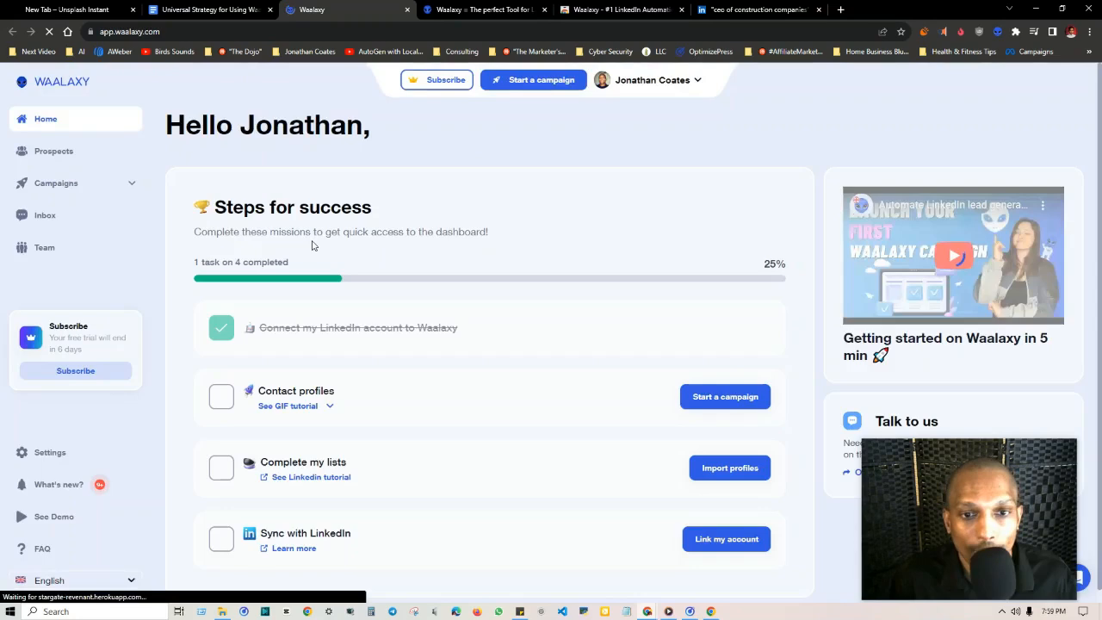
pyautogui.moveTo(435, 406)
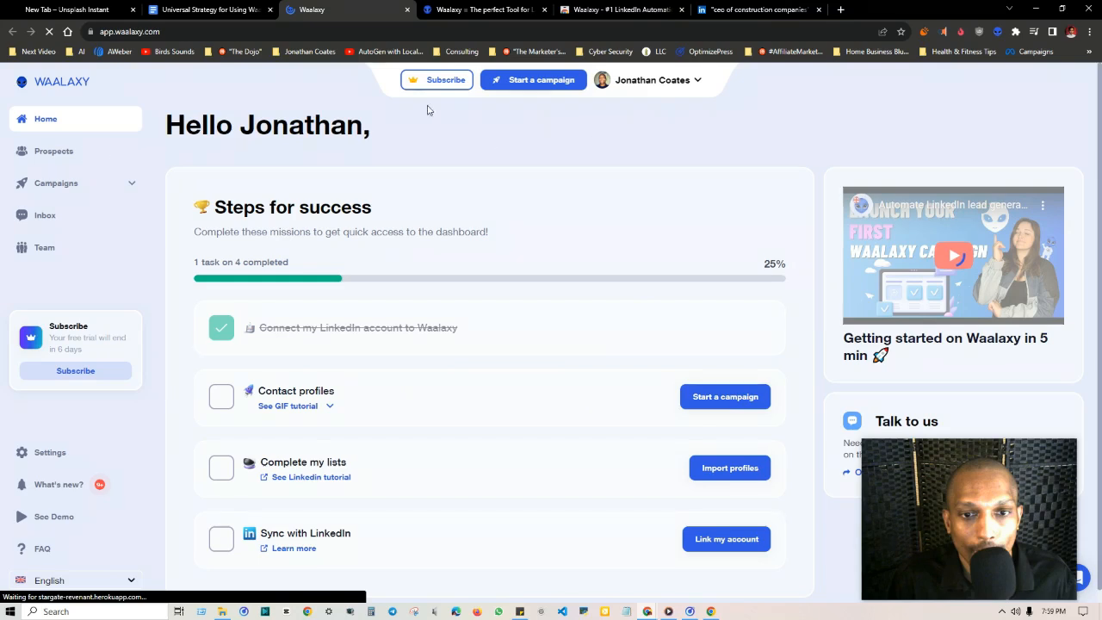
pyautogui.click(55, 188)
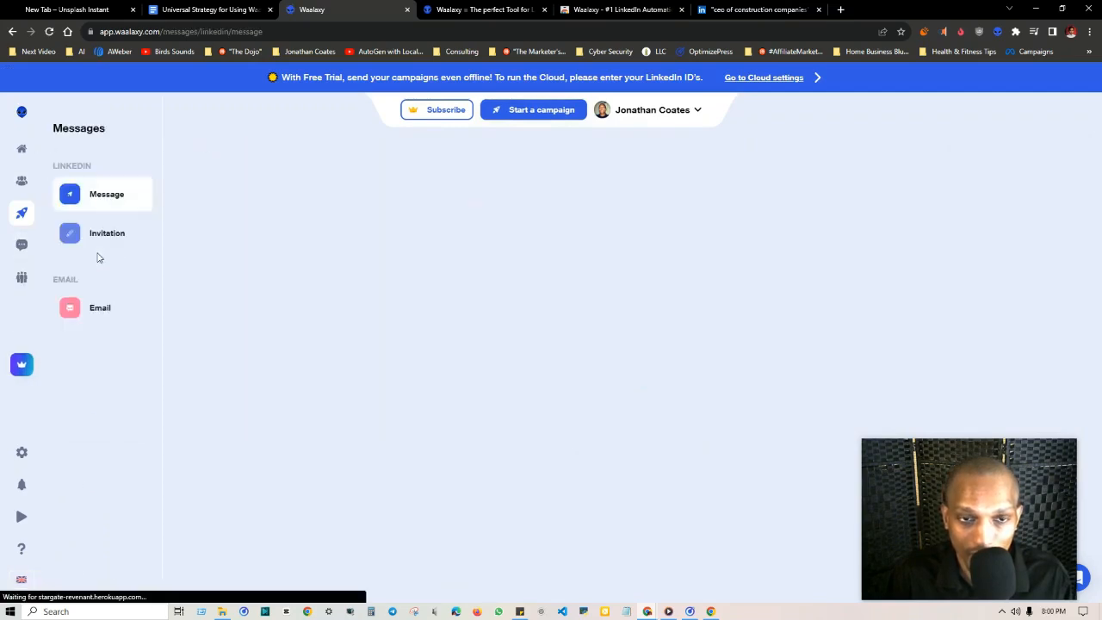
# Review the LinkedIn message templates, visit the empty Team page, then return to the strategy guide.
pyautogui.click(107, 193)
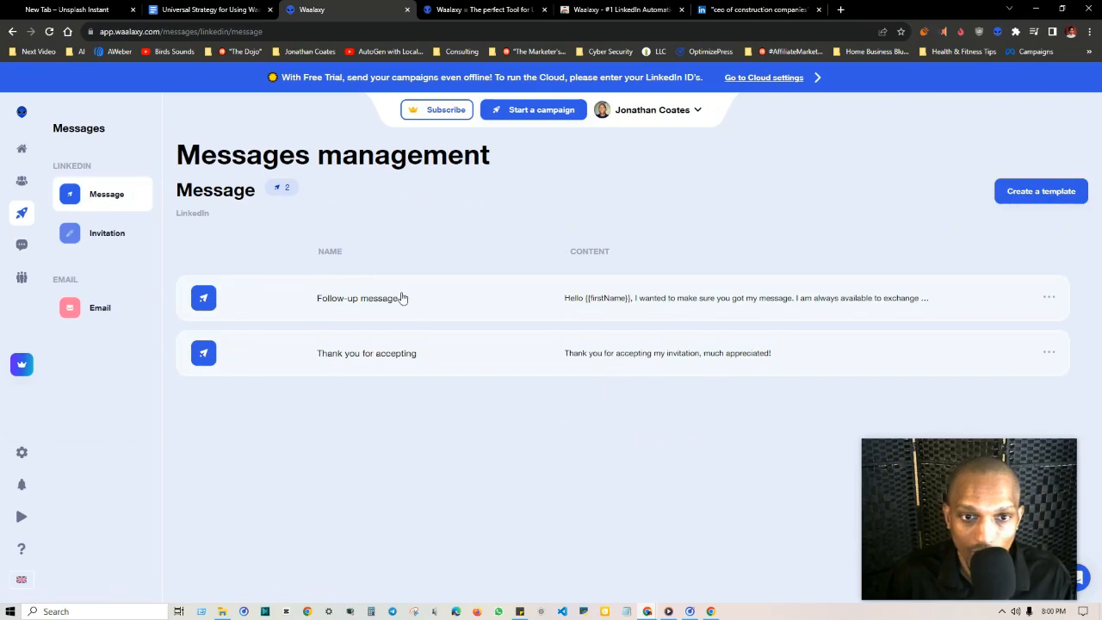
pyautogui.moveTo(387, 297)
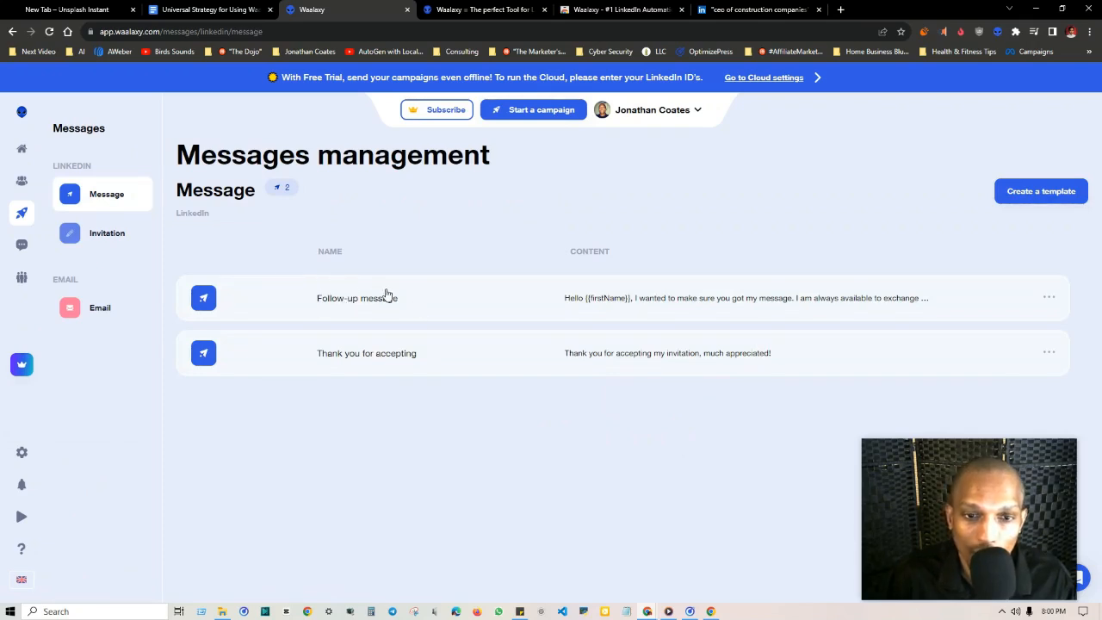
pyautogui.moveTo(716, 369)
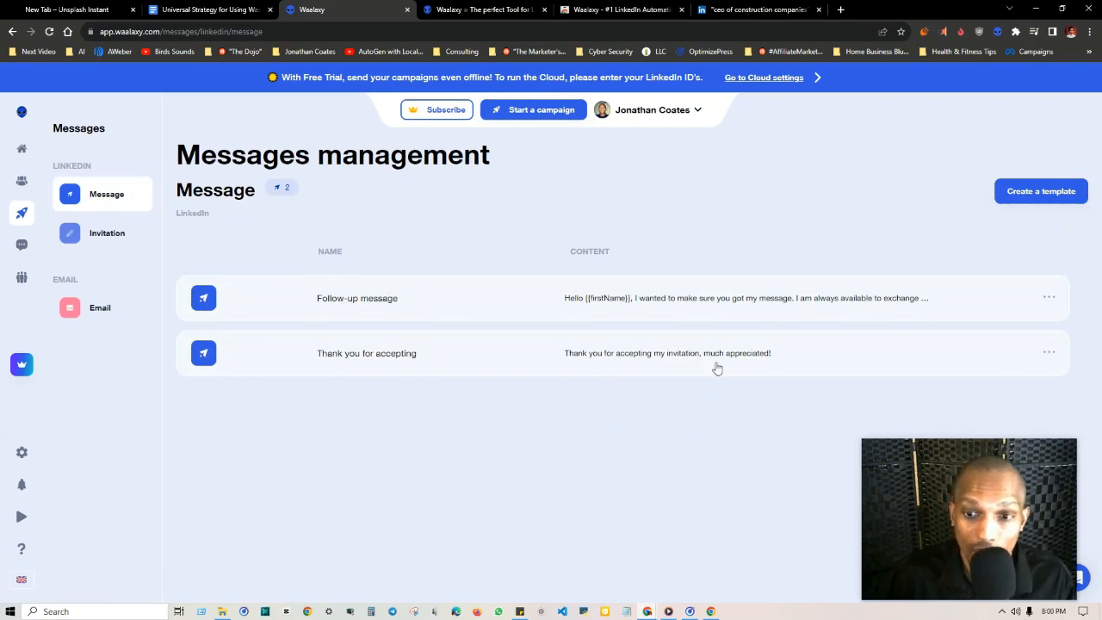
pyautogui.moveTo(989, 282)
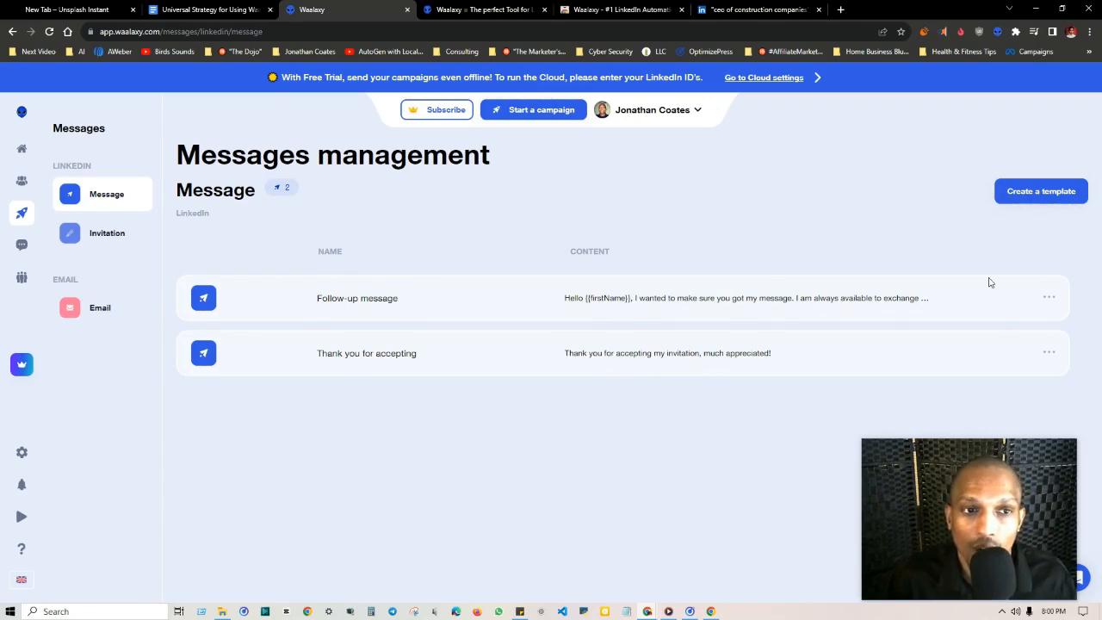
pyautogui.moveTo(530, 383)
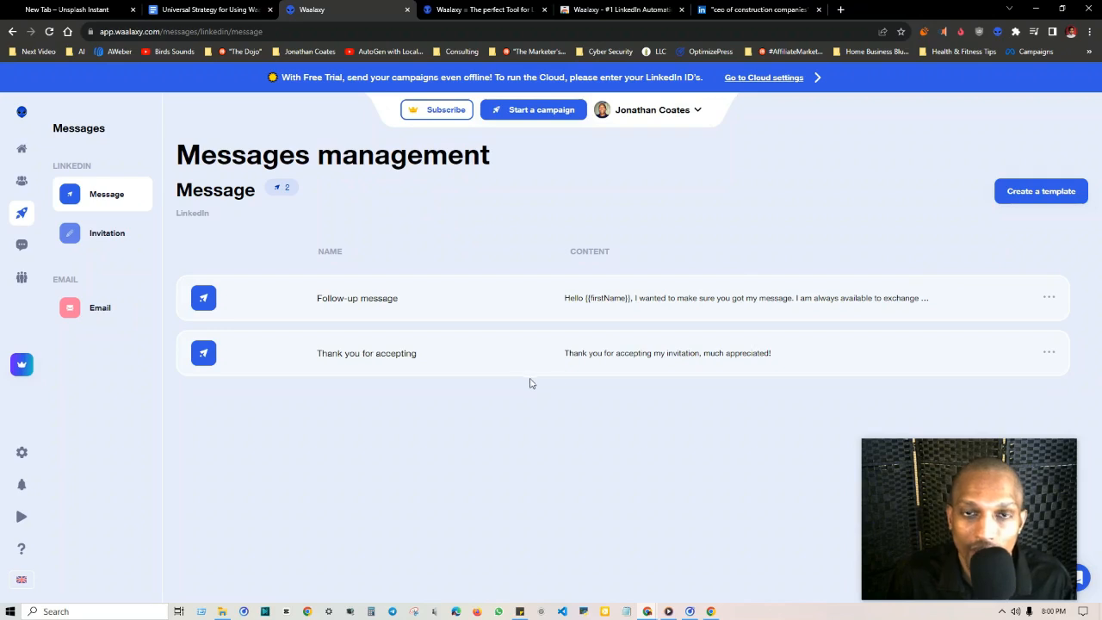
pyautogui.moveTo(732, 322)
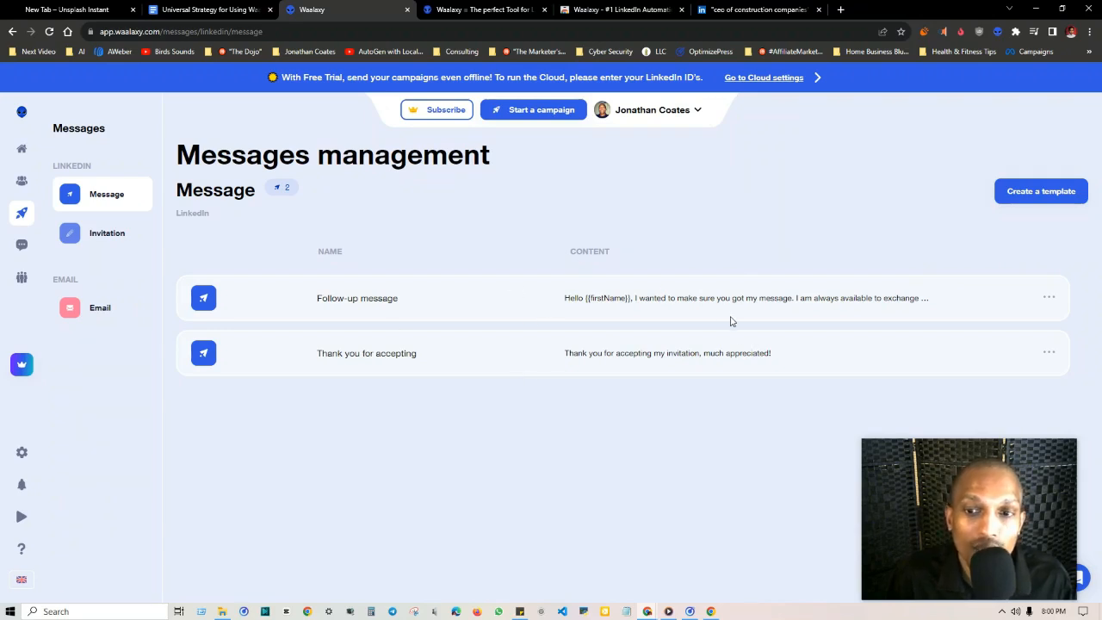
pyautogui.click(44, 275)
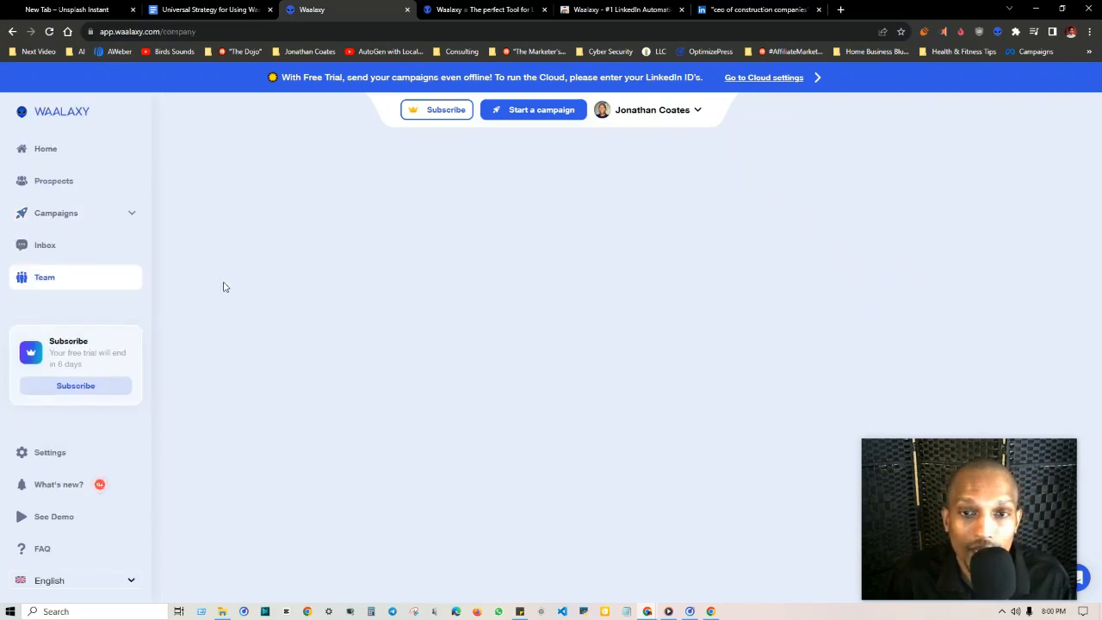
pyautogui.click(45, 275)
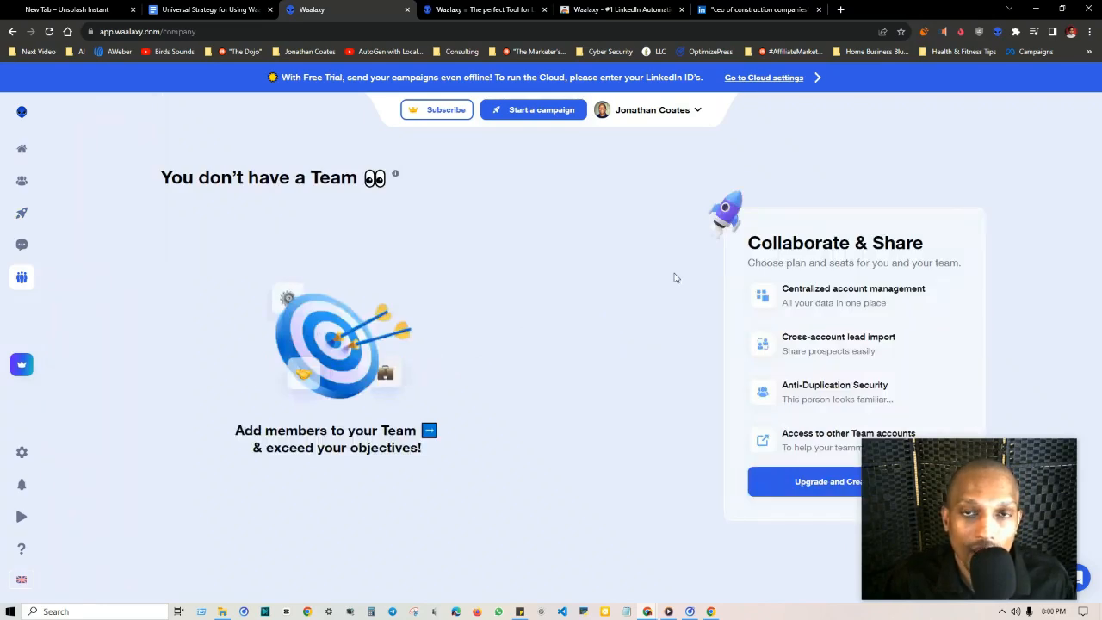
pyautogui.click(207, 11)
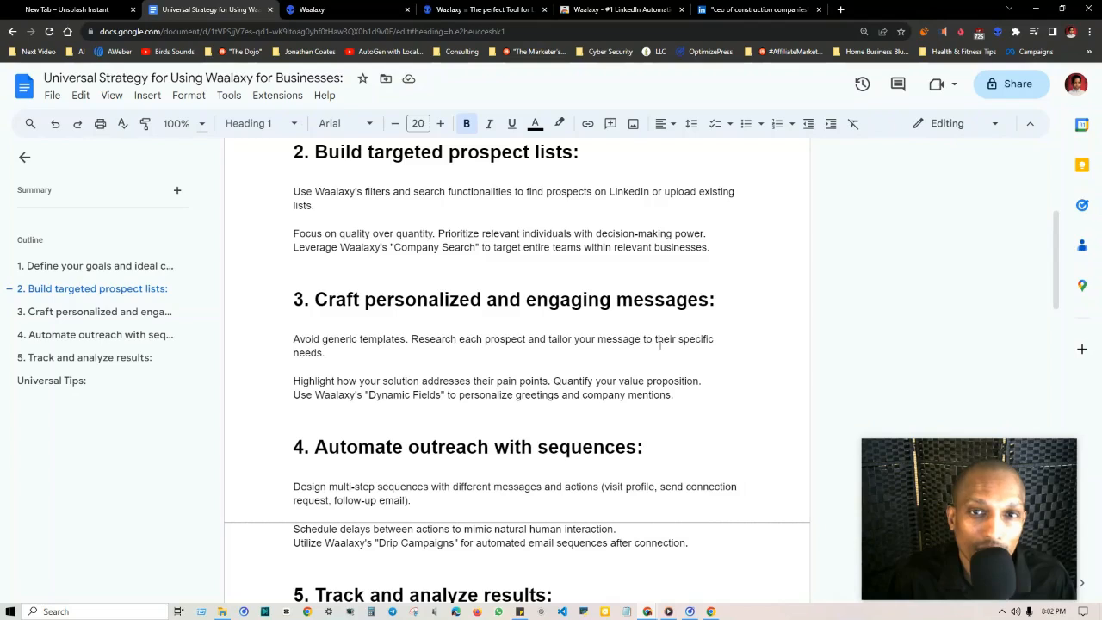
pyautogui.moveTo(427, 386)
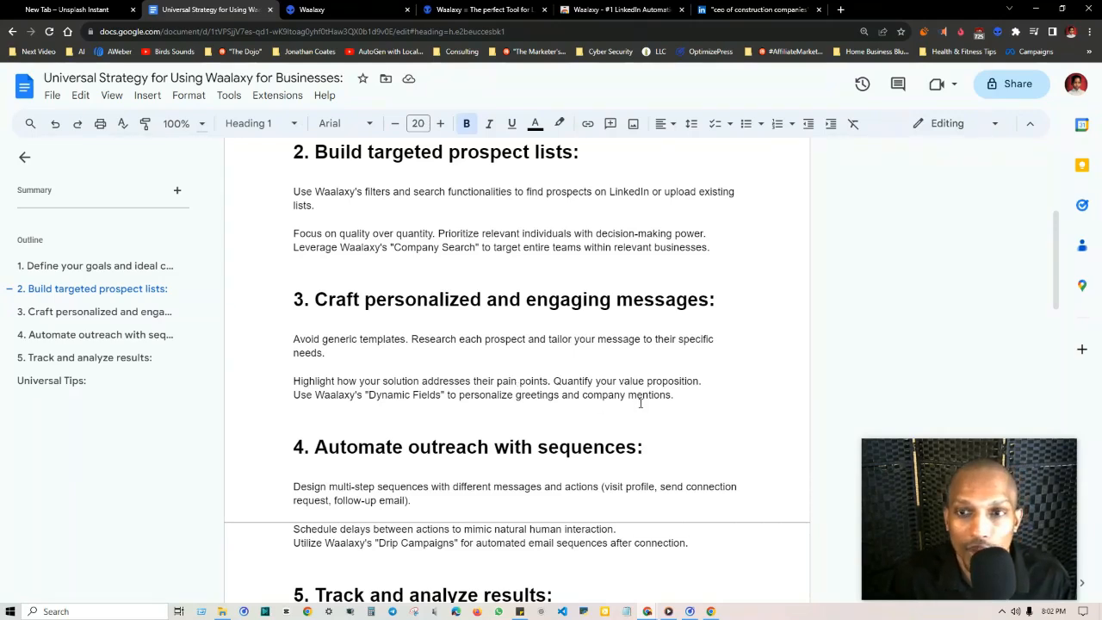
# Switch to the LinkedIn people search results for construction company CEOs.
pyautogui.click(757, 10)
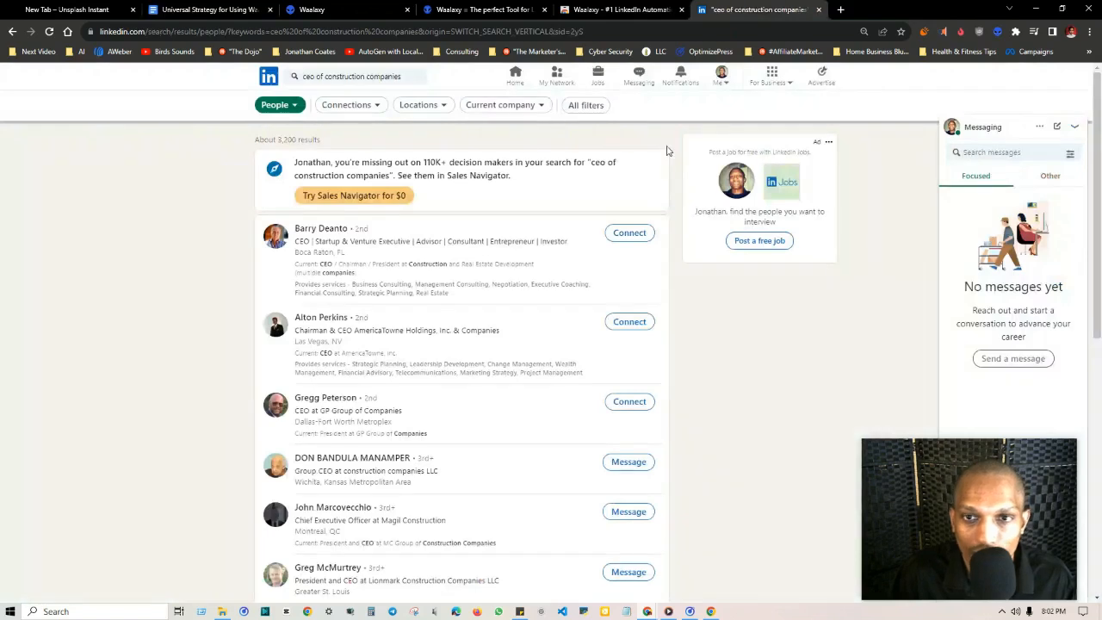
pyautogui.moveTo(996, 33)
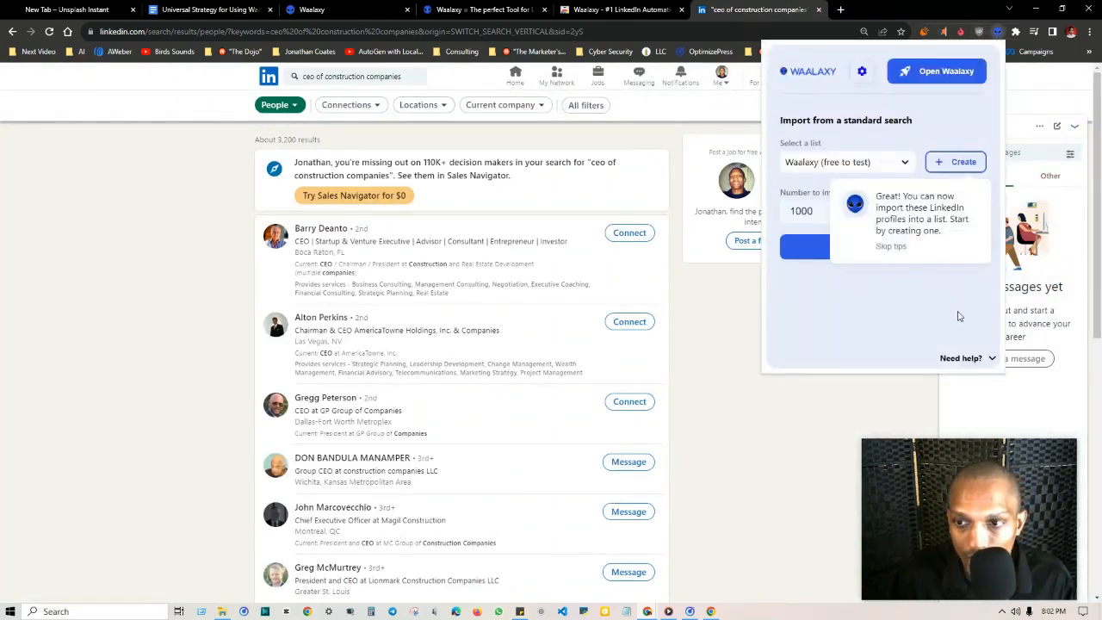
# Create a new Waalaxy prospect list named 'Samurai Testing' for the import.
pyautogui.click(956, 162)
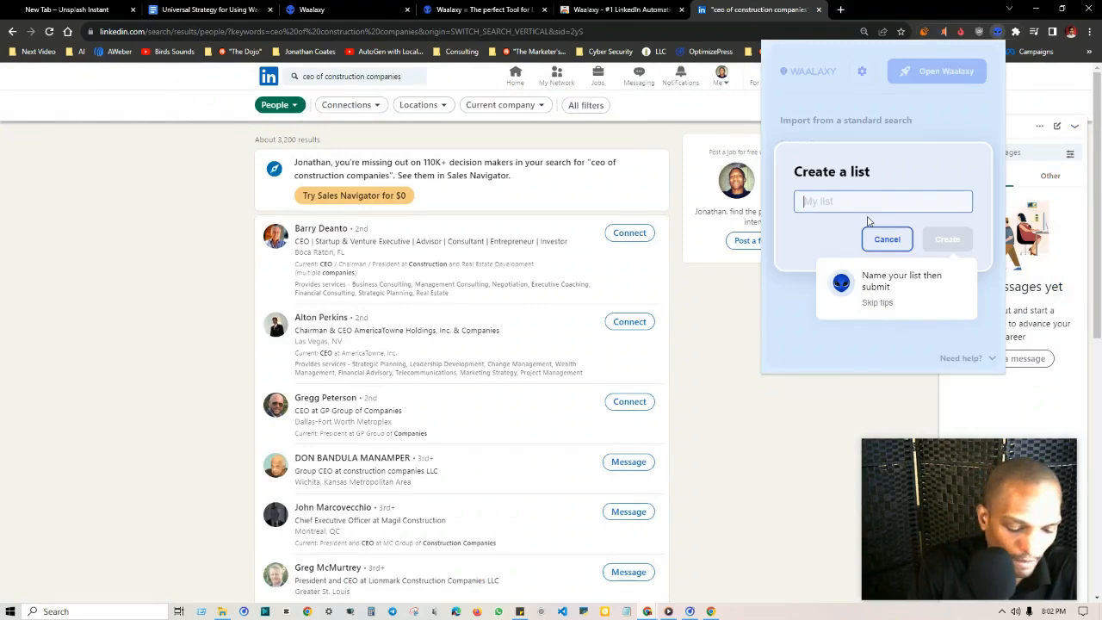
pyautogui.write('S')
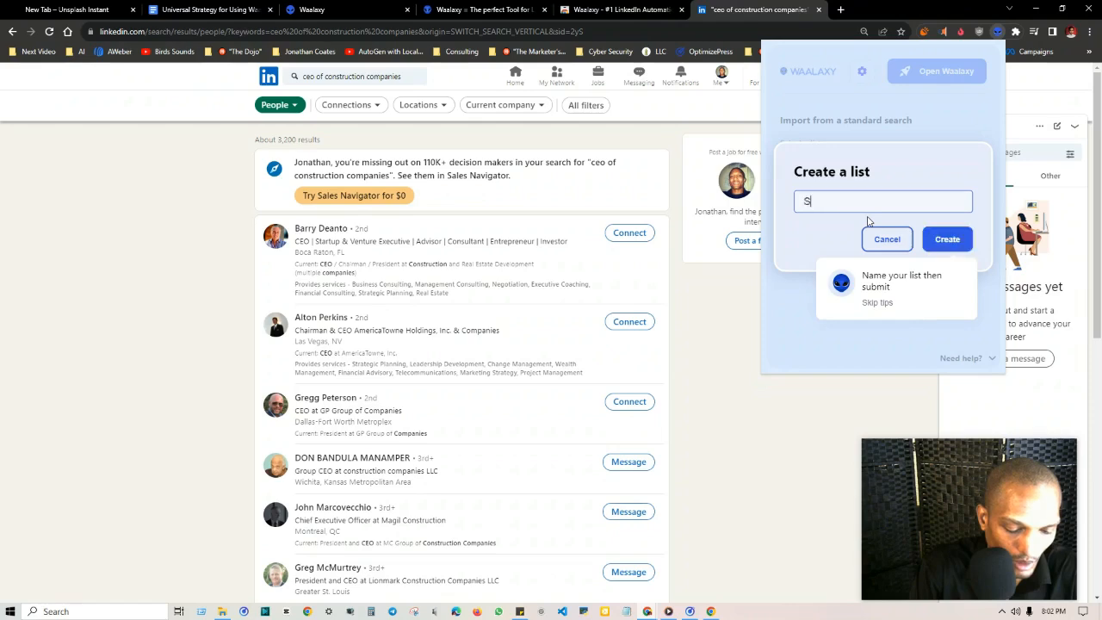
pyautogui.write('amurai Test')
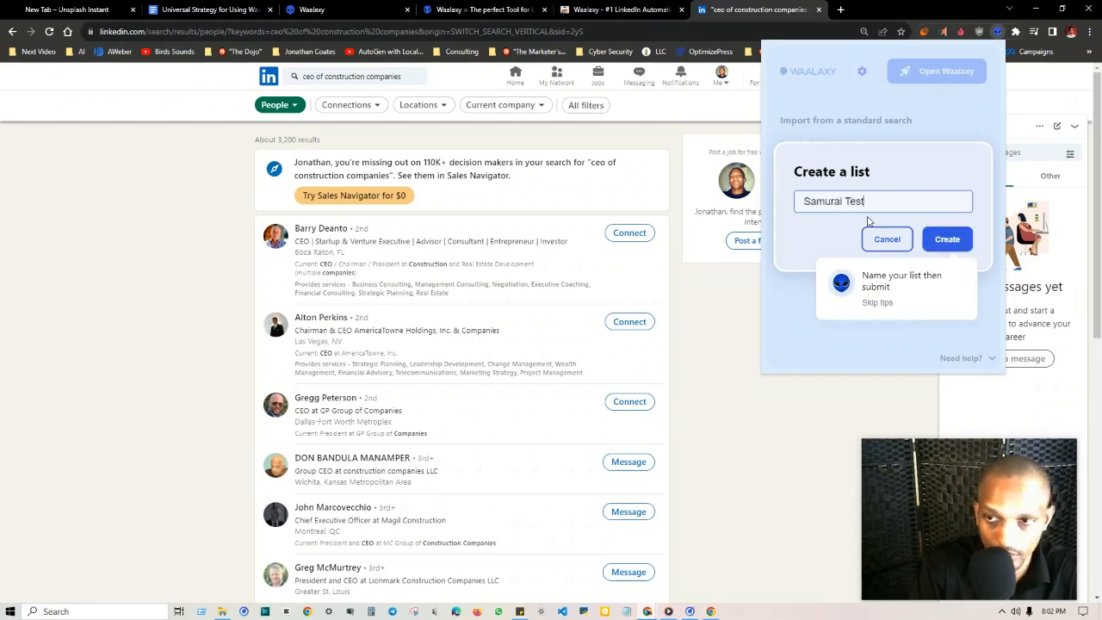
pyautogui.write('ing')
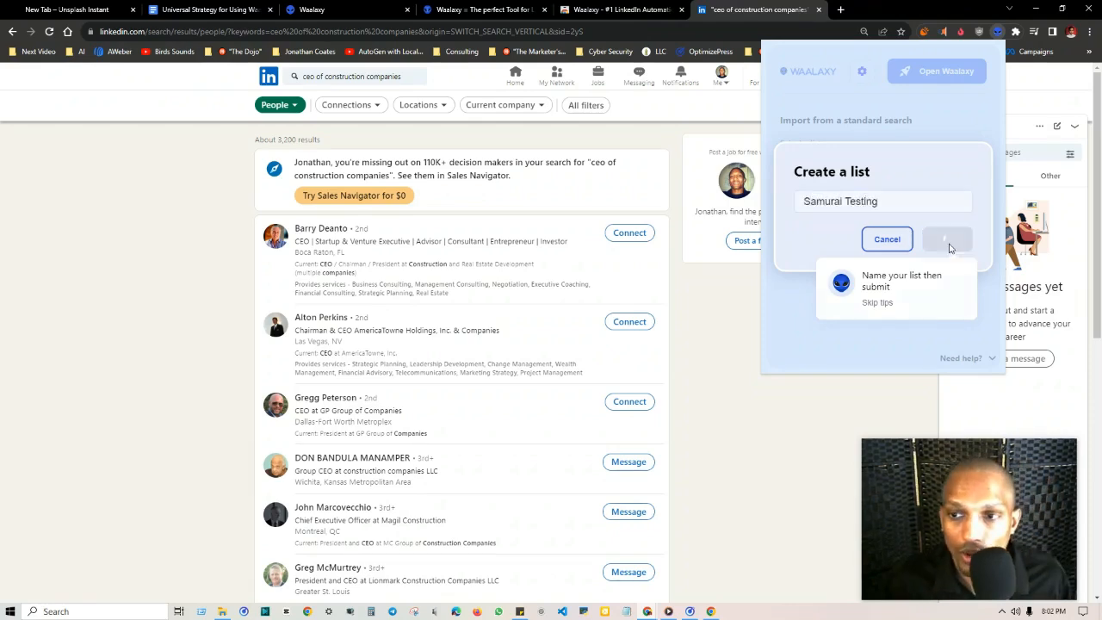
pyautogui.click(948, 237)
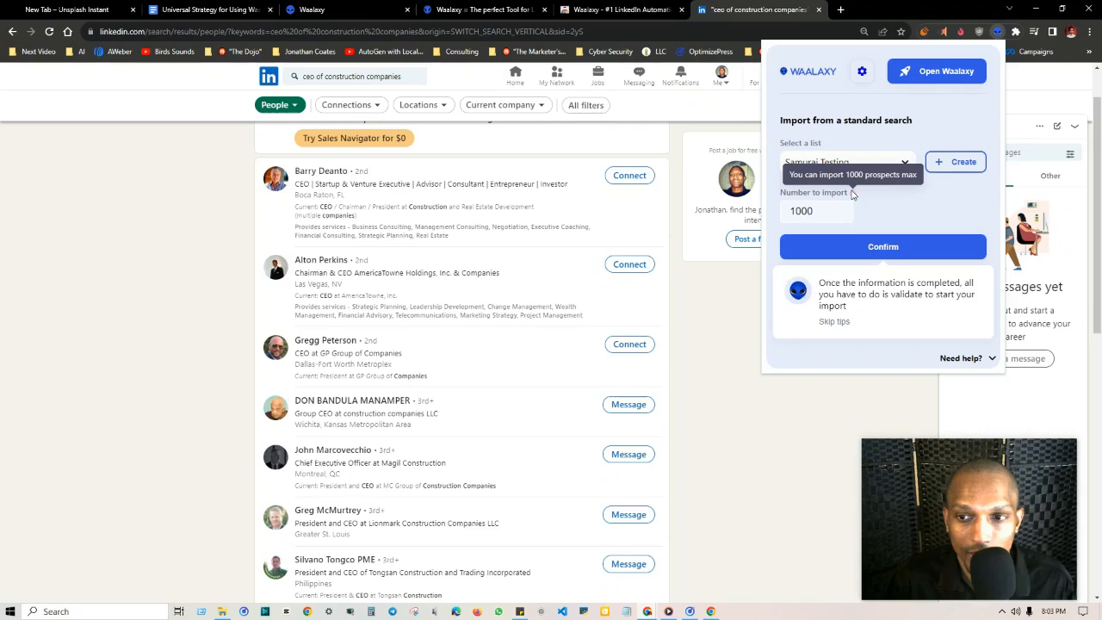
pyautogui.moveTo(917, 238)
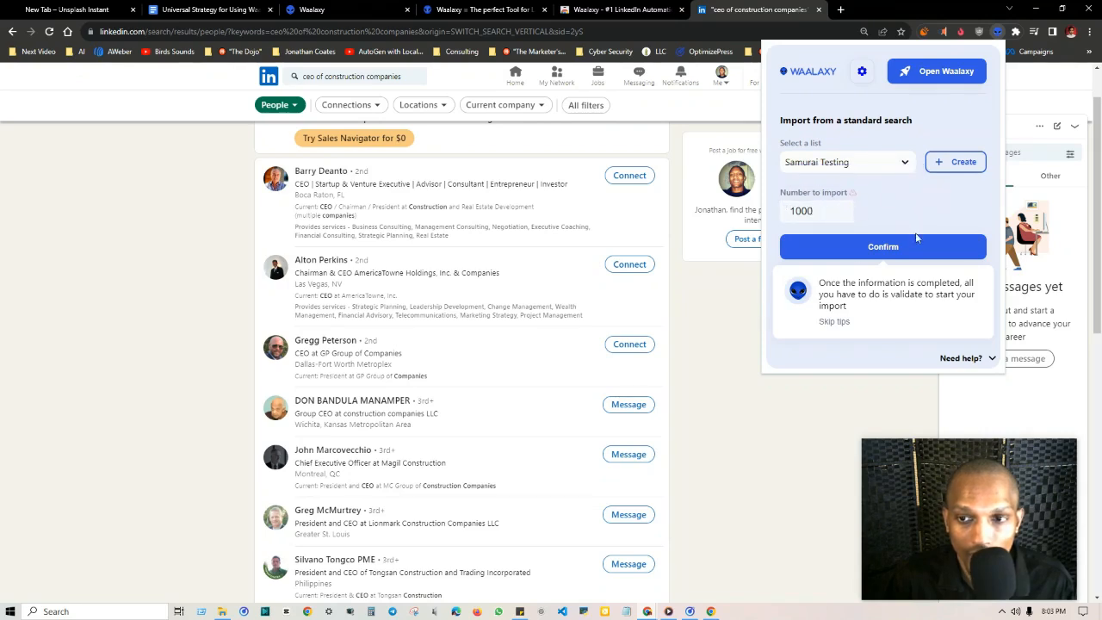
# Confirm importing the construction CEO prospects into Samurai Testing, then go to the LinkedIn home feed.
pyautogui.click(882, 246)
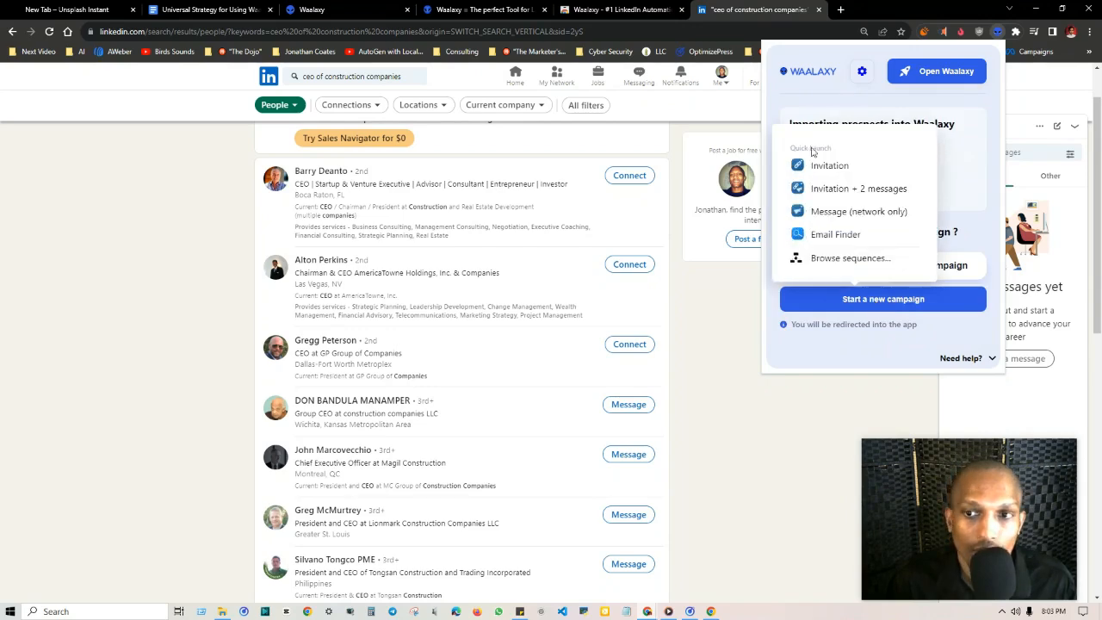
pyautogui.moveTo(811, 158)
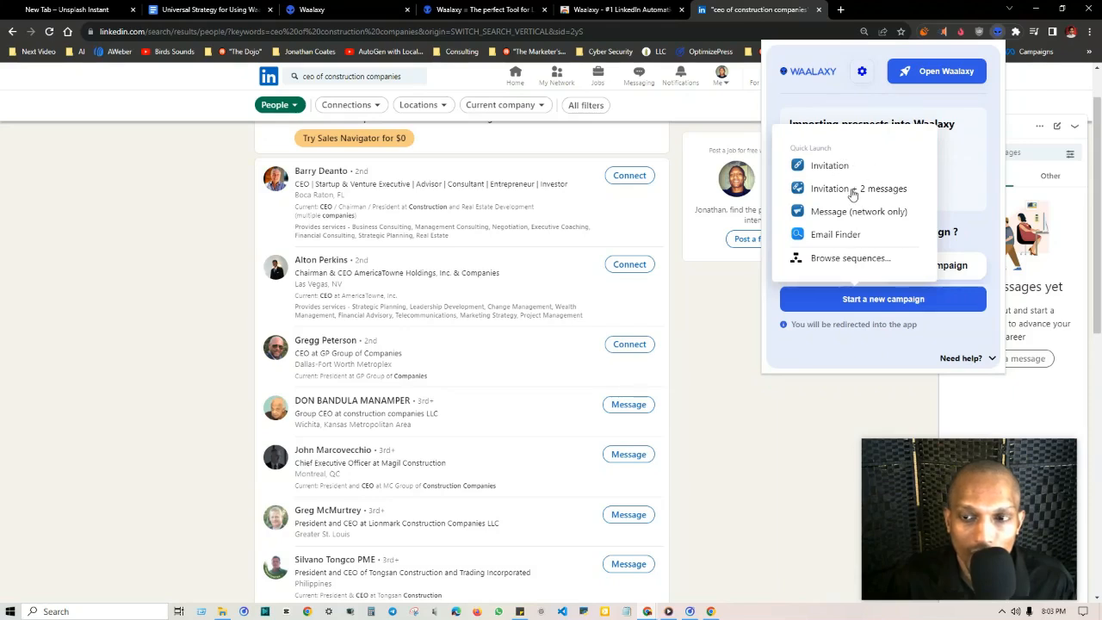
pyautogui.moveTo(838, 220)
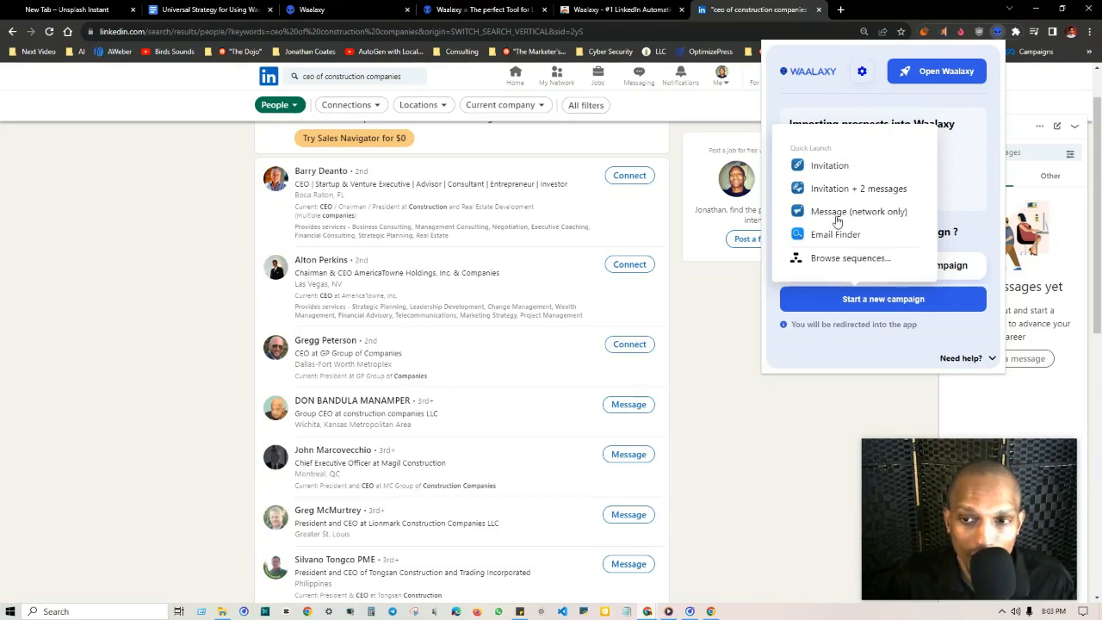
pyautogui.moveTo(834, 240)
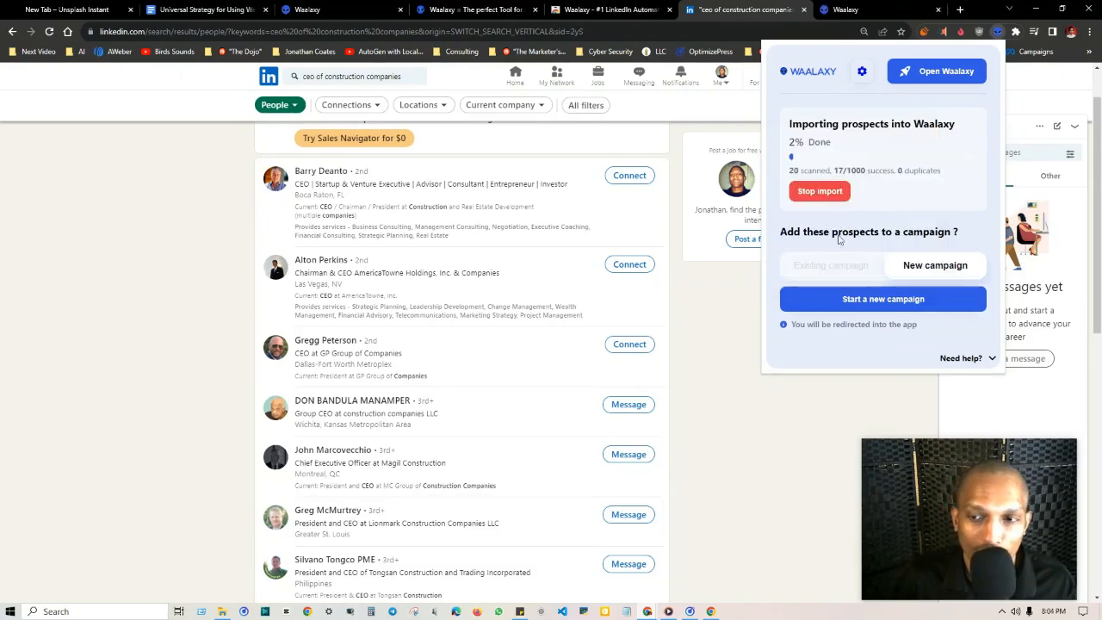
pyautogui.moveTo(376, 237)
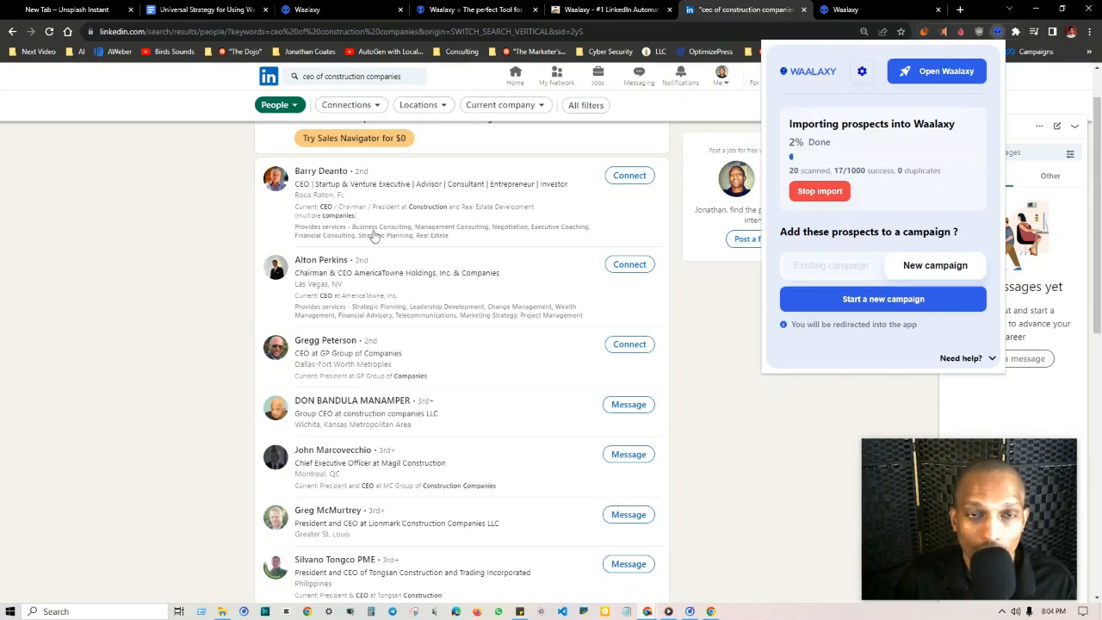
pyautogui.moveTo(496, 140)
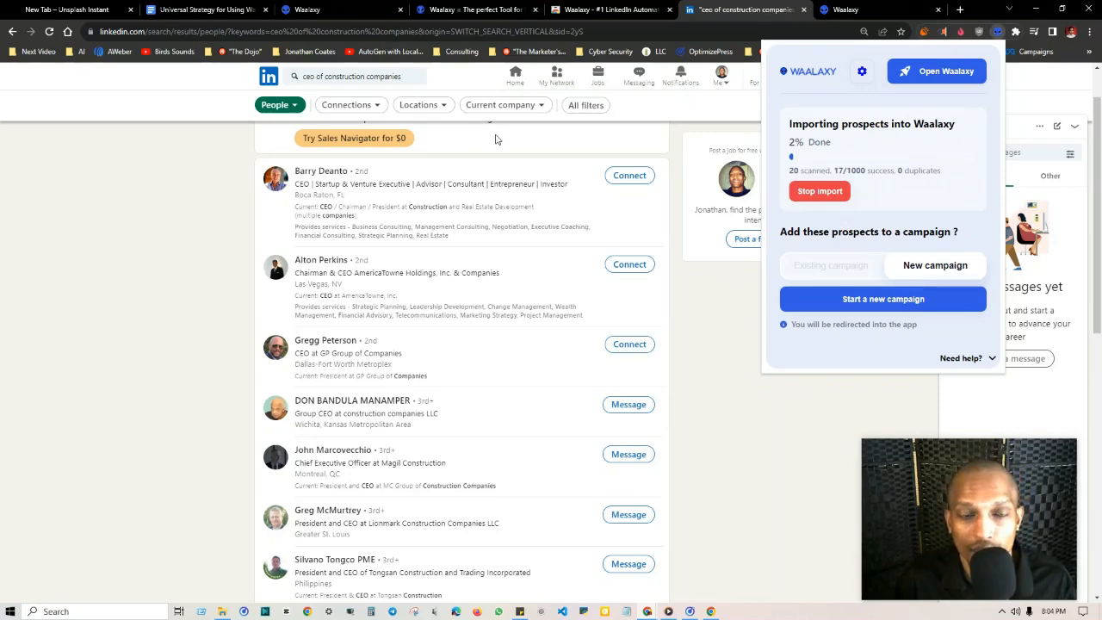
pyautogui.click(269, 76)
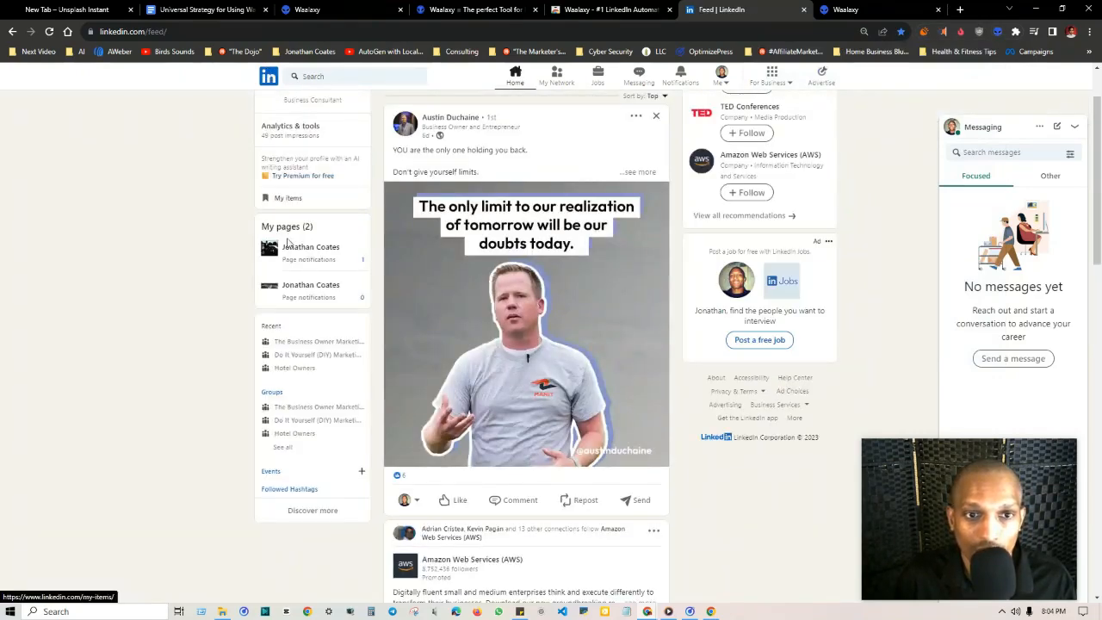
# View own LinkedIn profile's Activity and Resources, then return to the strategy guide document.
pyautogui.click(720, 76)
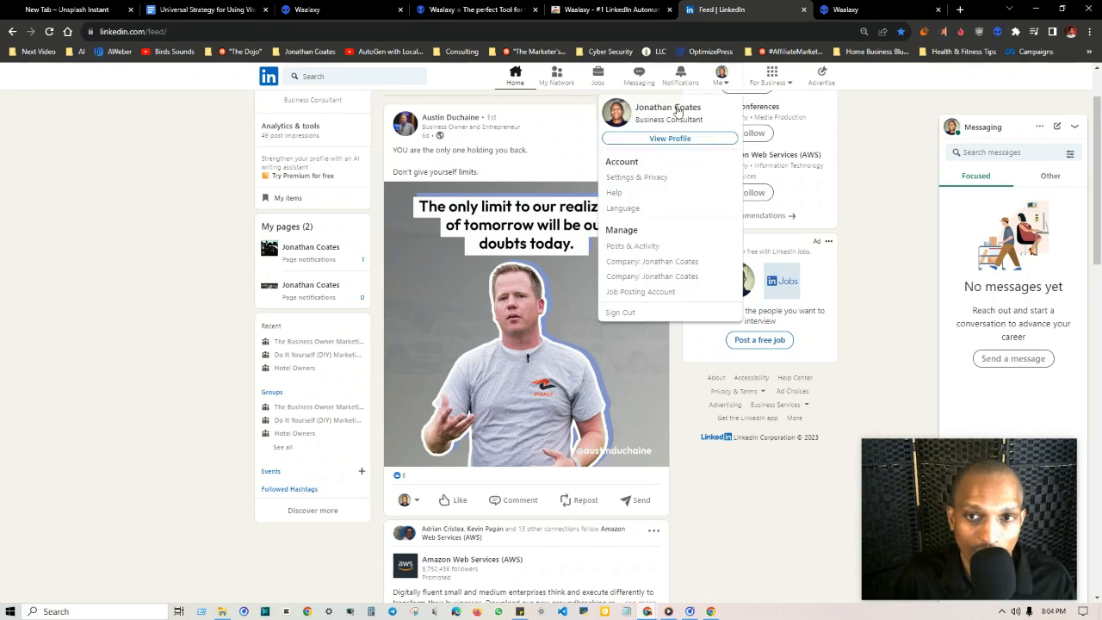
pyautogui.click(670, 138)
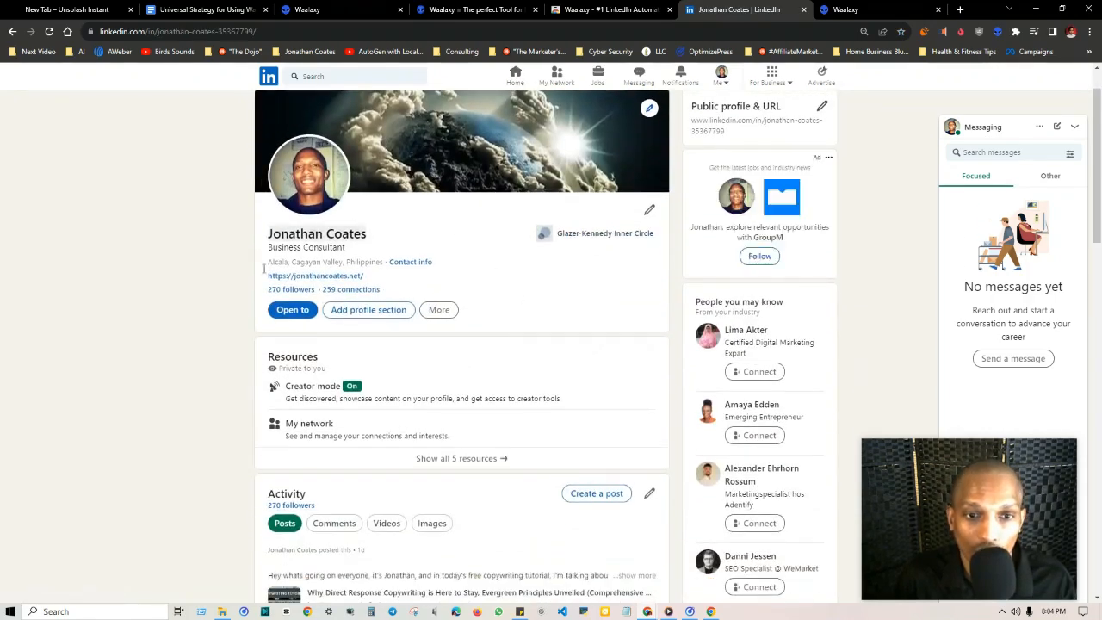
pyautogui.scroll(-3)
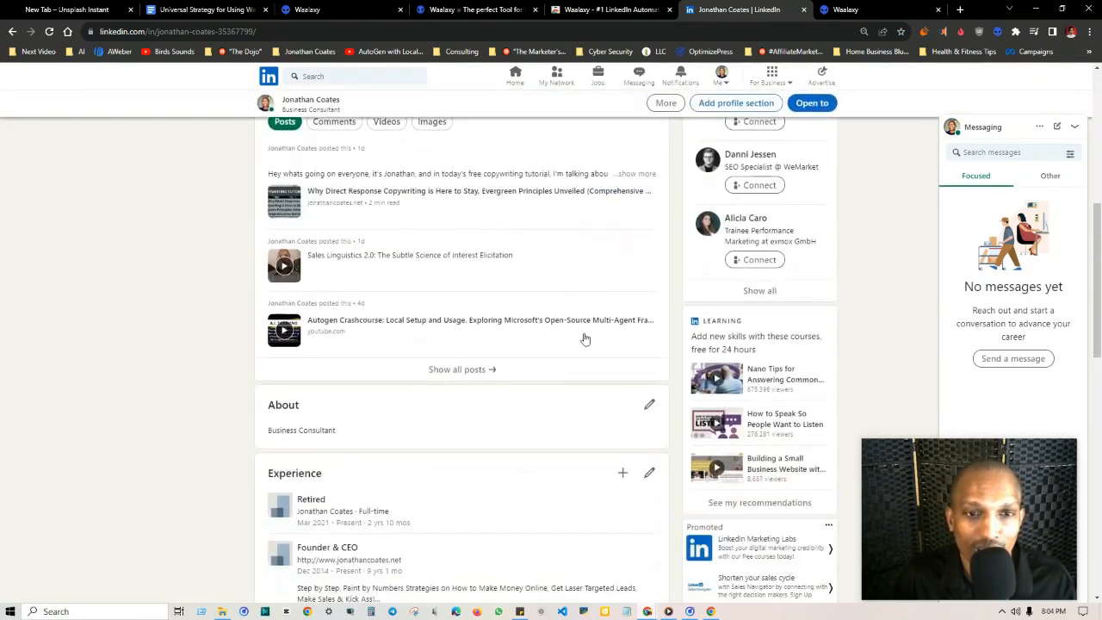
pyautogui.moveTo(448, 299)
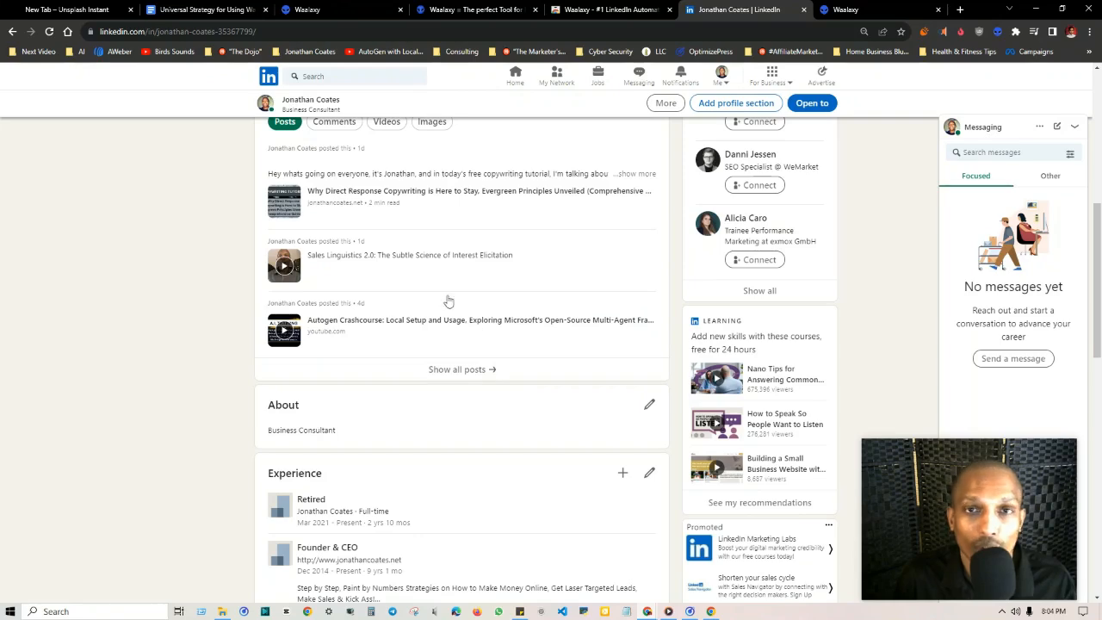
pyautogui.scroll(3)
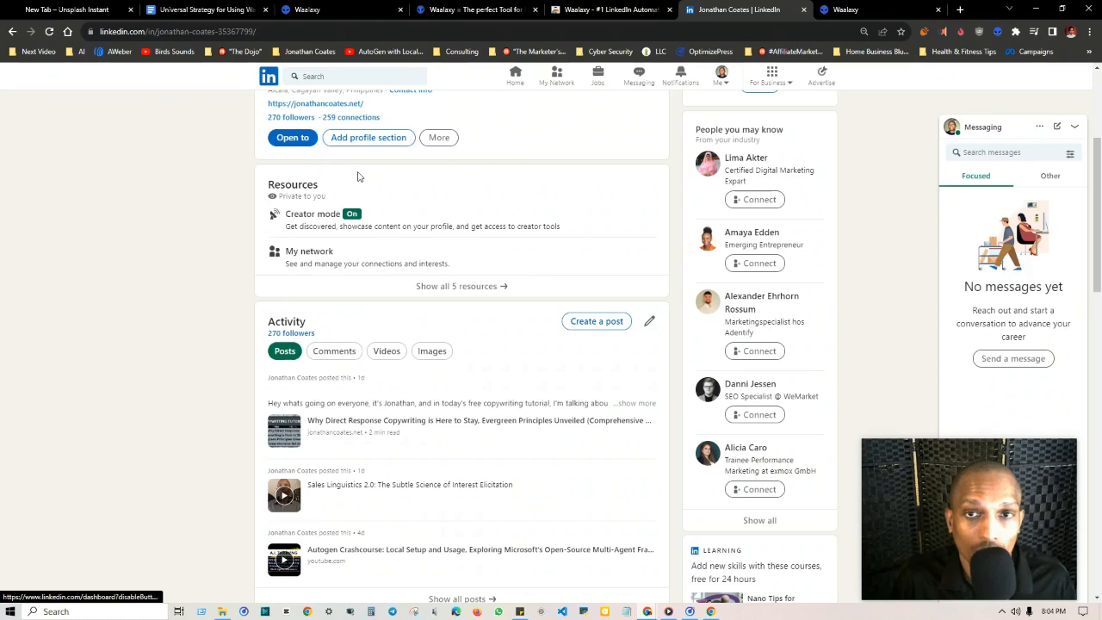
pyautogui.click(207, 10)
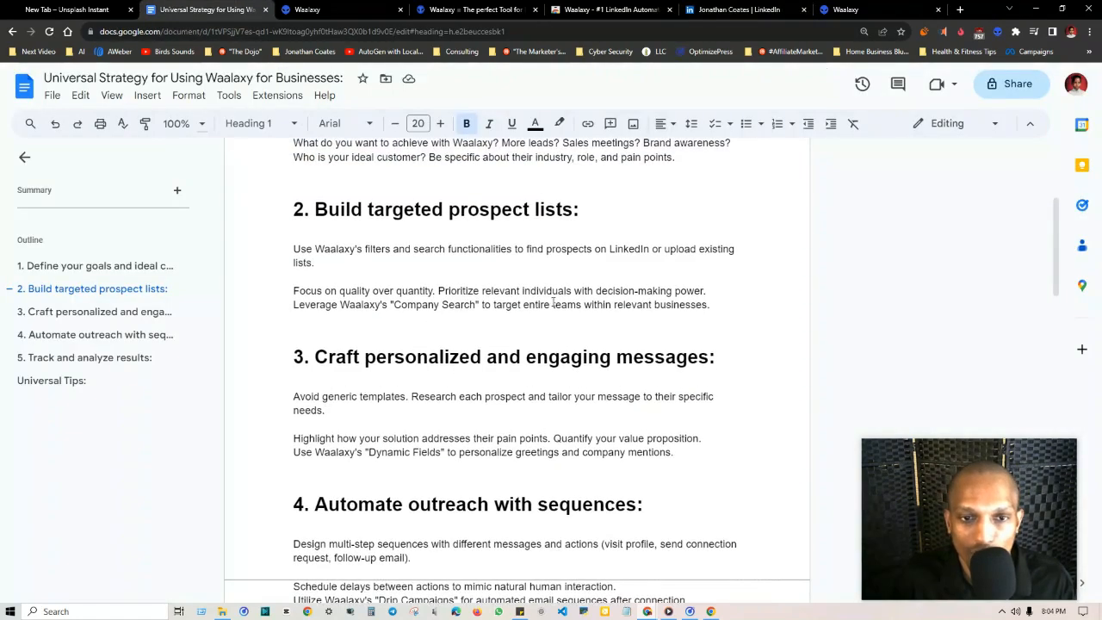
# Read the guide's messaging, sequence and tracking sections, then switch to Waalaxy's Campaigns page.
pyautogui.scroll(-3)
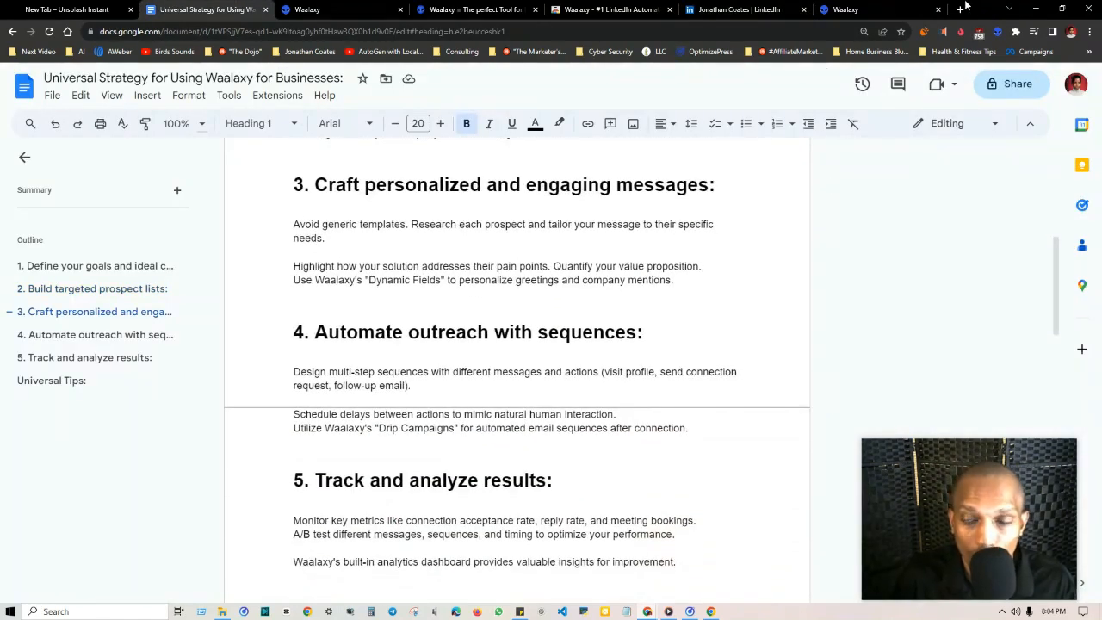
pyautogui.click(870, 10)
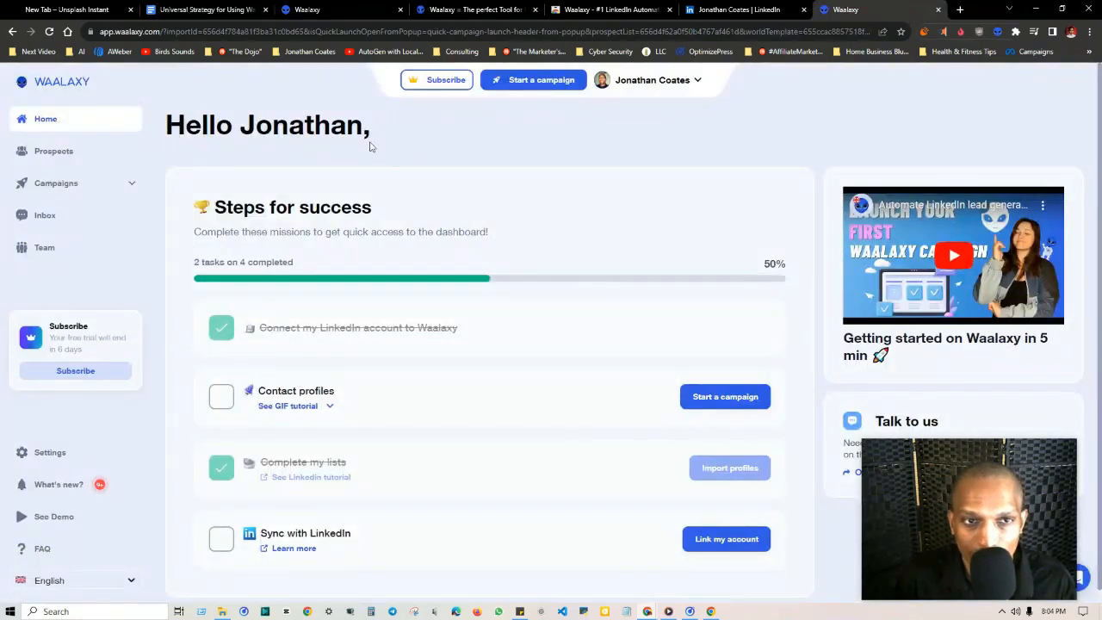
pyautogui.click(207, 11)
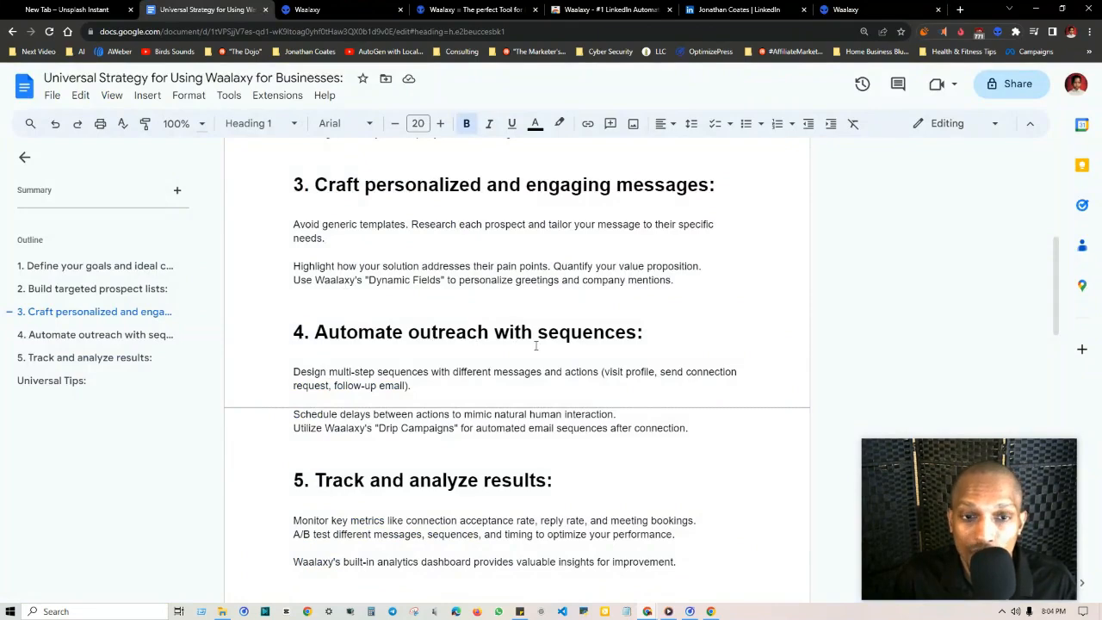
pyautogui.scroll(-3)
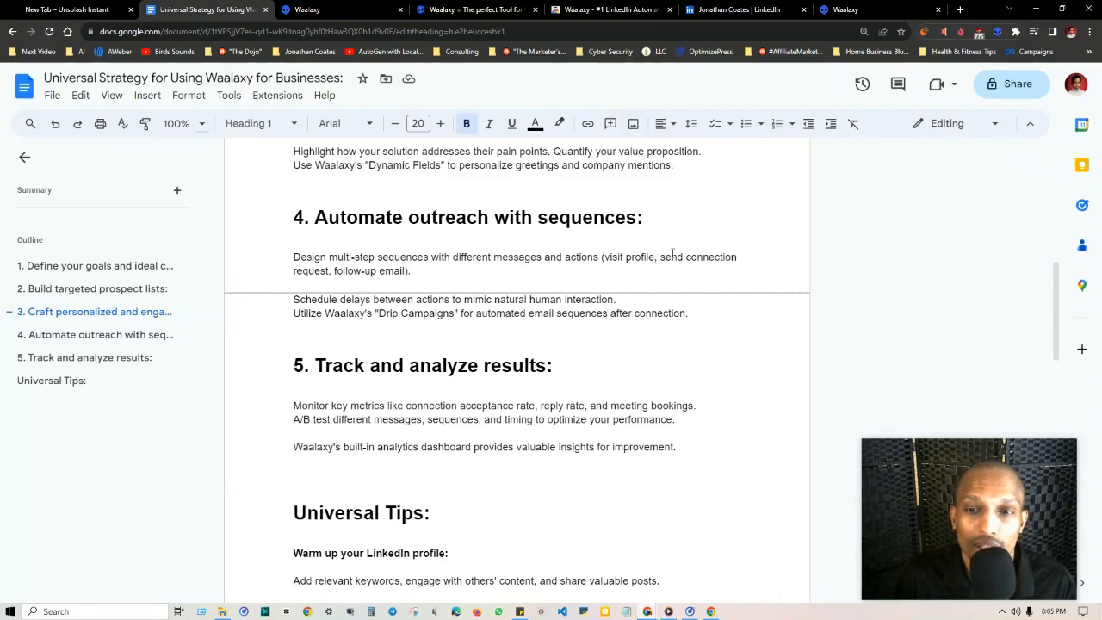
pyautogui.moveTo(674, 285)
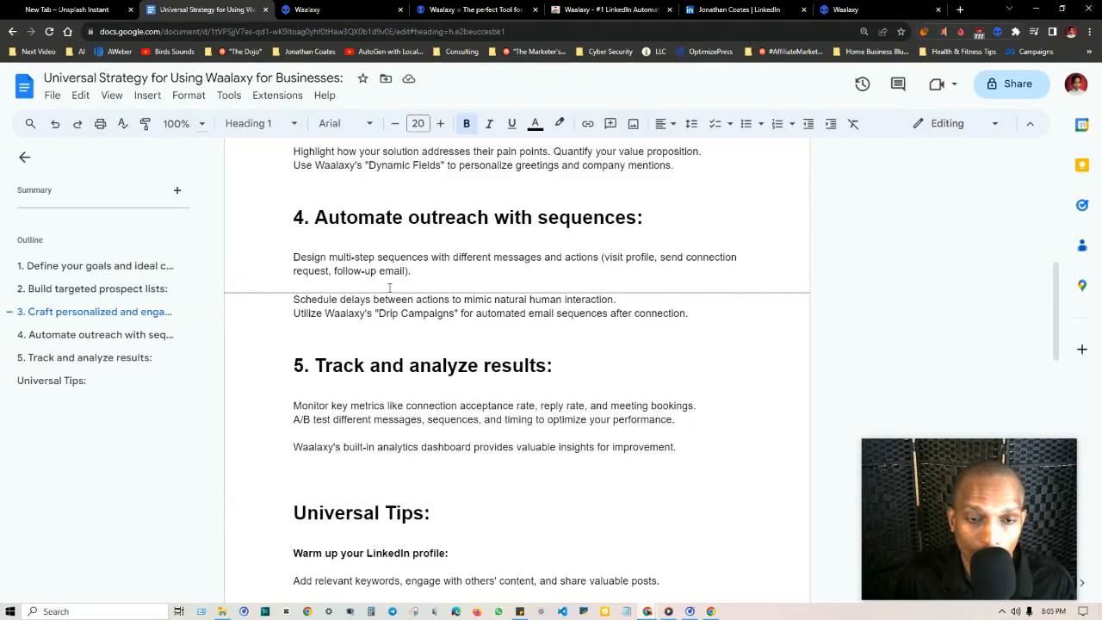
pyautogui.moveTo(424, 321)
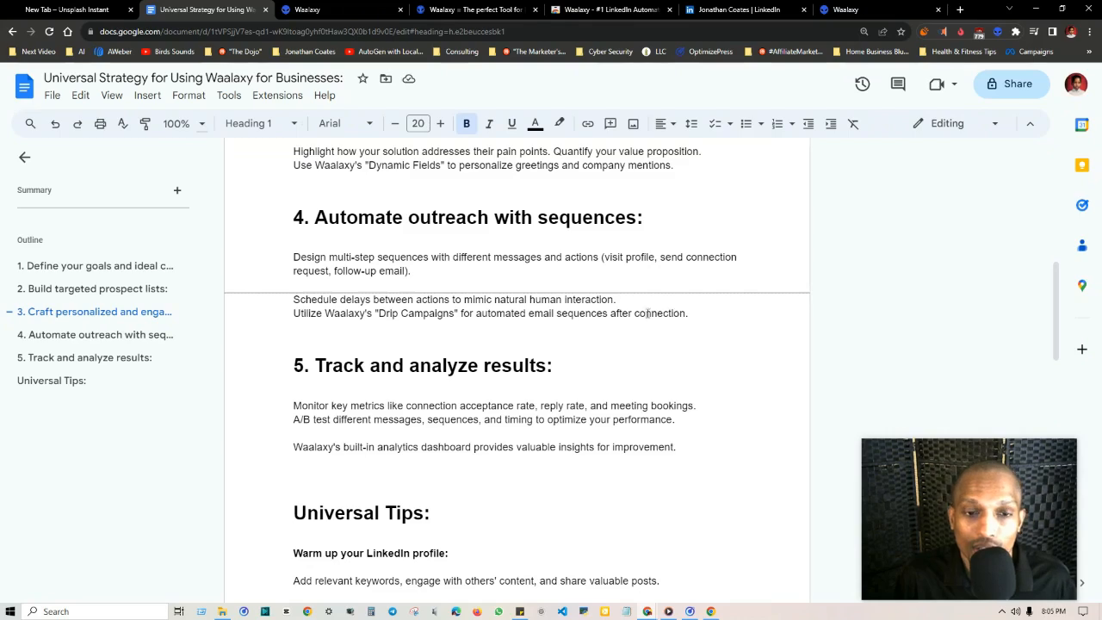
pyautogui.click(876, 10)
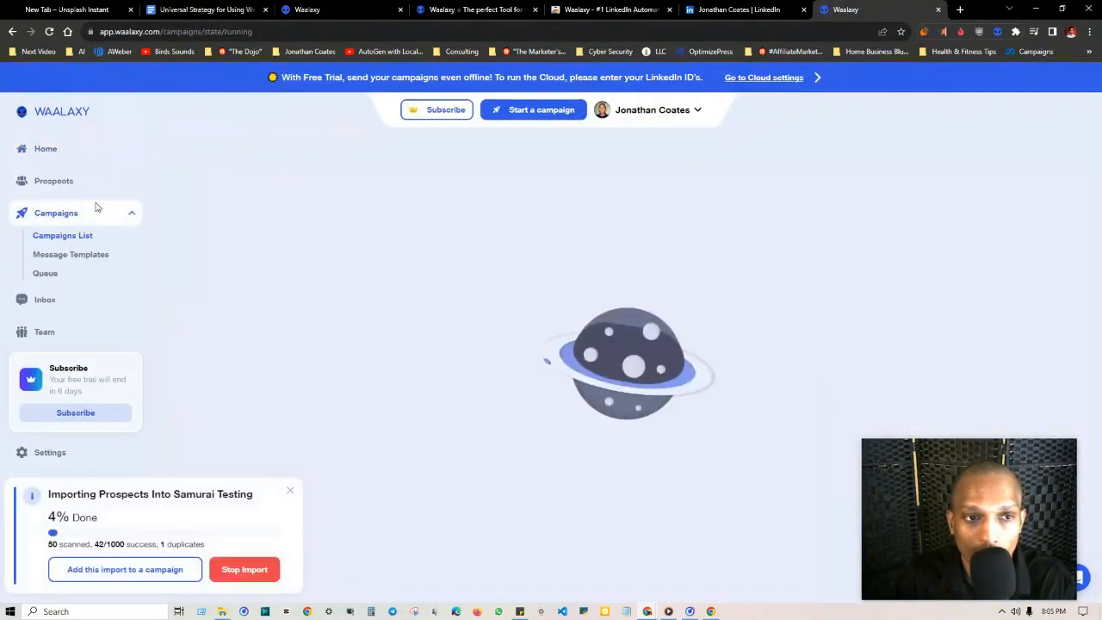
# Start a new campaign, browse the Beginner sequence templates, then return to the guide.
pyautogui.click(534, 110)
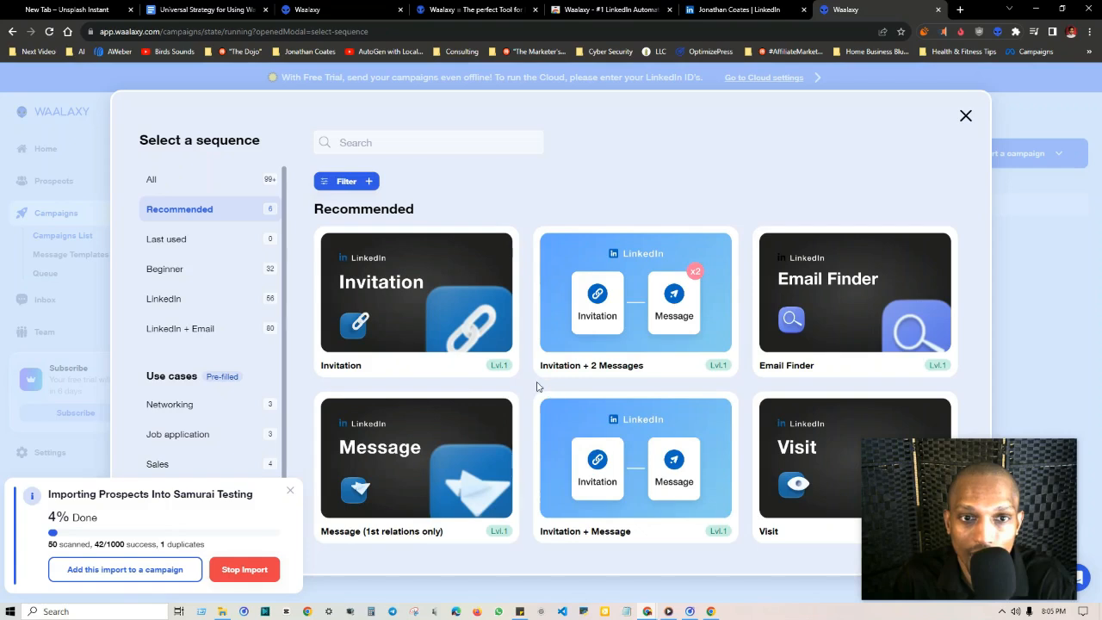
pyautogui.moveTo(530, 355)
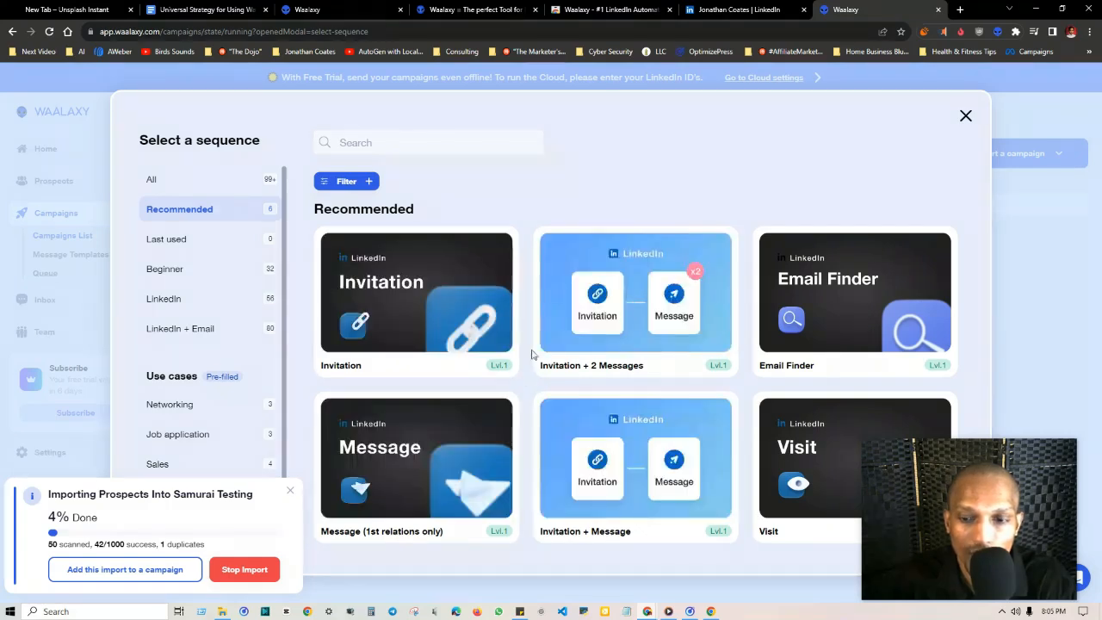
pyautogui.moveTo(636, 301)
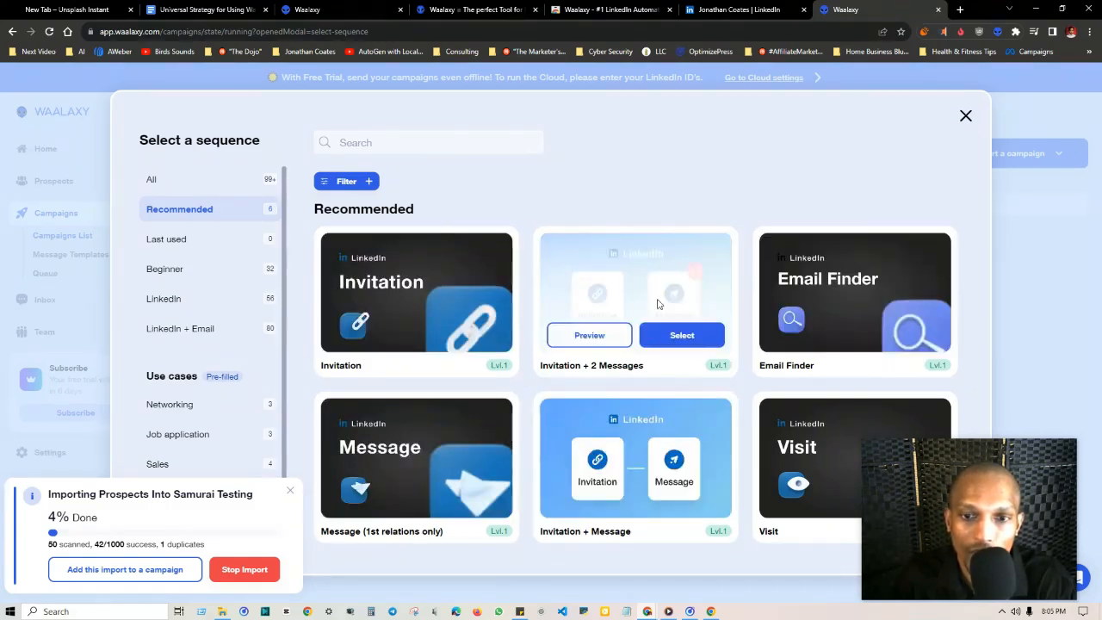
pyautogui.moveTo(585, 313)
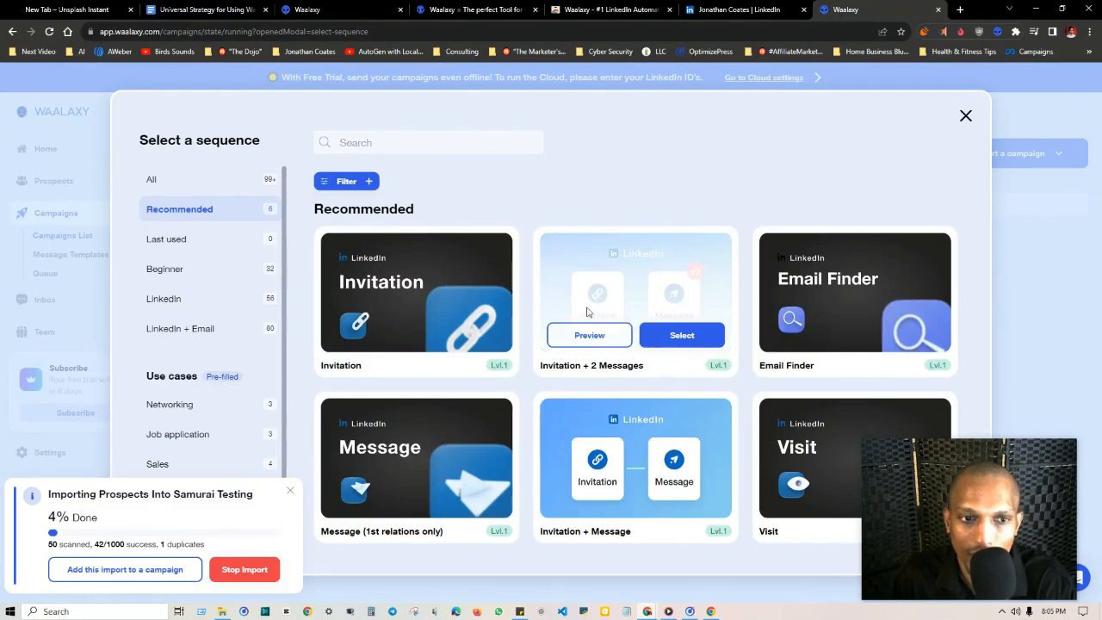
pyautogui.click(165, 269)
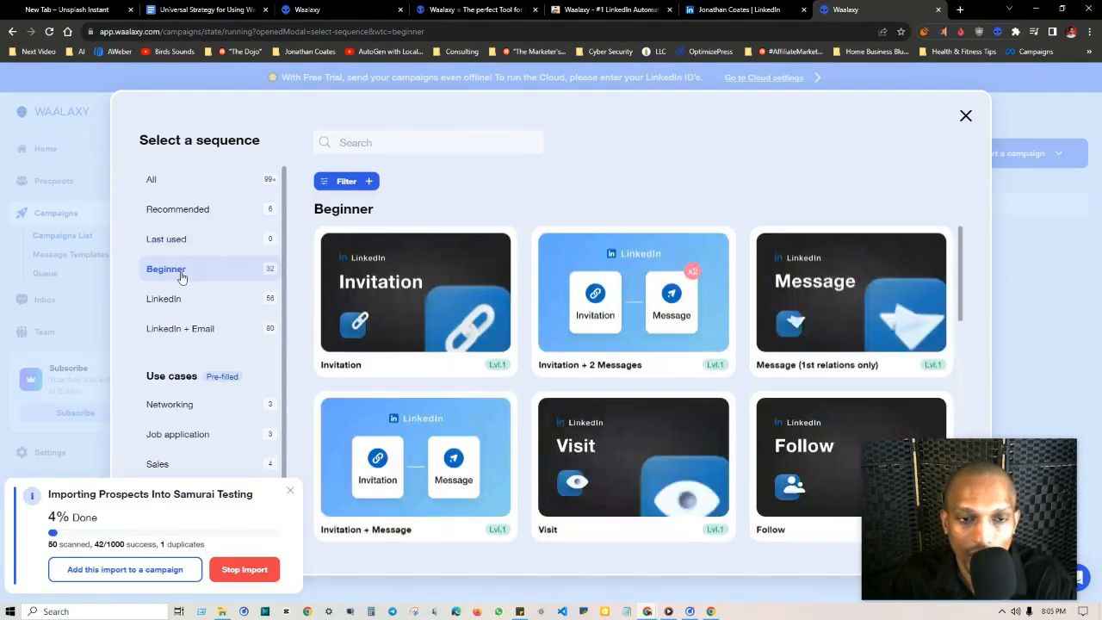
pyautogui.scroll(-3)
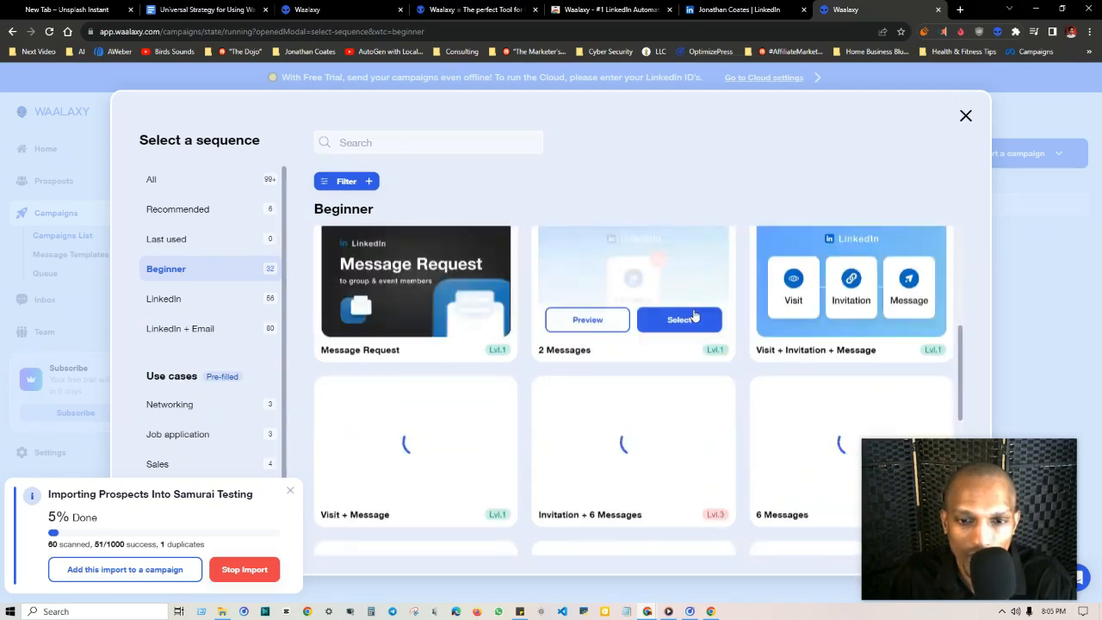
pyautogui.scroll(-3)
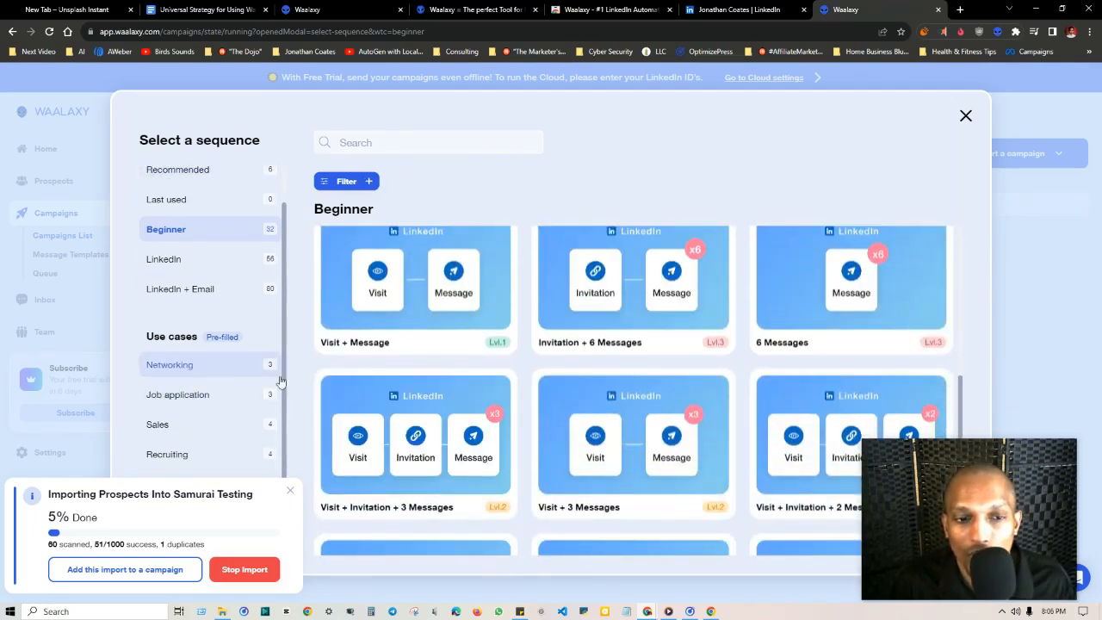
pyautogui.click(207, 11)
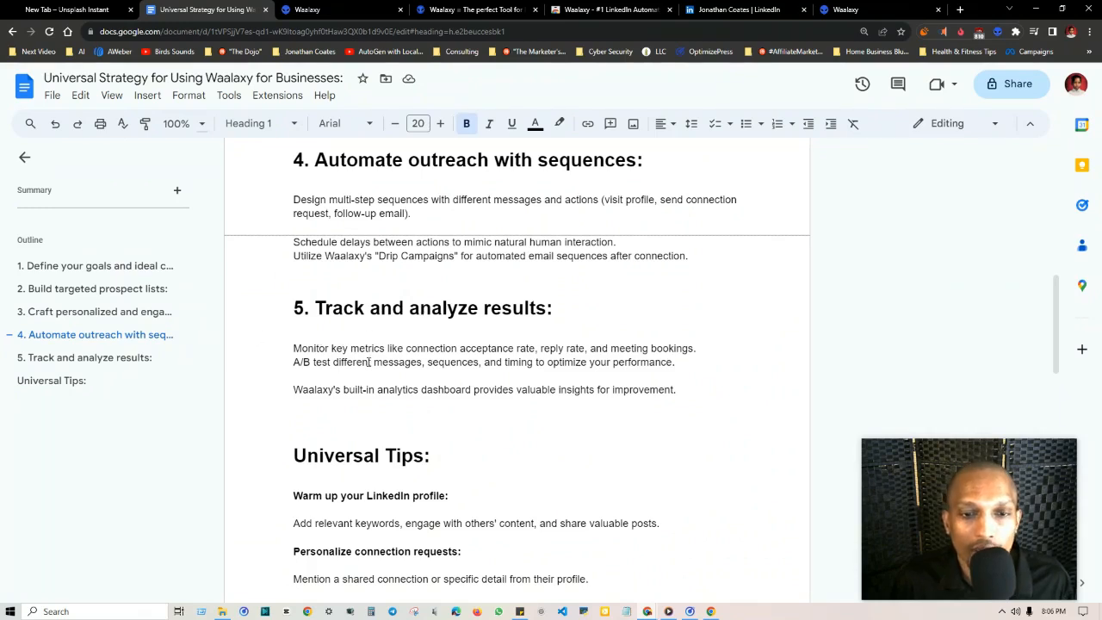
pyautogui.moveTo(544, 327)
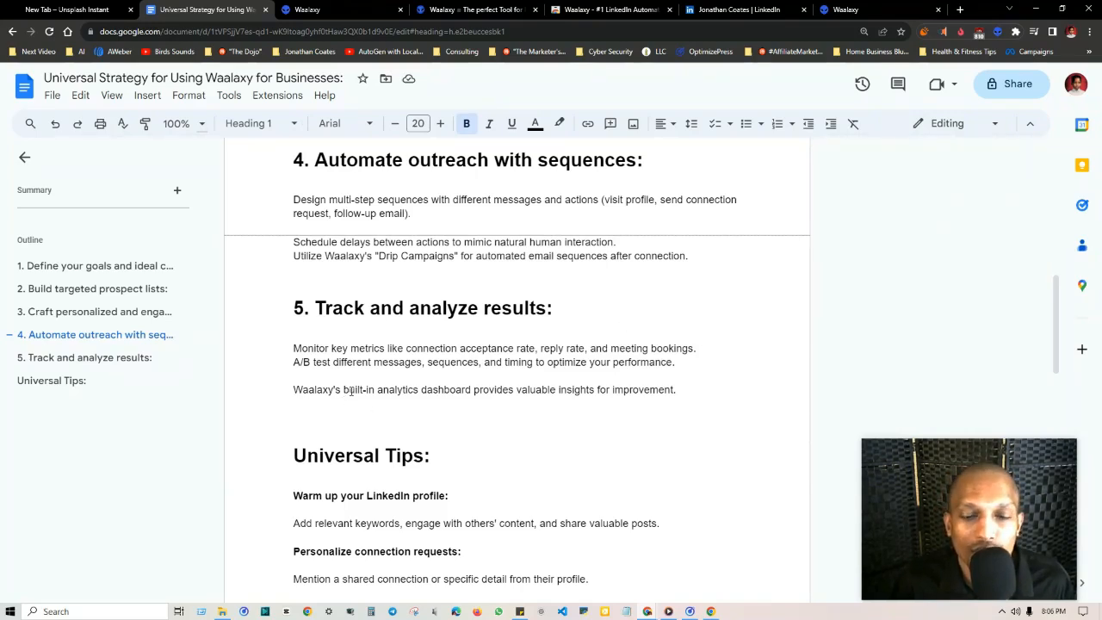
pyautogui.moveTo(634, 399)
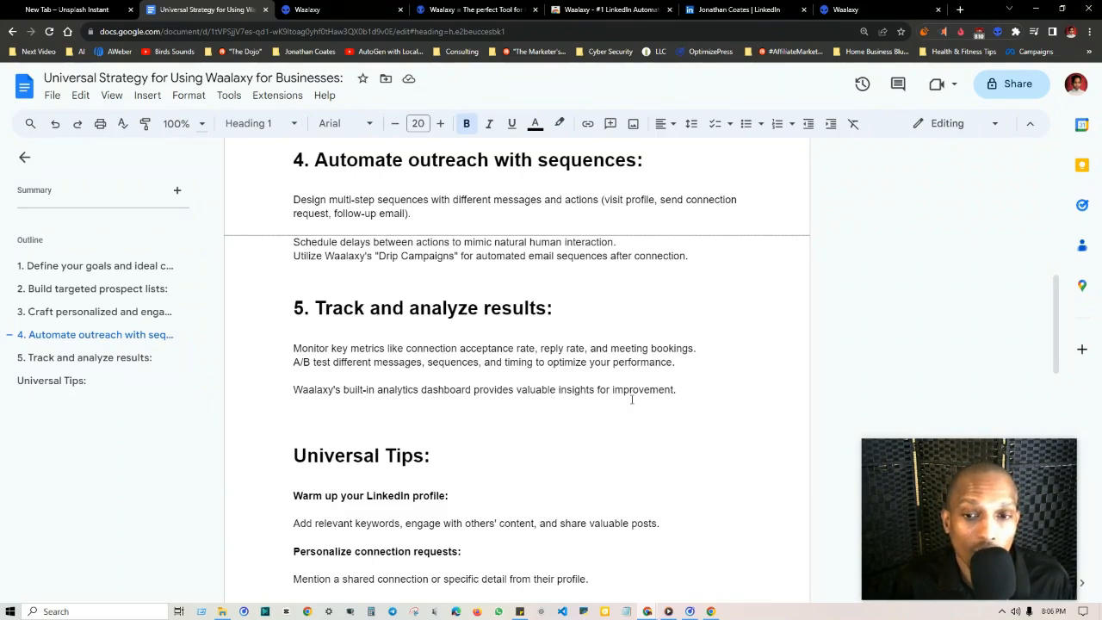
# Scroll through the guide's Universal Tips section.
pyautogui.scroll(-3)
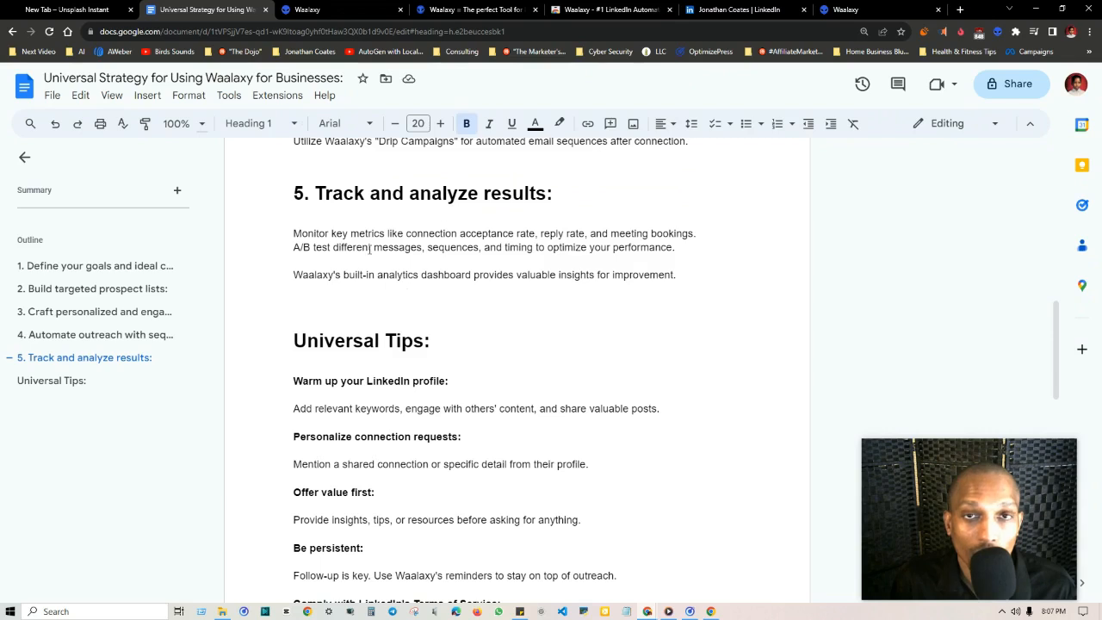
pyautogui.moveTo(571, 214)
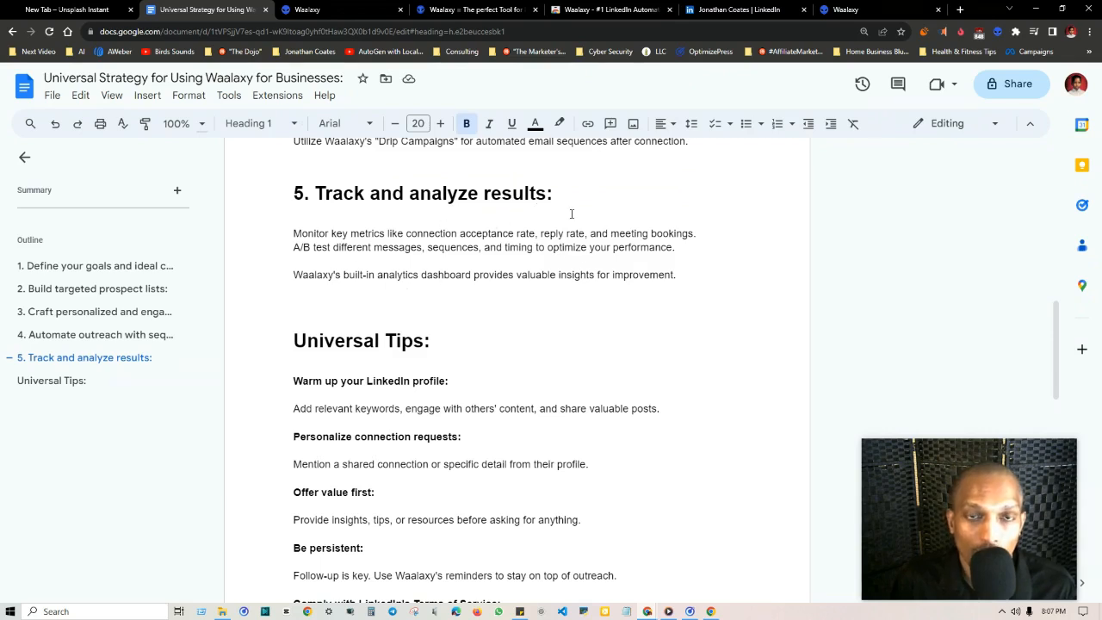
pyautogui.moveTo(637, 298)
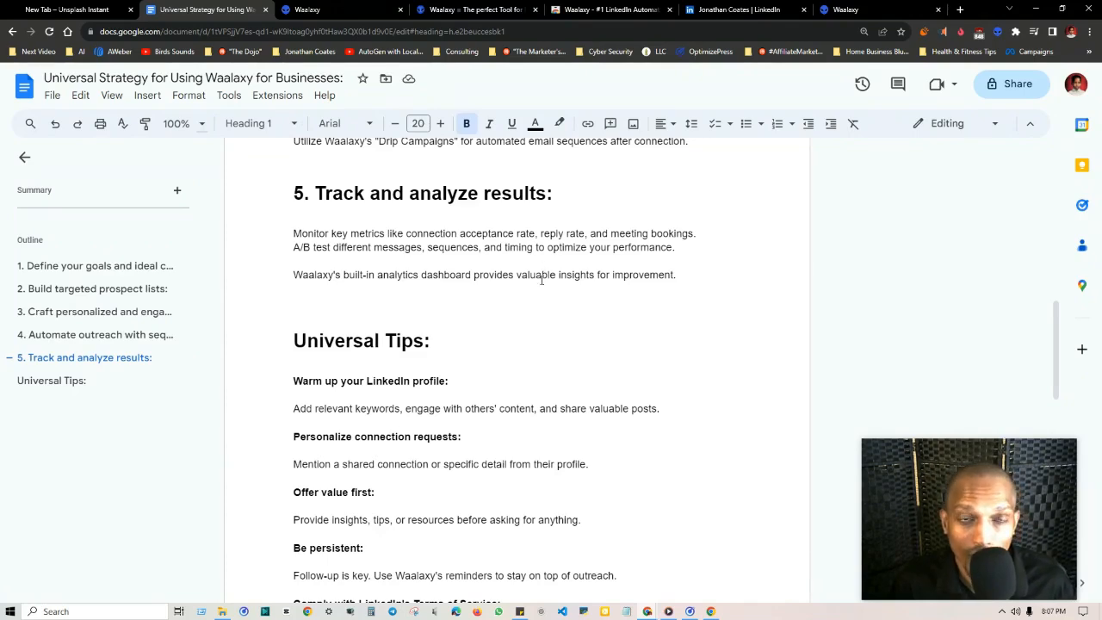
pyautogui.scroll(-3)
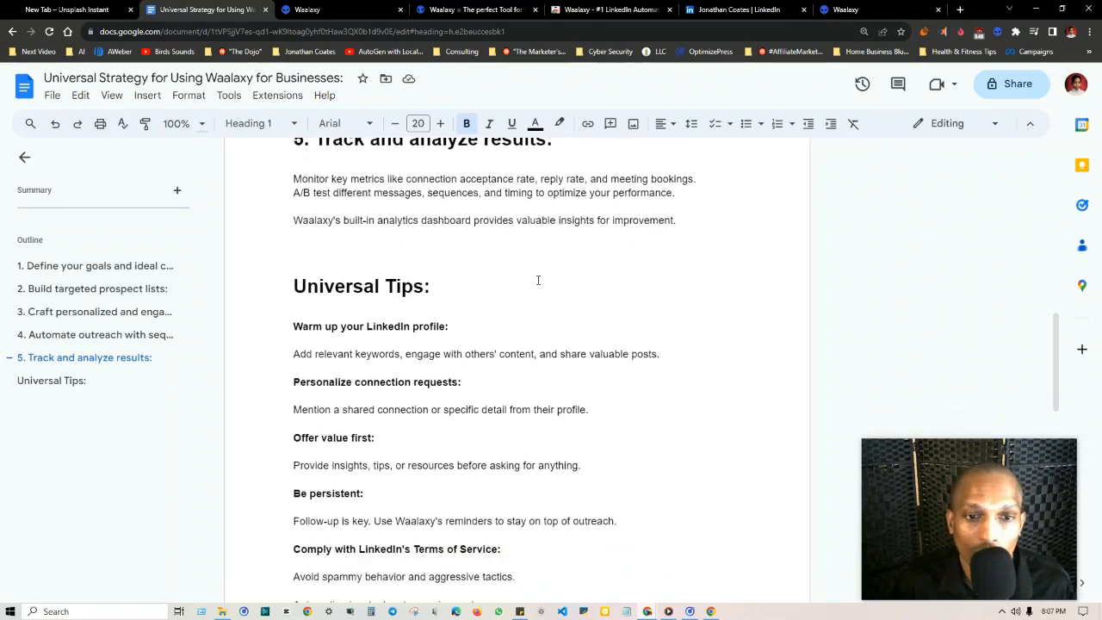
pyautogui.scroll(-3)
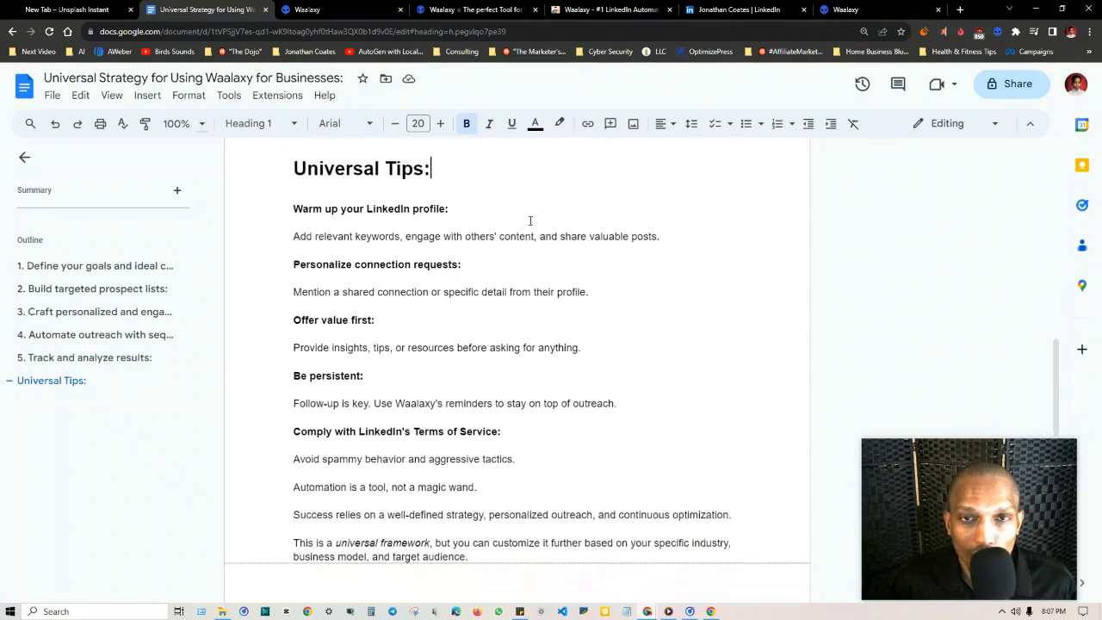
pyautogui.scroll(3)
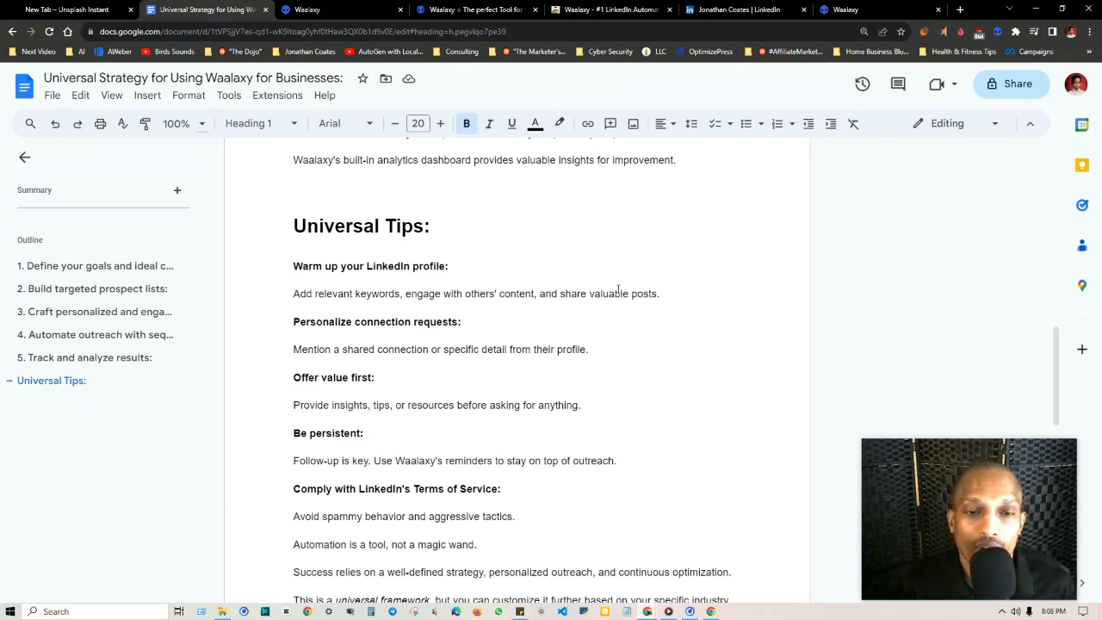
# Highlight a phrase in the connection-request tip, then switch to the Waalaxy dashboard.
pyautogui.click(431, 226)
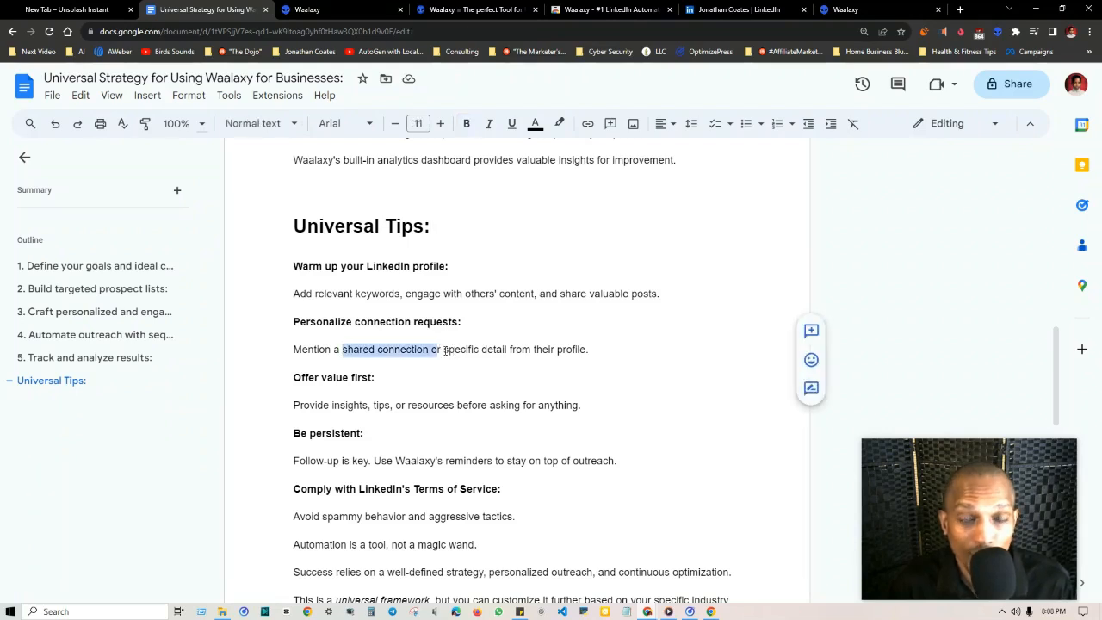
pyautogui.click(572, 348)
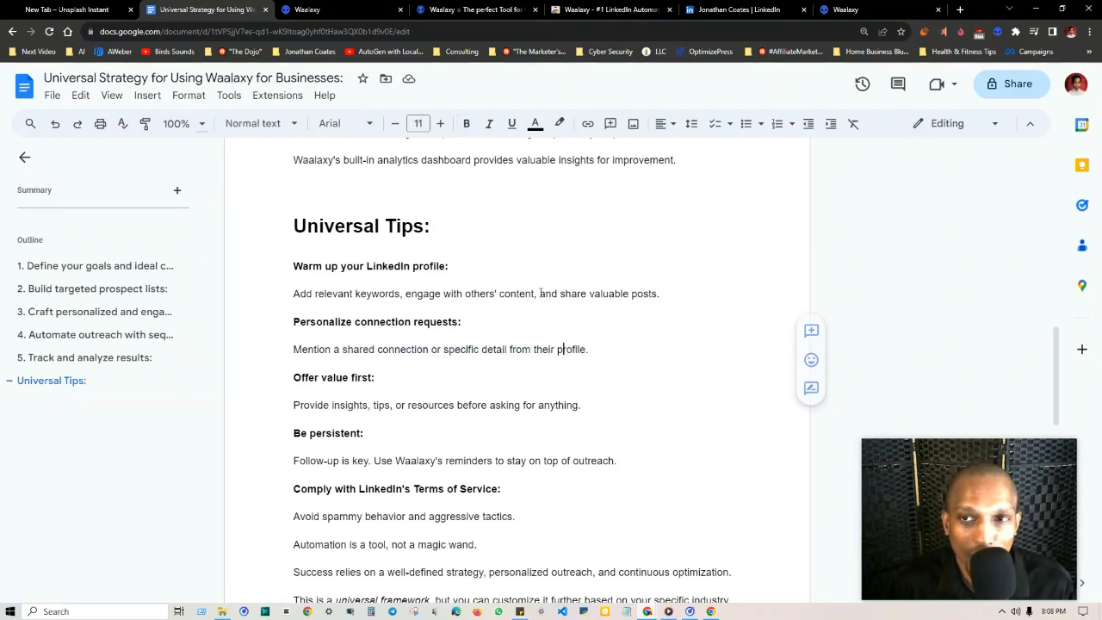
pyautogui.click(846, 10)
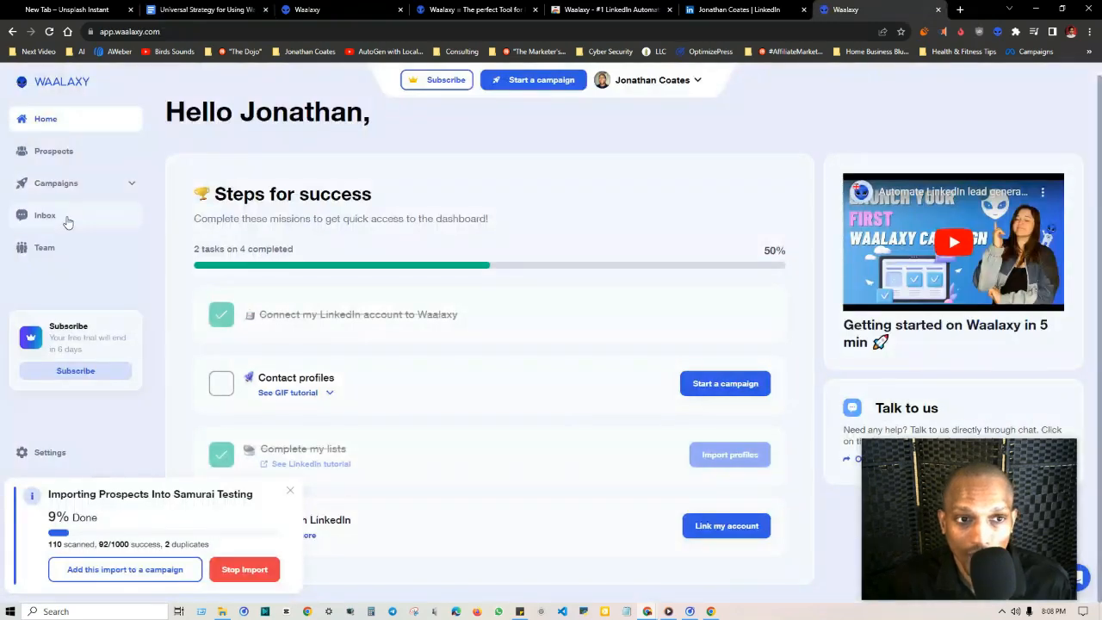
# Review the Waalaxy Inbox page's saved replies, scheduling and tags, then return to the guide.
pyautogui.click(44, 215)
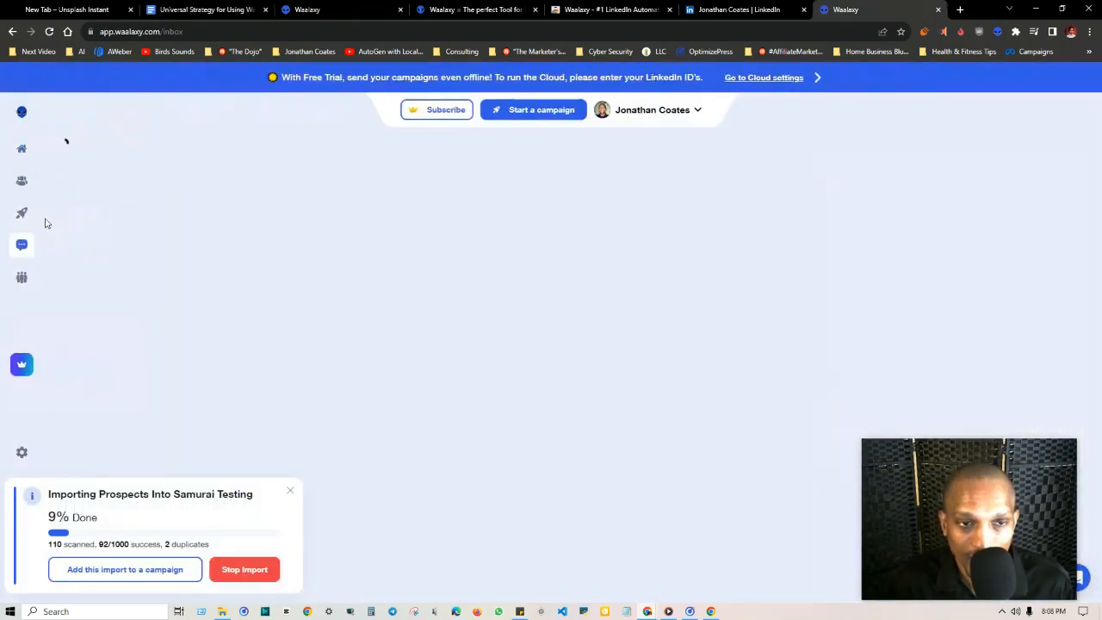
pyautogui.click(21, 244)
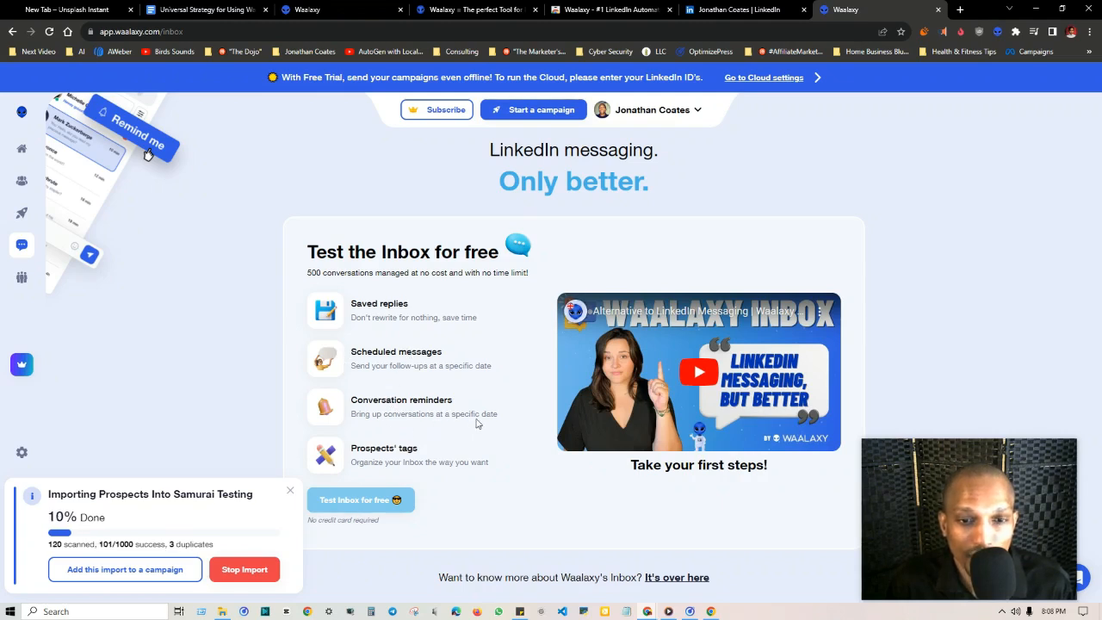
pyautogui.moveTo(423, 341)
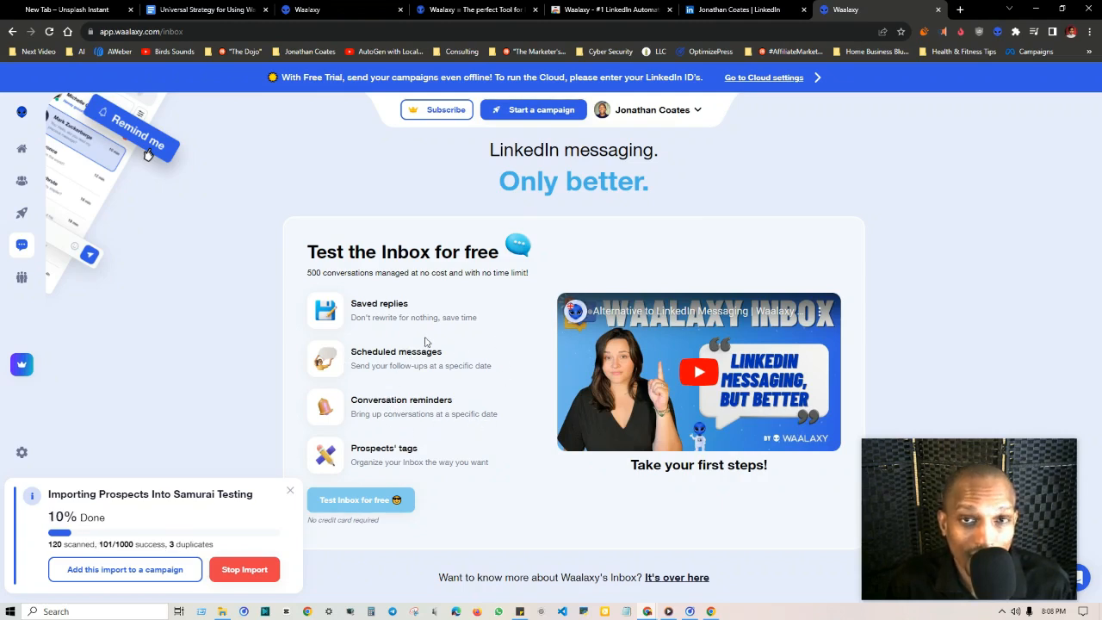
pyautogui.moveTo(567, 372)
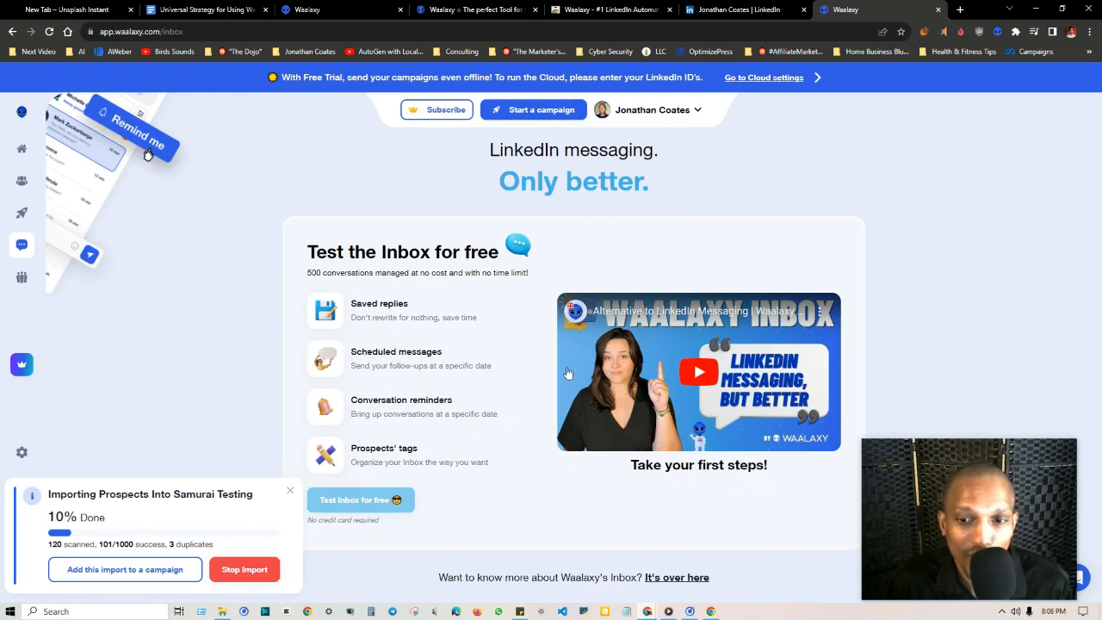
pyautogui.moveTo(485, 324)
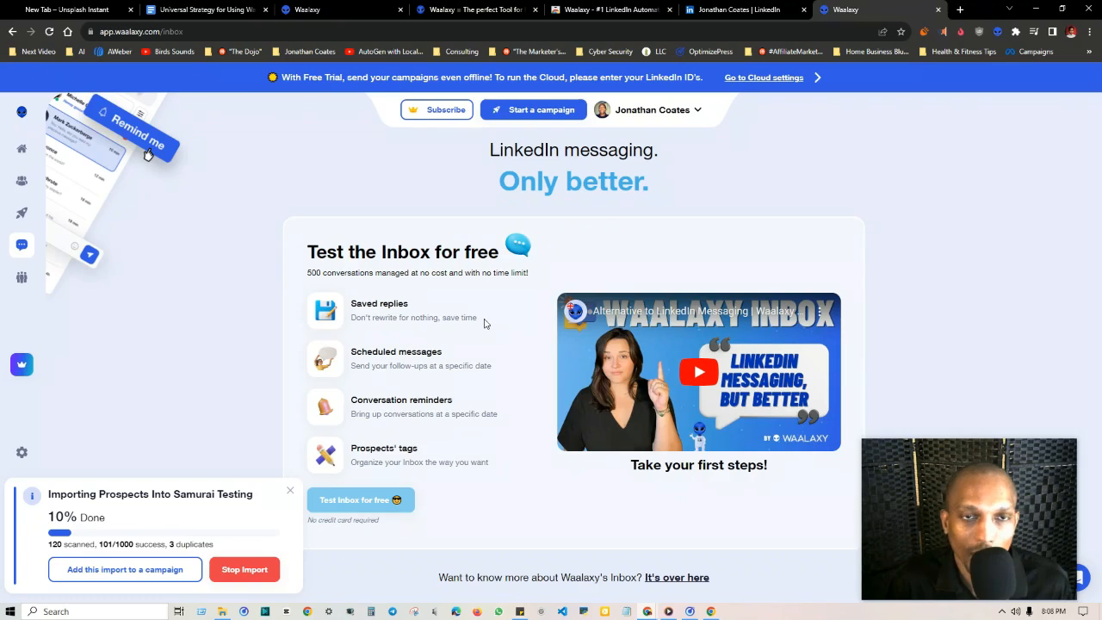
pyautogui.moveTo(459, 317)
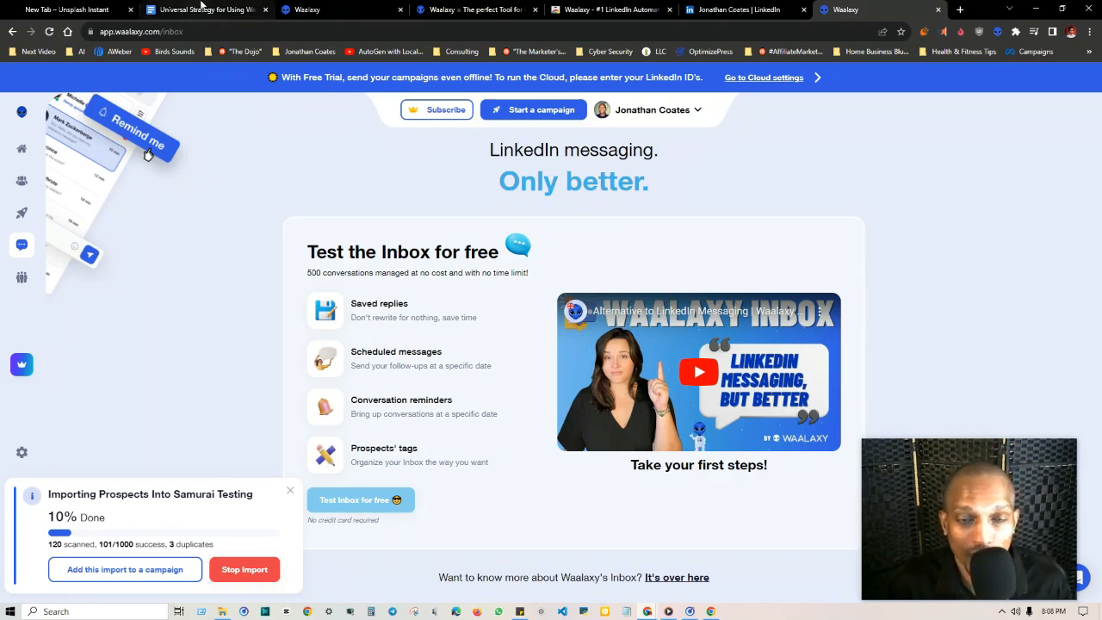
pyautogui.click(207, 10)
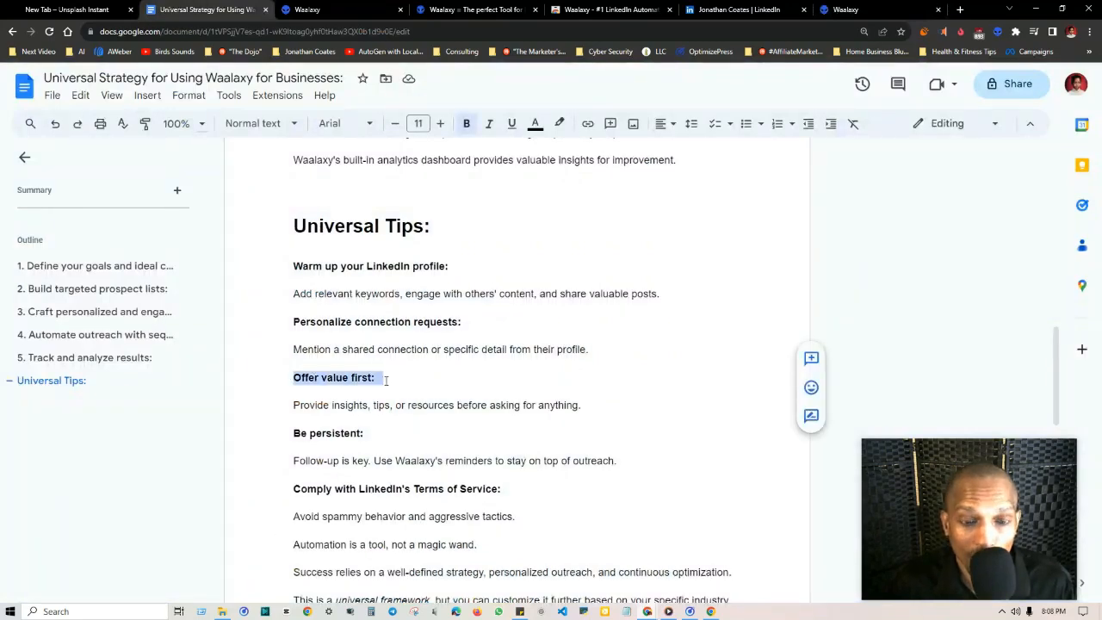
# Discuss the Universal Tips in the guide, then switch to the LinkedIn profile page.
pyautogui.click(400, 419)
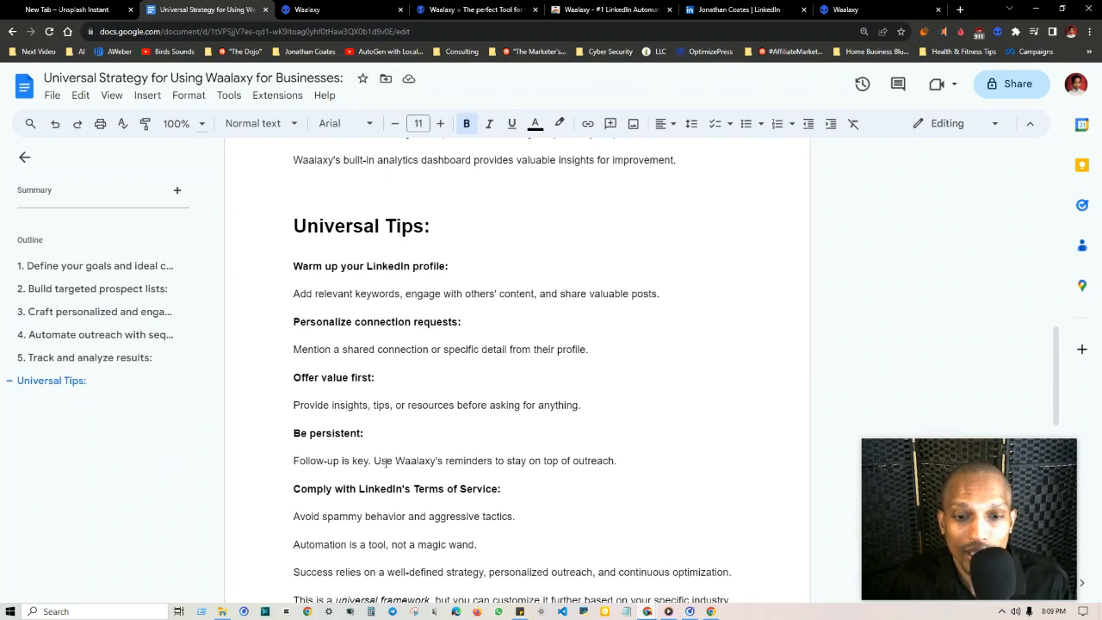
pyautogui.click(737, 11)
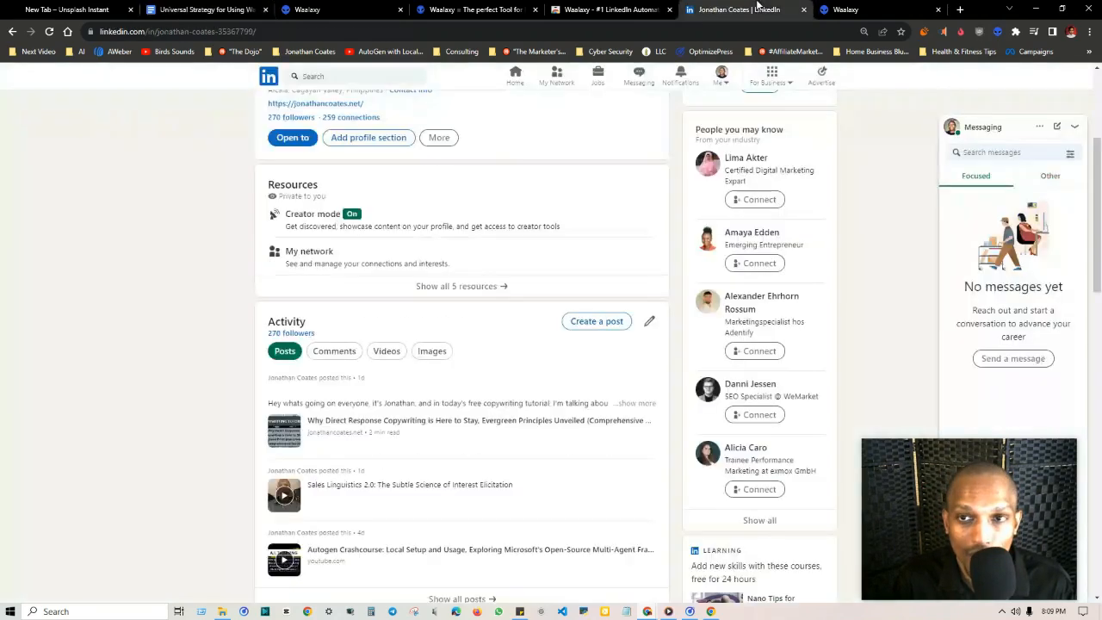
# Show Waalaxy's free Inbox trial page, then return to the guide's closing Universal Tips.
pyautogui.click(870, 11)
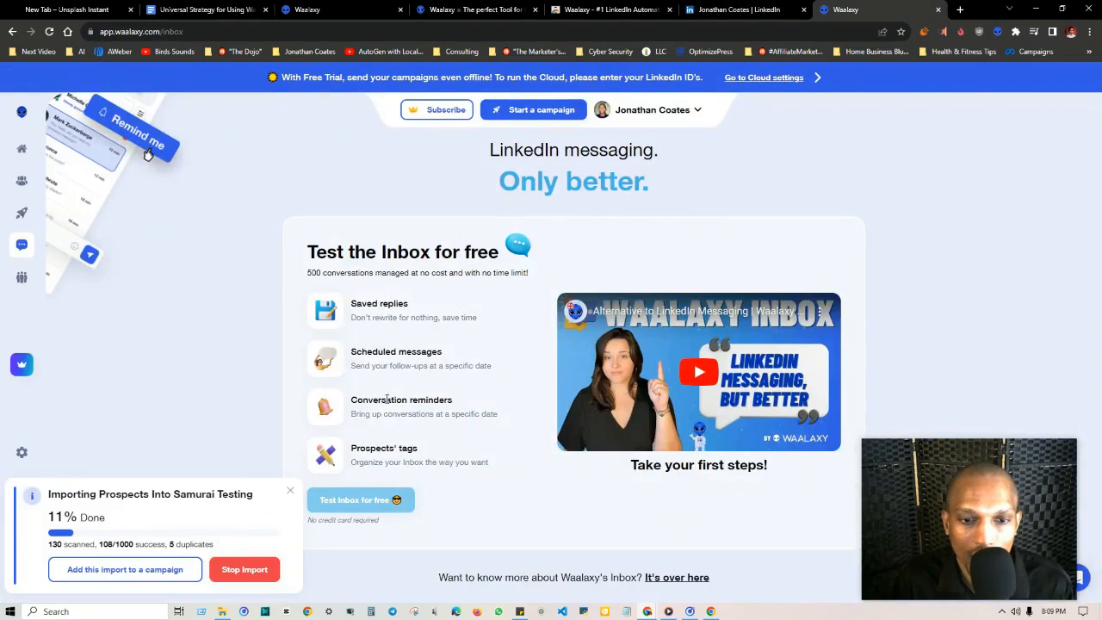
pyautogui.doubleClick(401, 399)
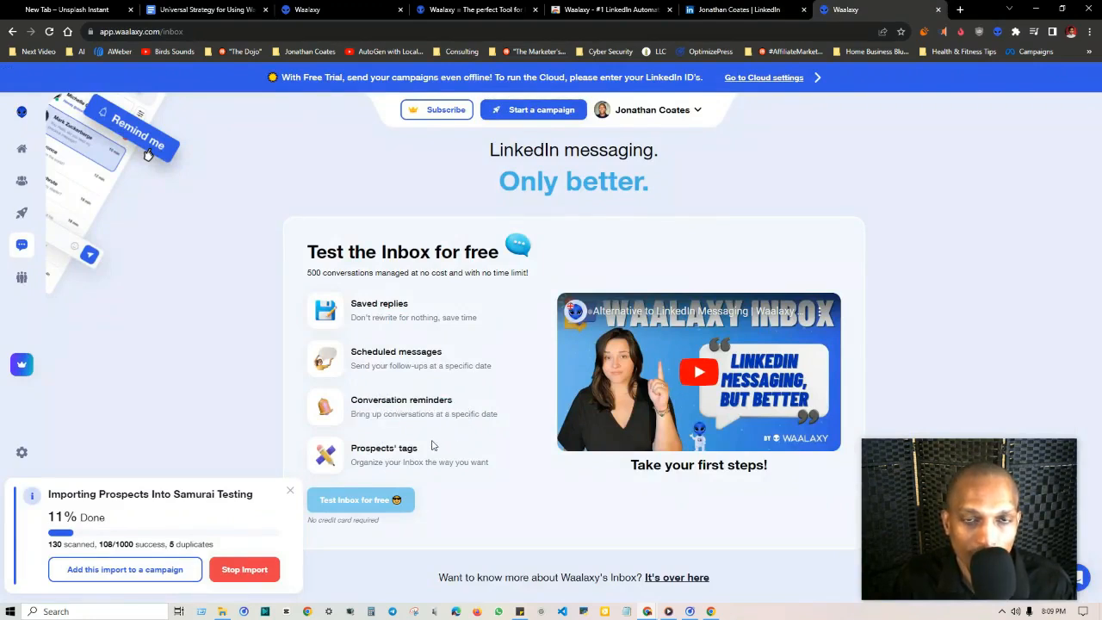
pyautogui.moveTo(368, 487)
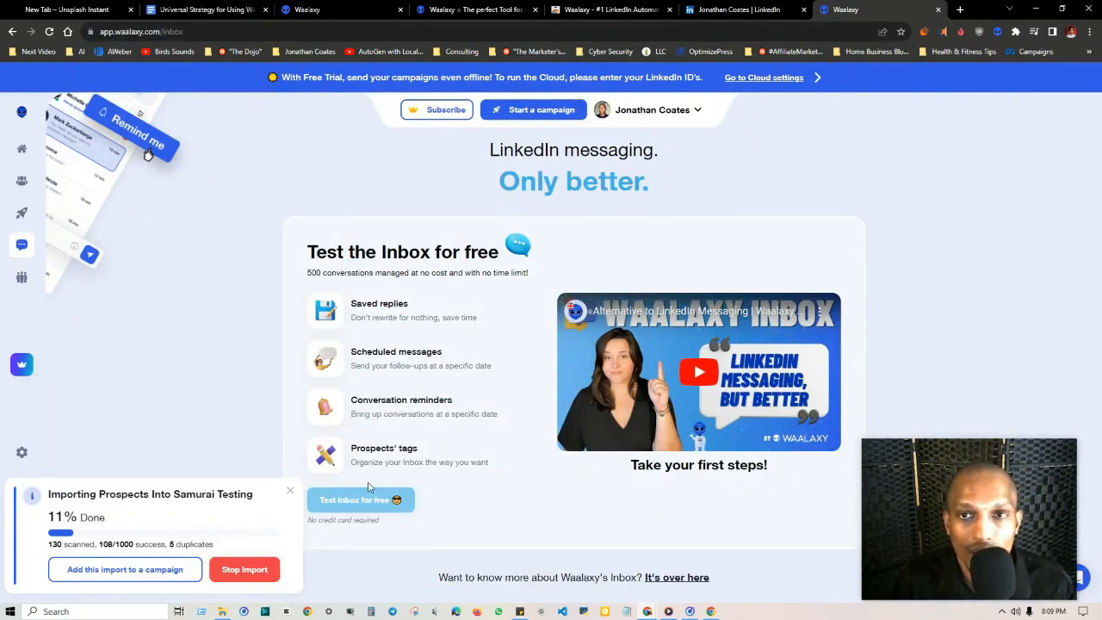
pyautogui.click(732, 10)
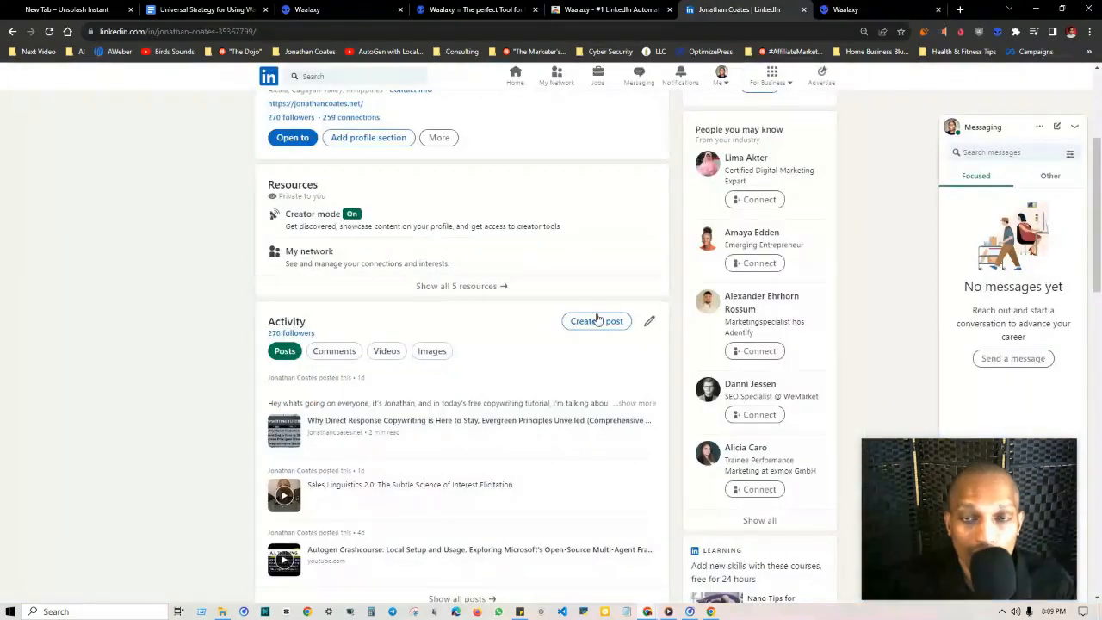
pyautogui.click(207, 10)
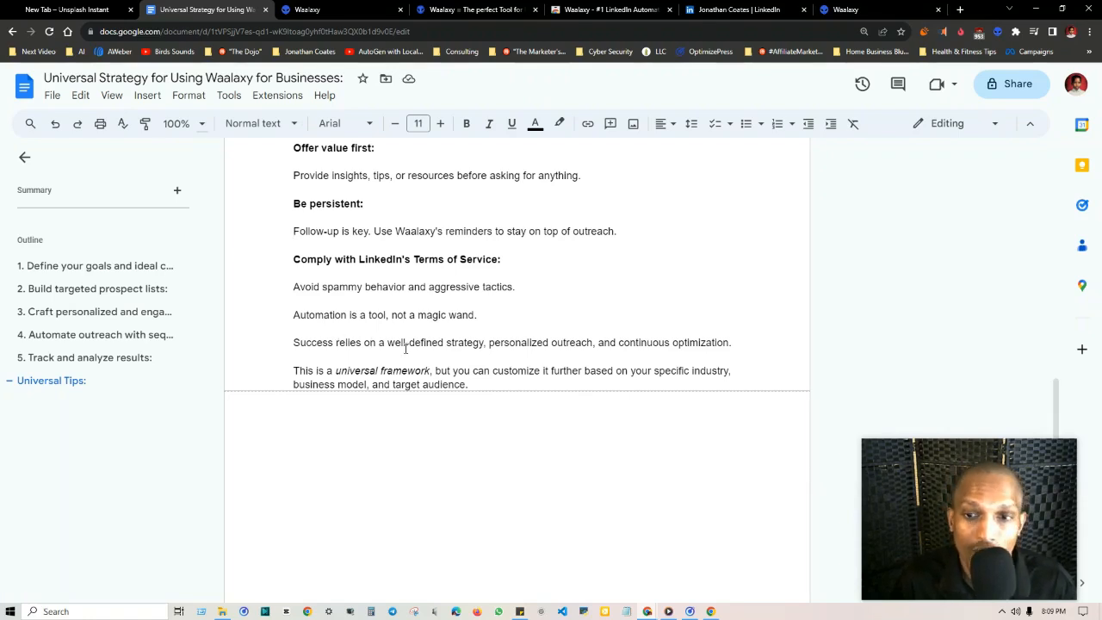
pyautogui.moveTo(686, 414)
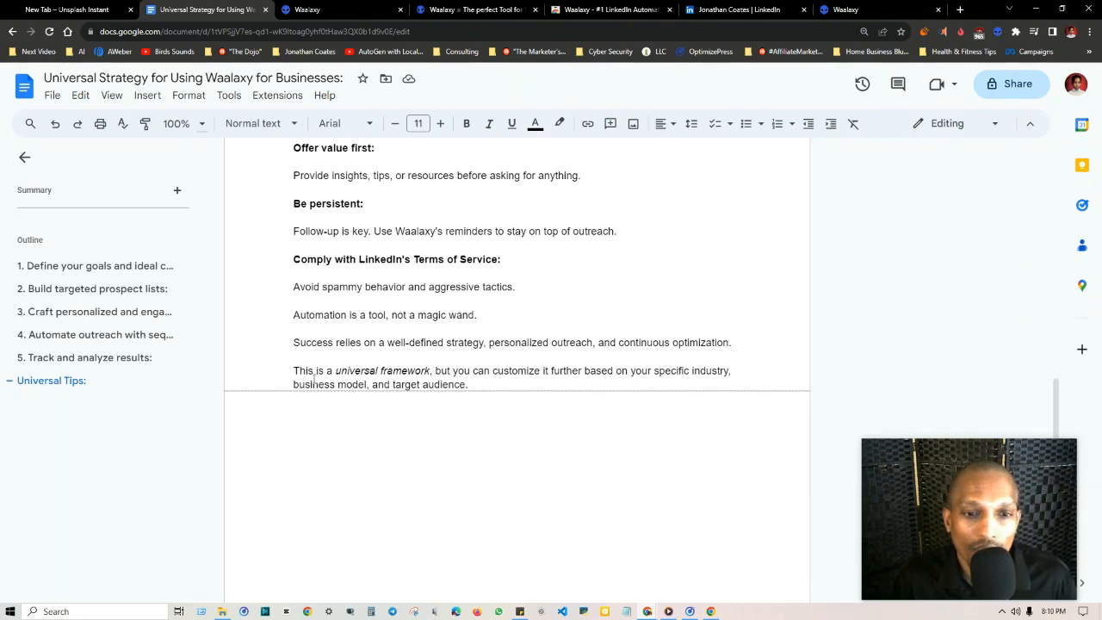
# Scroll the guide back up to its title and first section on defining goals.
pyautogui.doubleClick(383, 370)
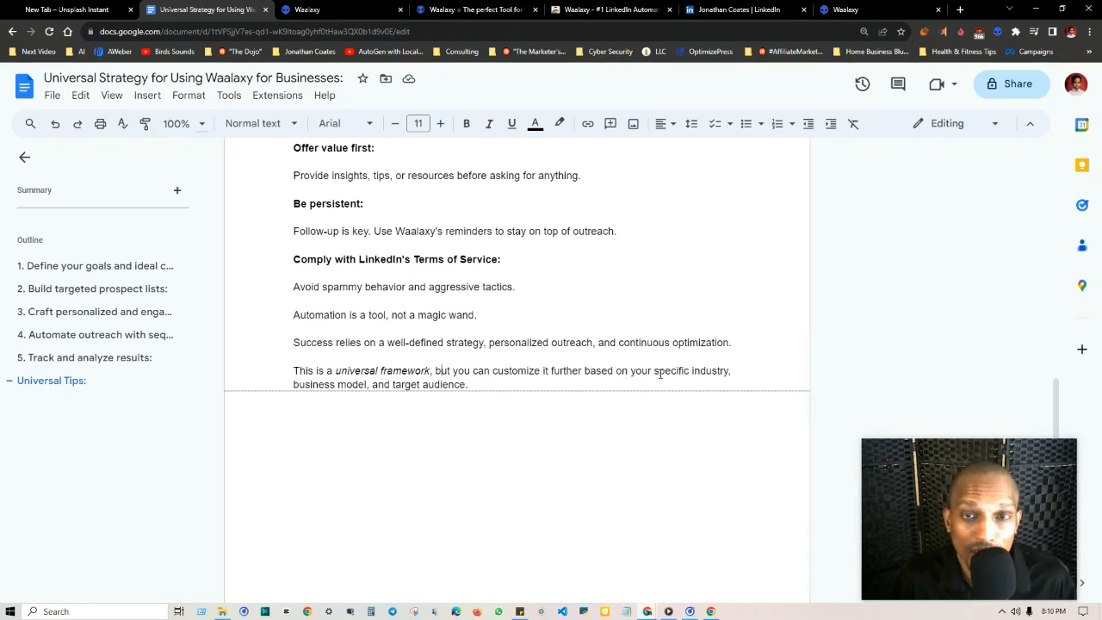
pyautogui.moveTo(451, 381)
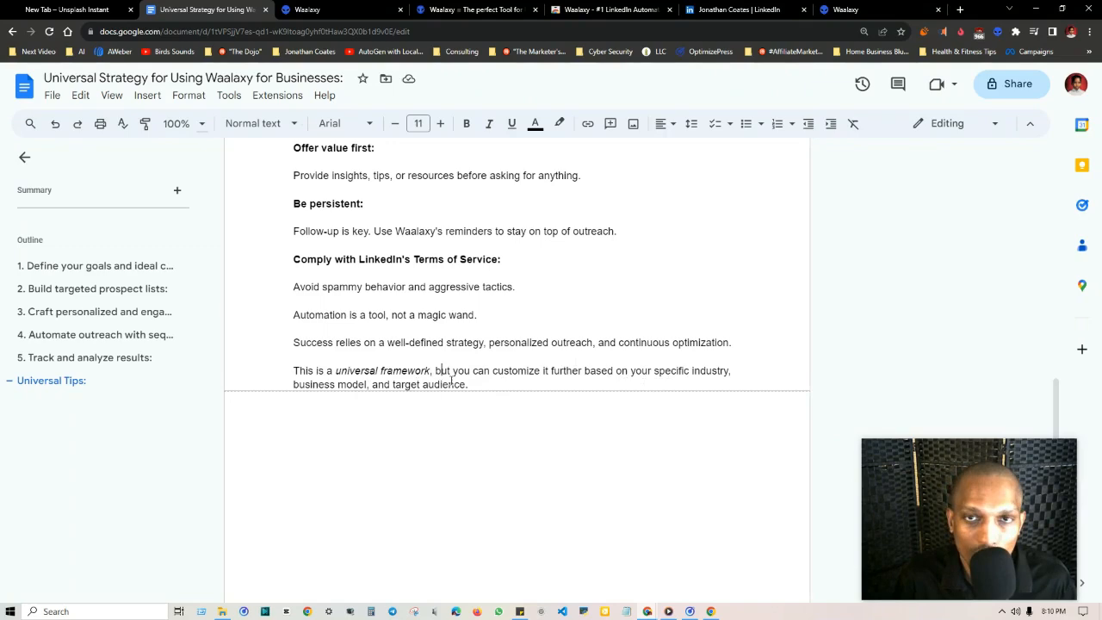
pyautogui.scroll(3)
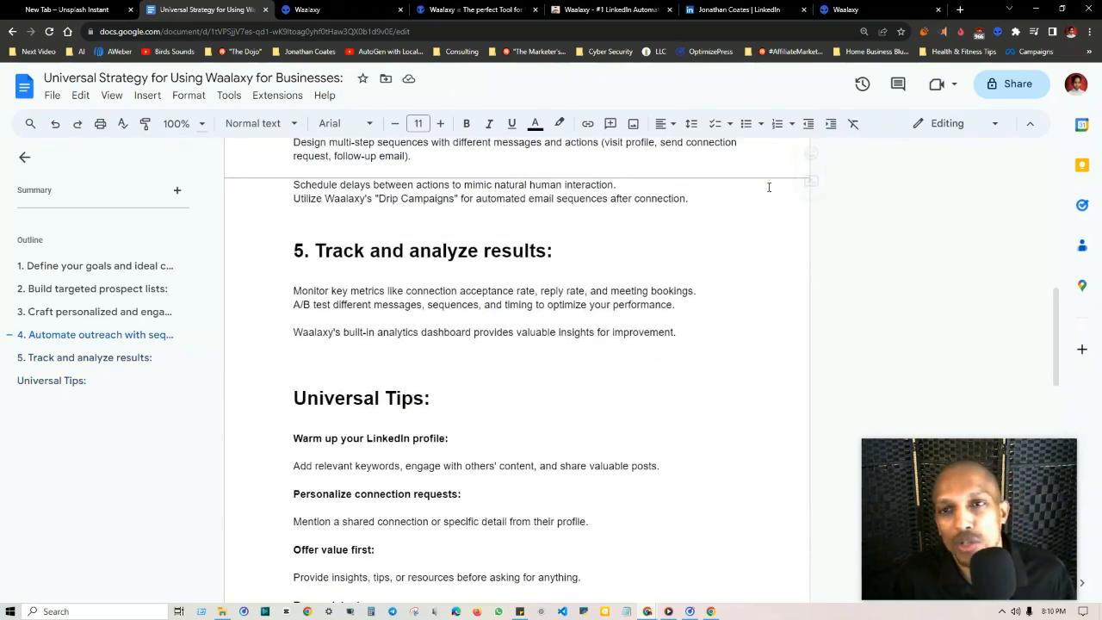
pyautogui.scroll(3)
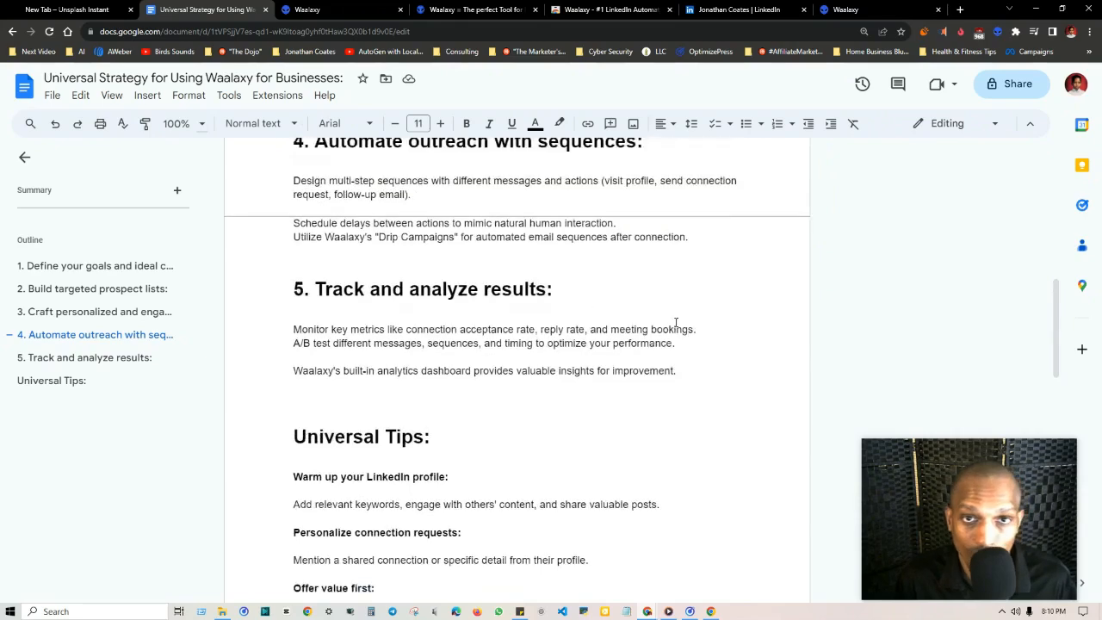
pyautogui.scroll(3)
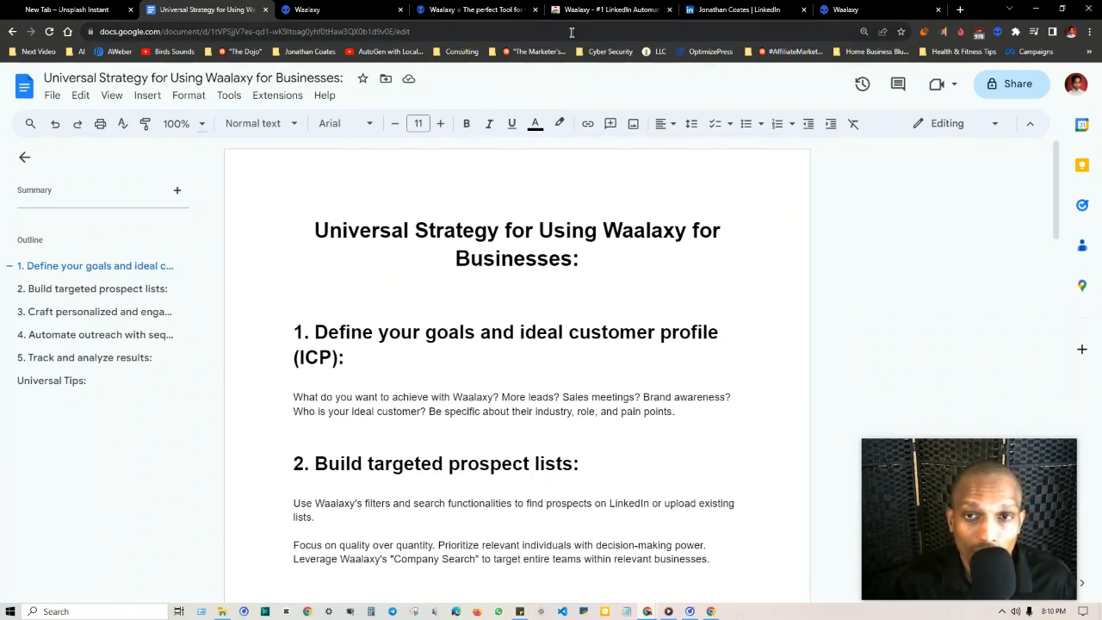
# Briefly show the Waalaxy dashboard and LinkedIn profile, then return to the guide.
pyautogui.click(335, 10)
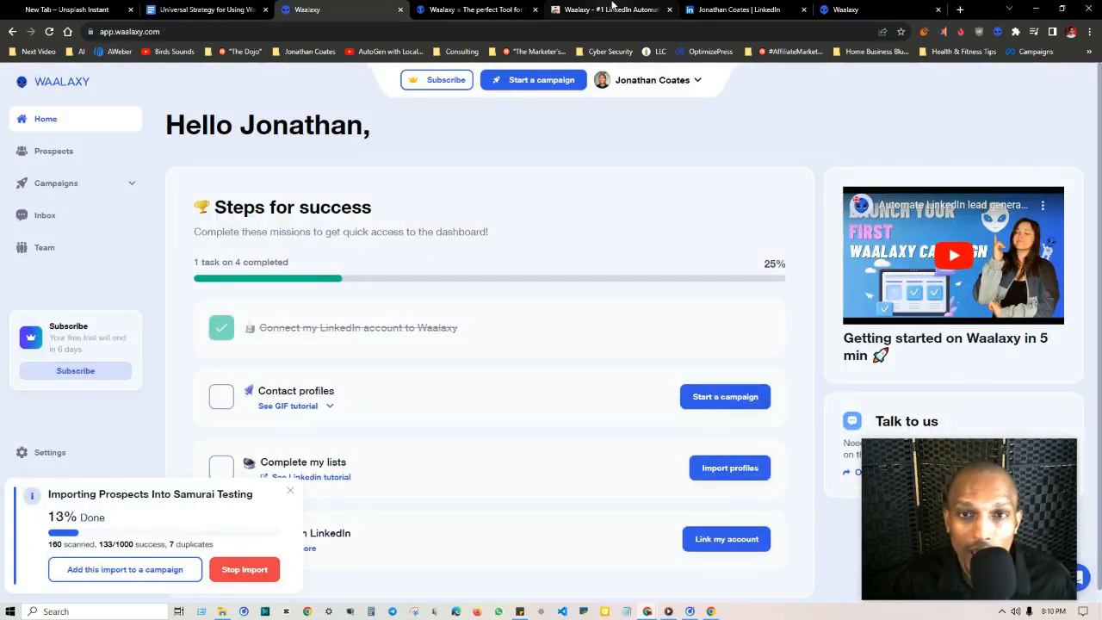
pyautogui.click(603, 10)
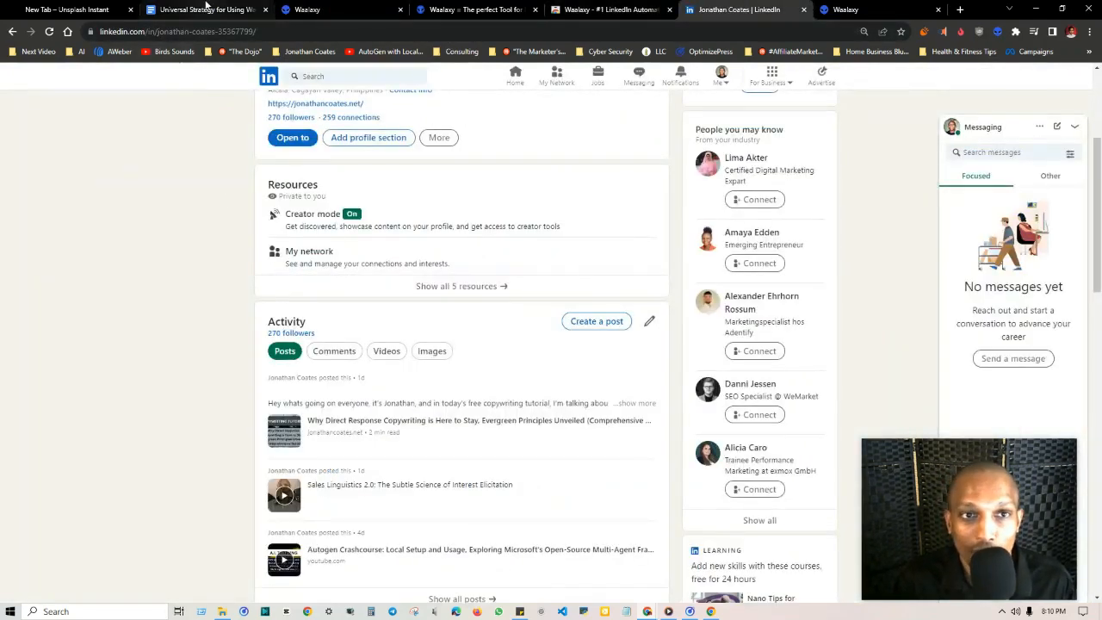
pyautogui.click(207, 10)
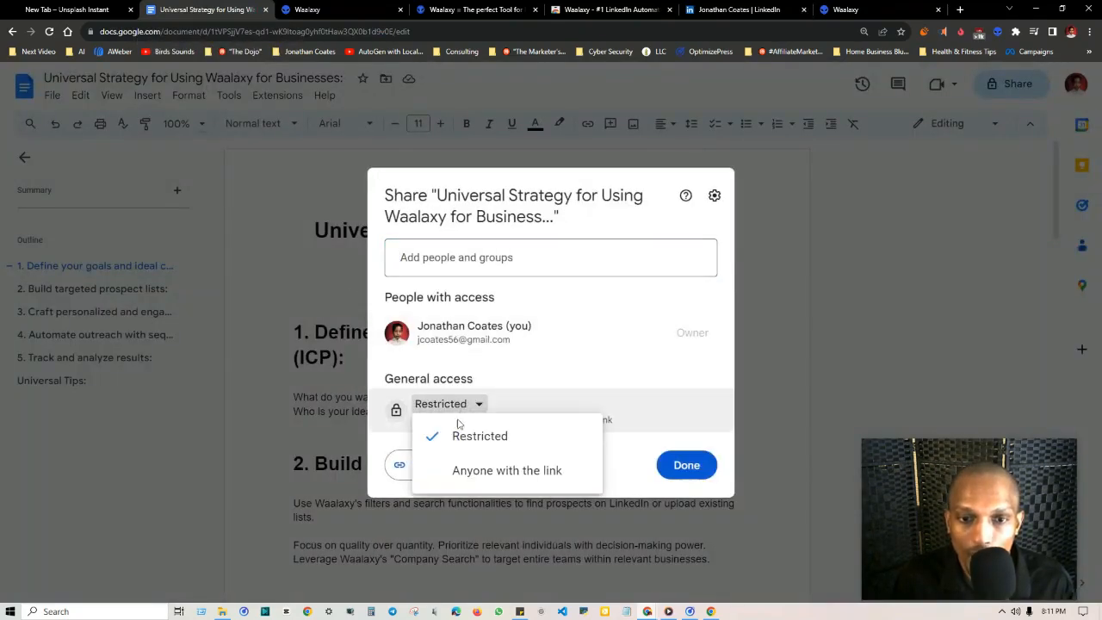
# Set the guide's general access to Anyone with the link and confirm the change.
pyautogui.click(507, 471)
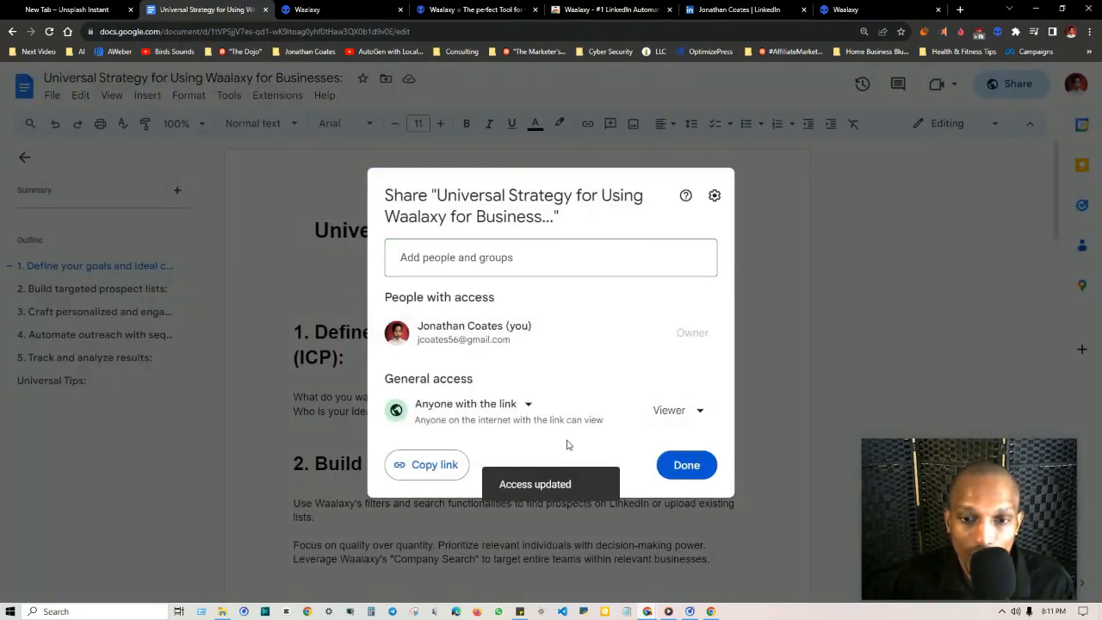
pyautogui.click(685, 465)
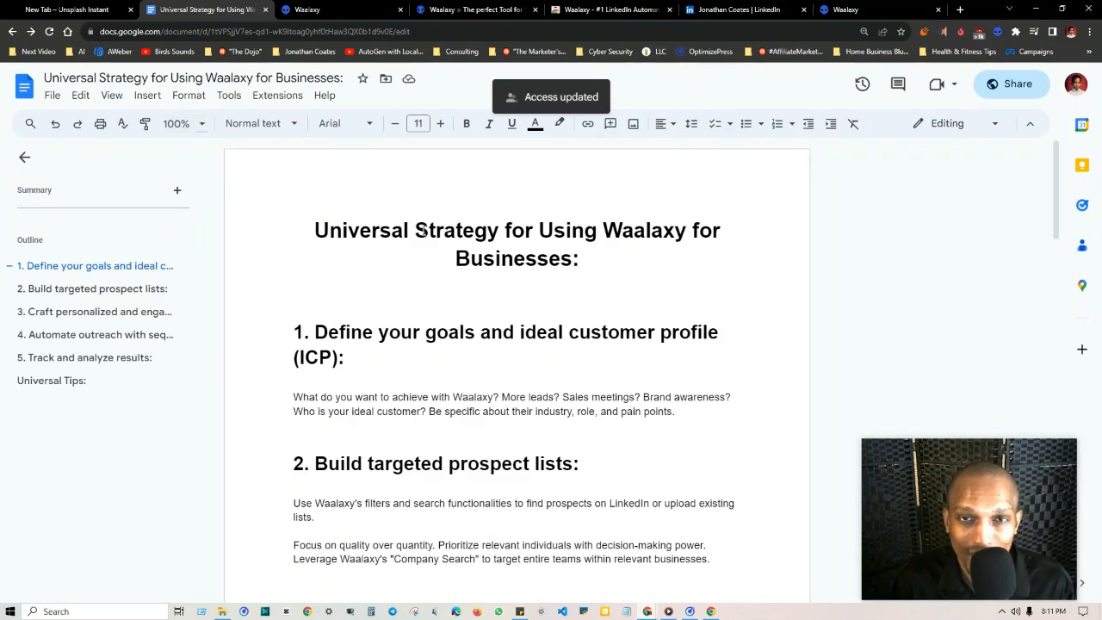